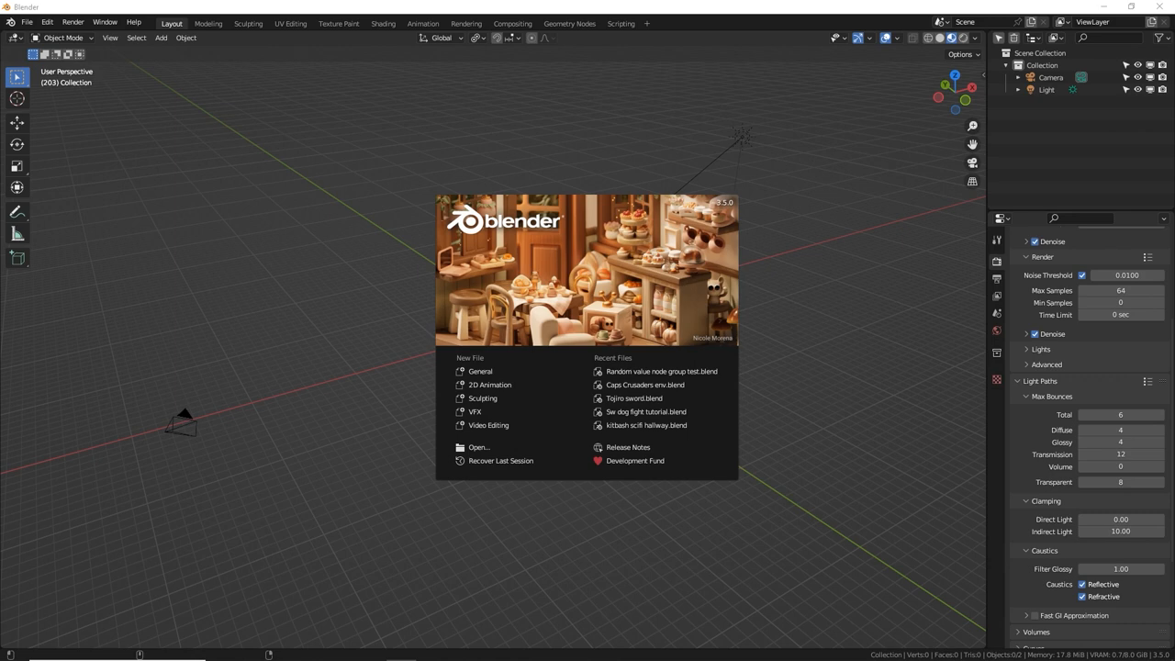
mouse_move(1047, 128)
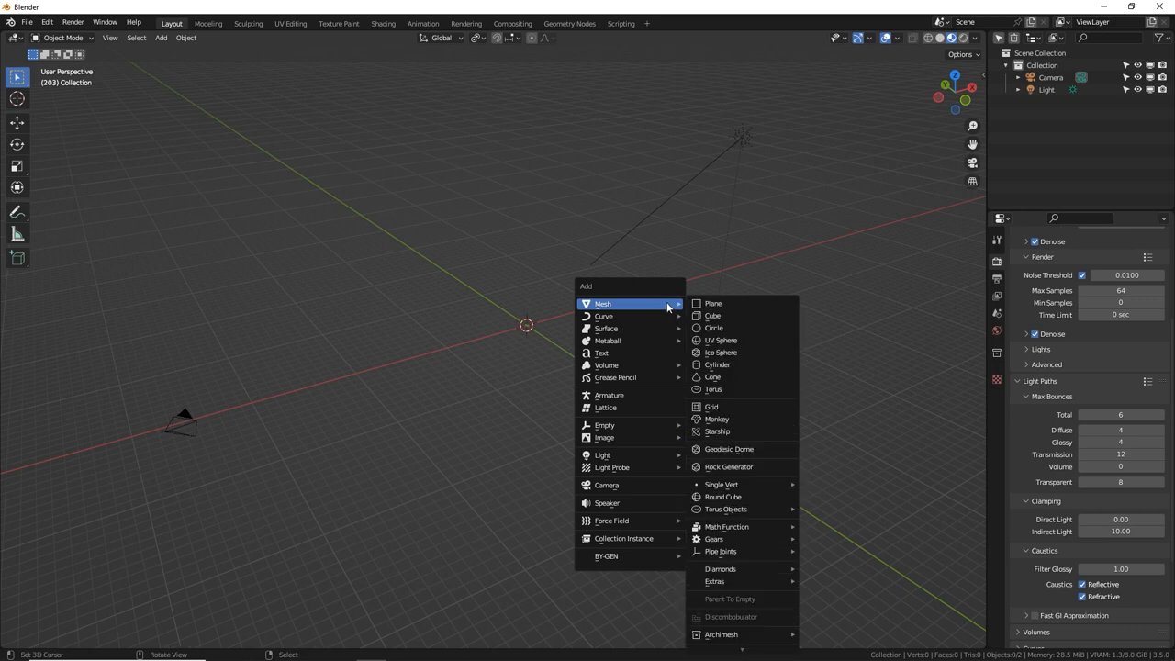
Add a cube mesh at the world origin.
left_click(712, 316)
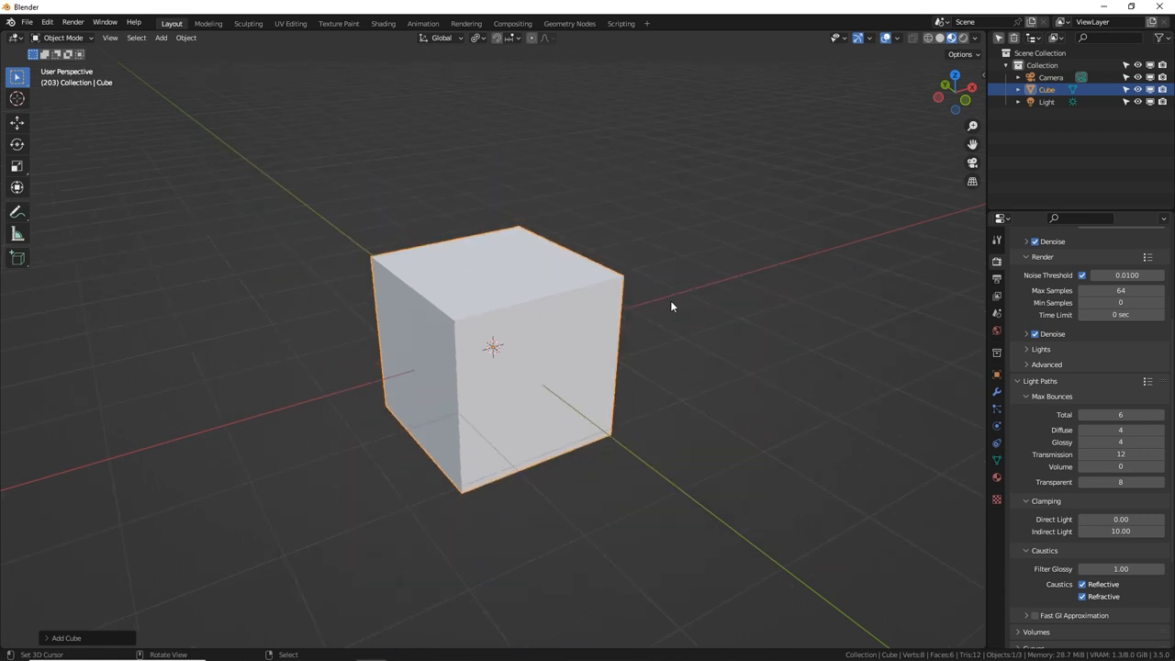
Bevel the cube's edges in Edit Mode and apply Auto Shade Smooth.
key("Tab")
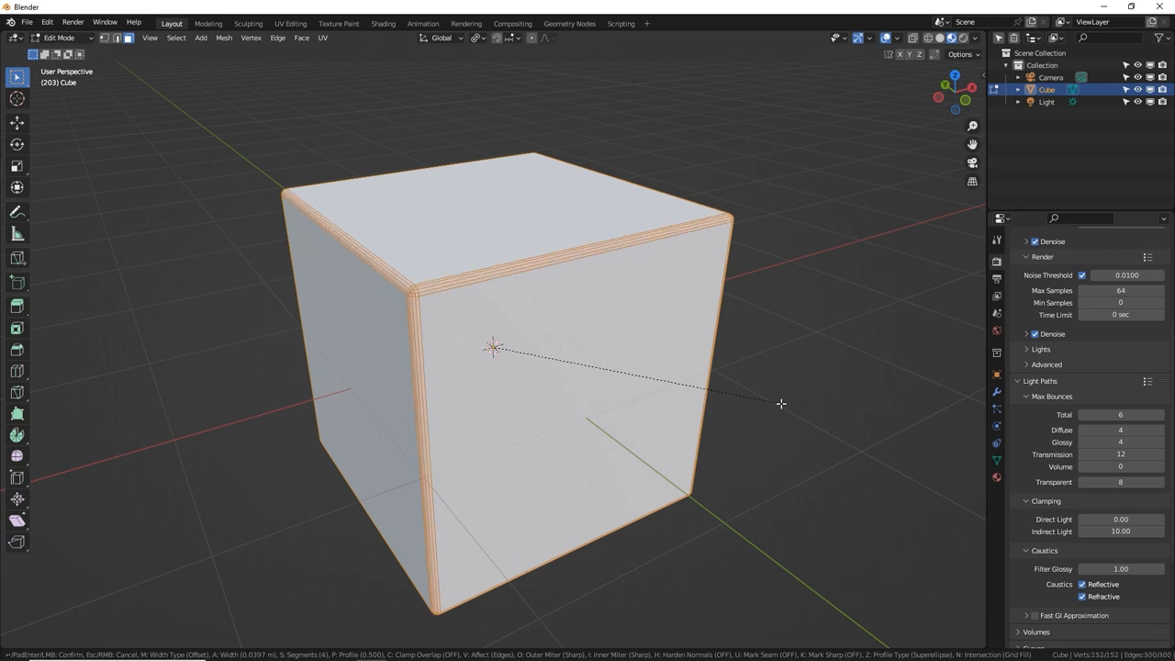
left_click(771, 338)
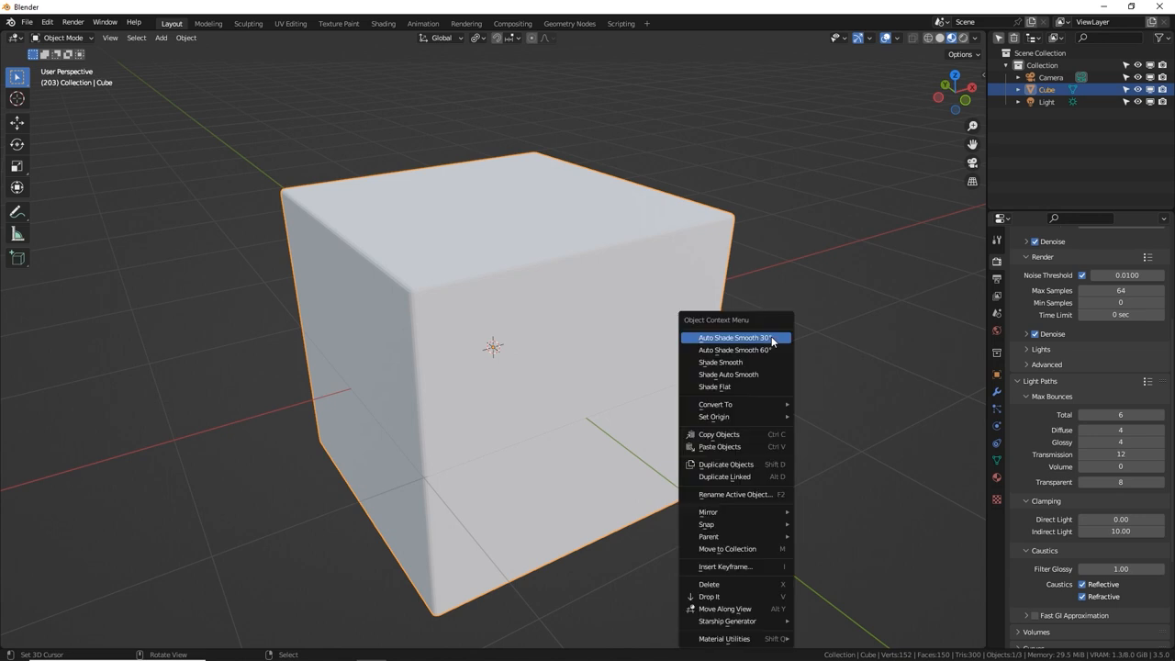
left_click(734, 338)
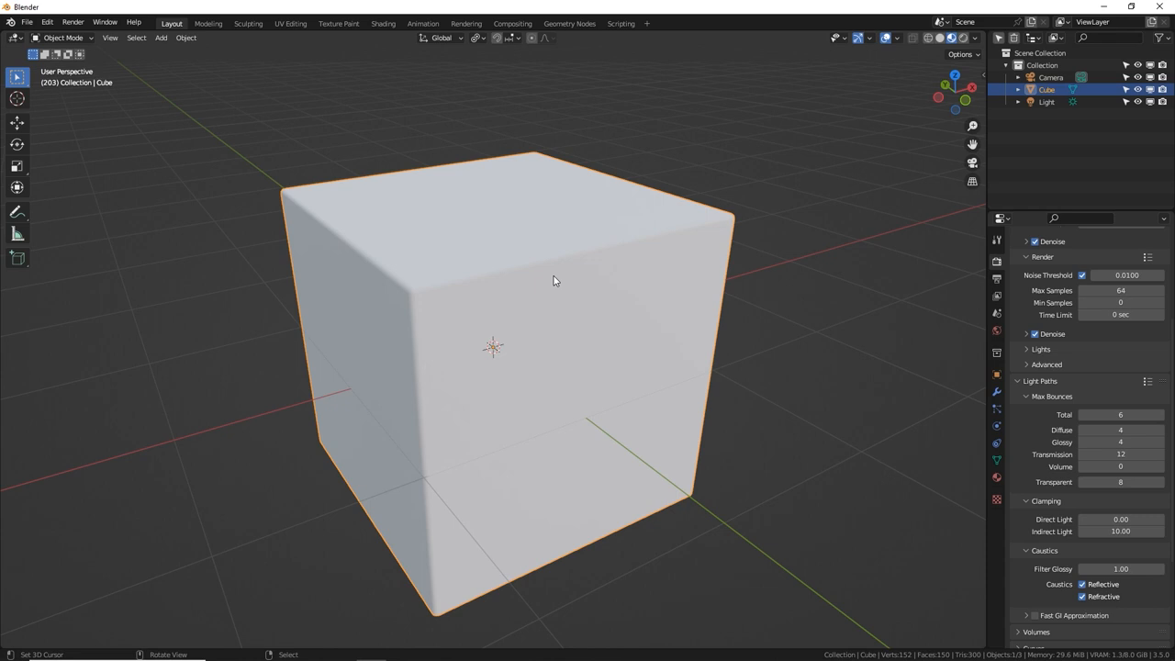
mouse_move(573, 309)
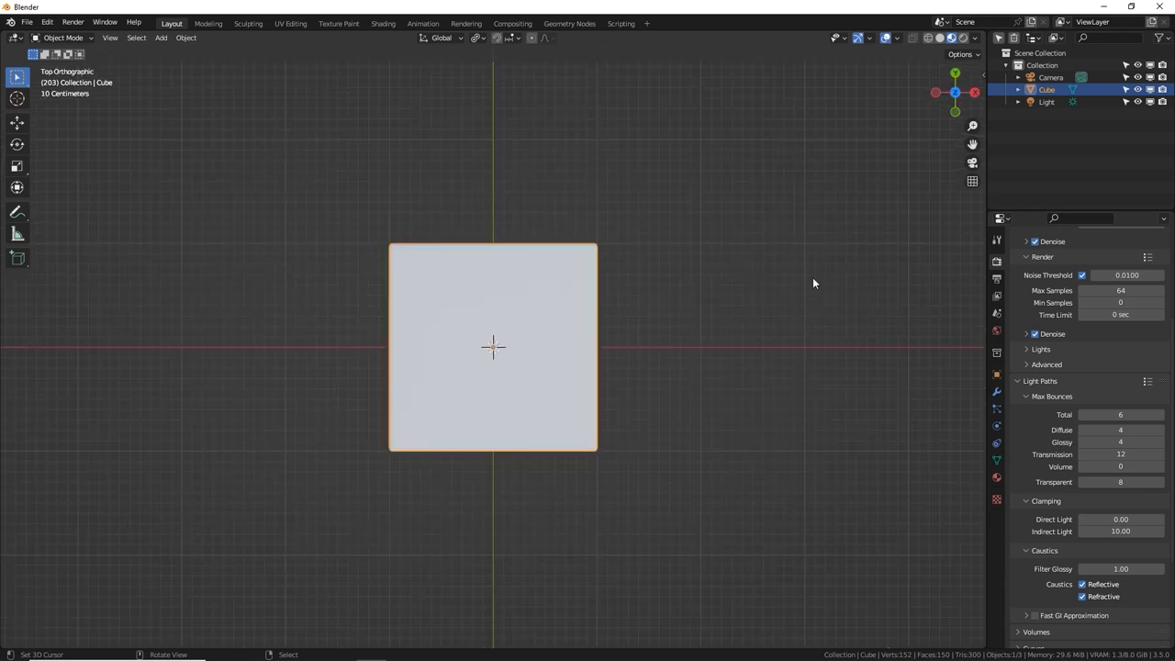
Scale the cube's geometry down to a small block and return to Object Mode.
key("s")
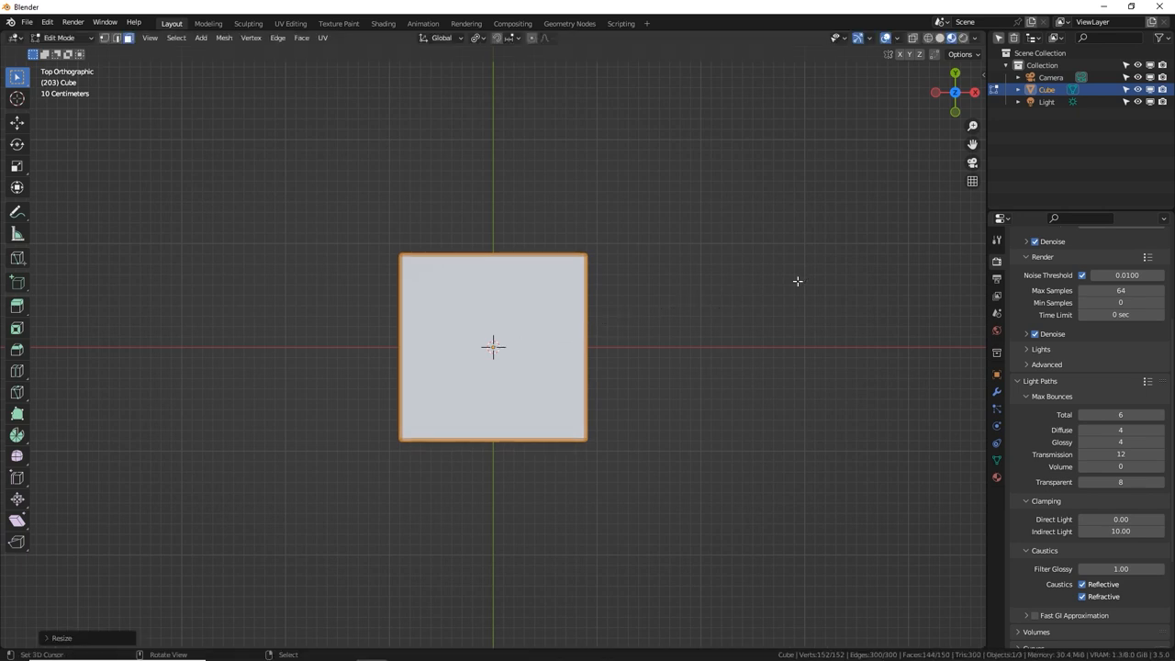
key("Tab")
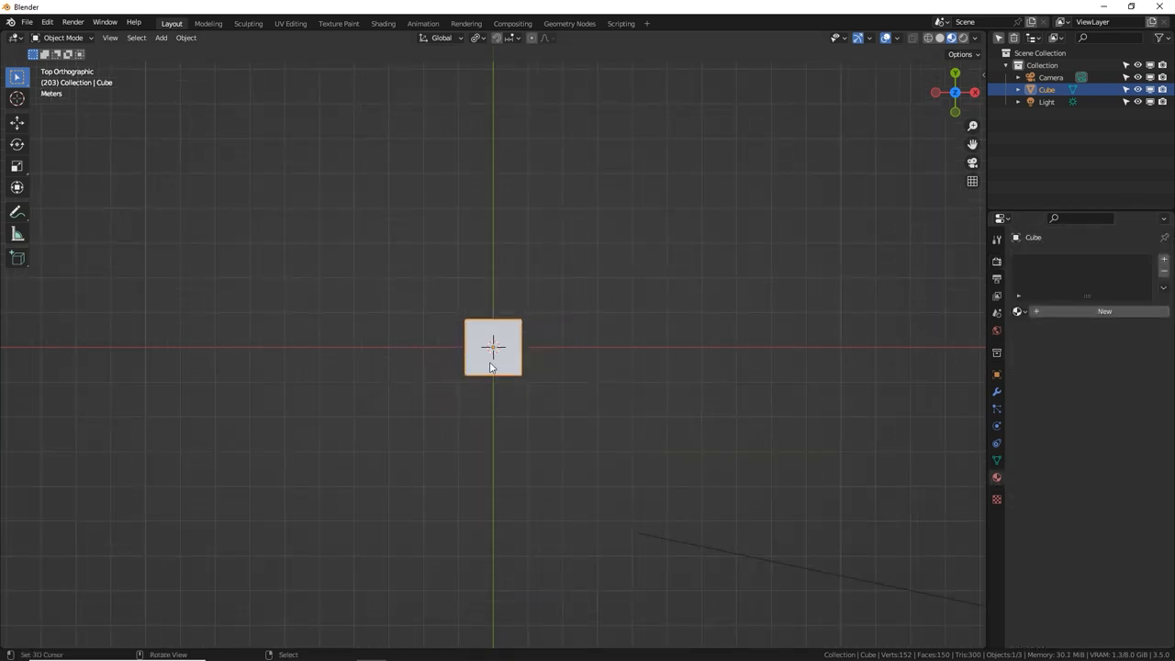
mouse_move(883, 433)
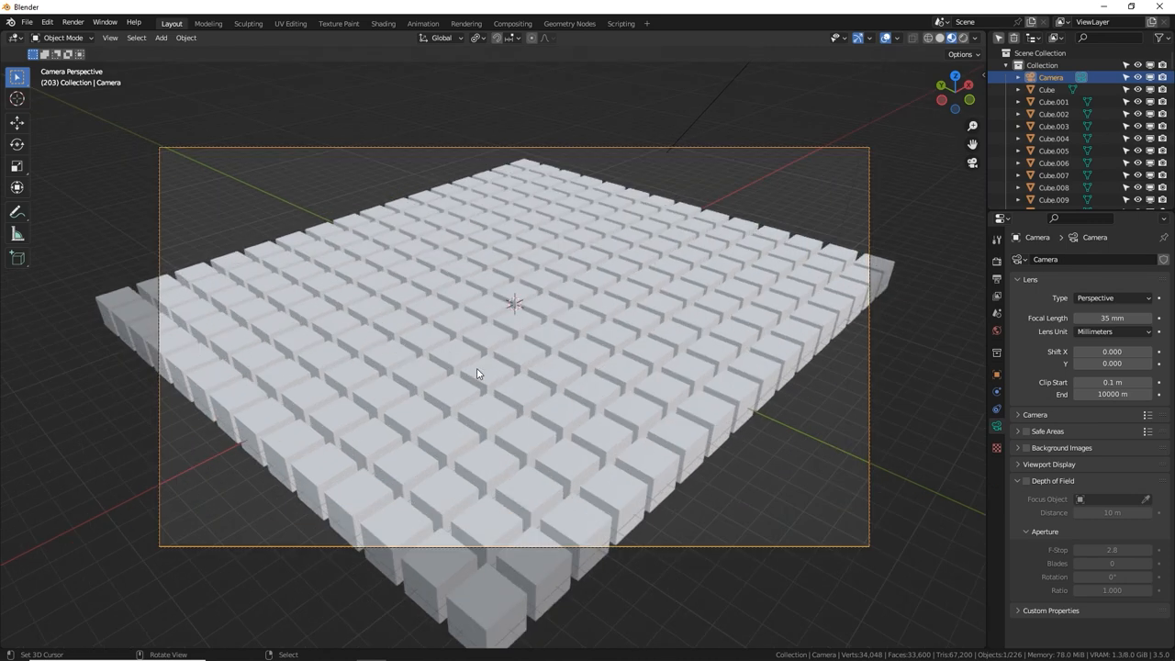
mouse_move(562, 360)
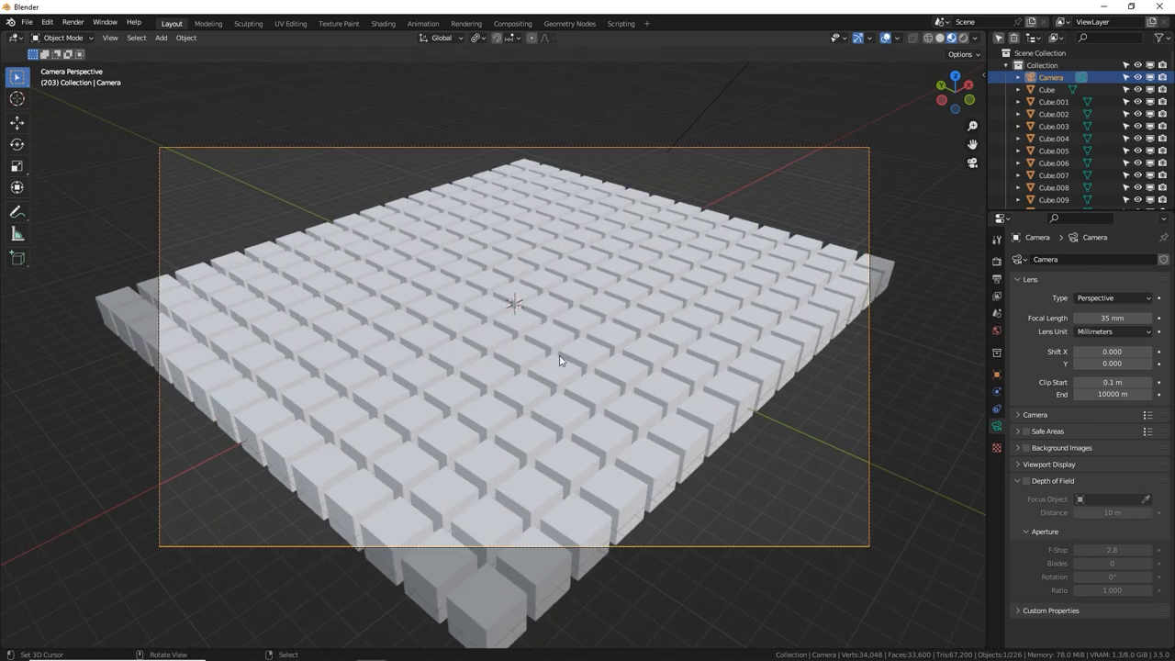
mouse_move(577, 338)
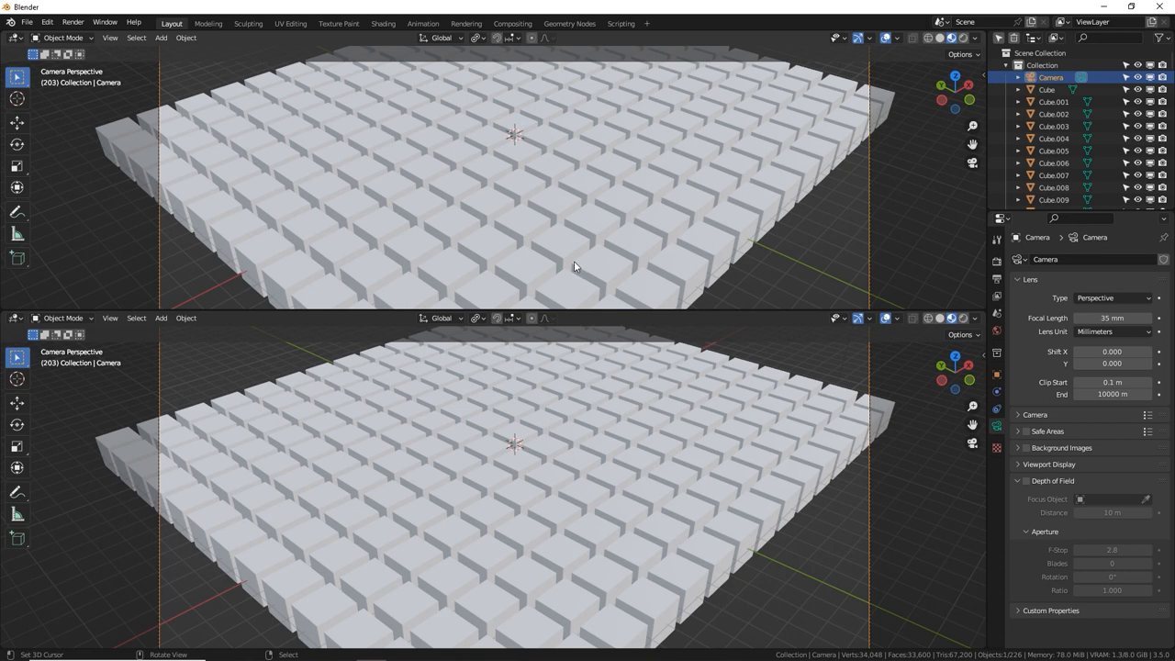
mouse_move(213, 209)
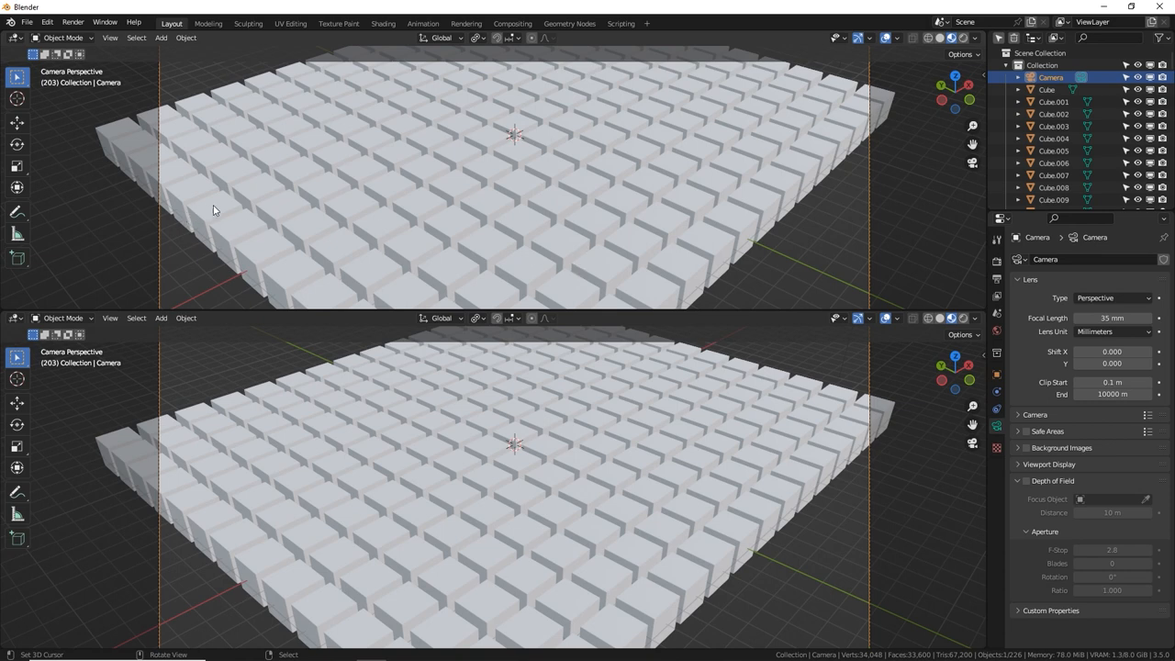
mouse_move(191, 184)
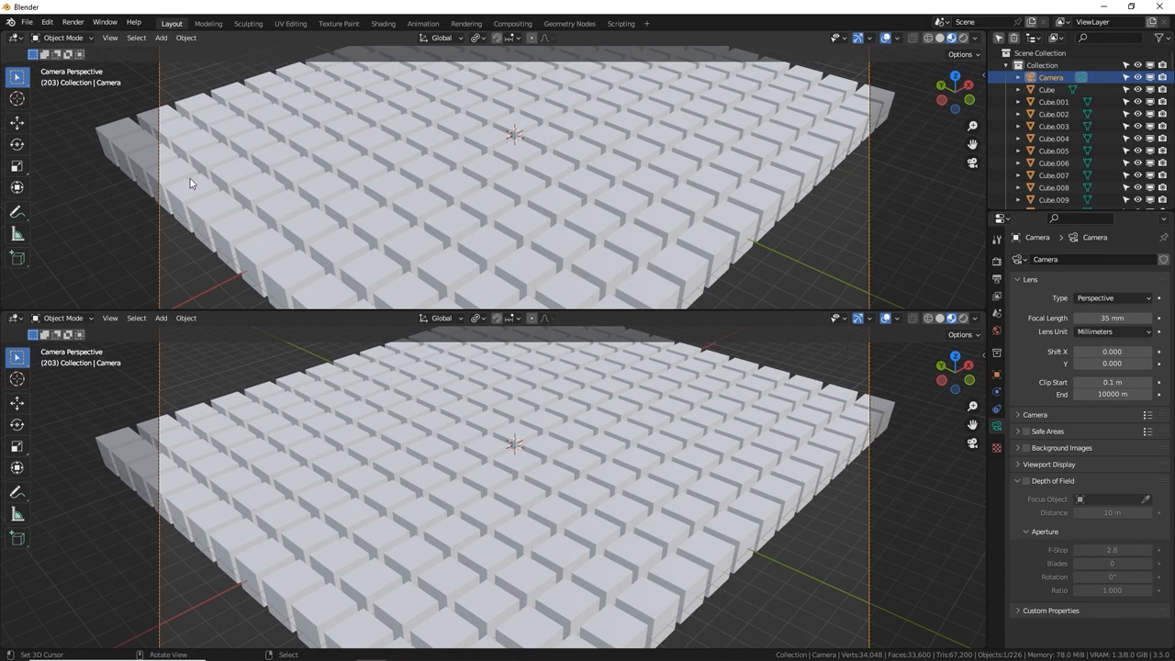
Bring up the editor-type list for the upper area to choose Shader Editor.
left_click(13, 36)
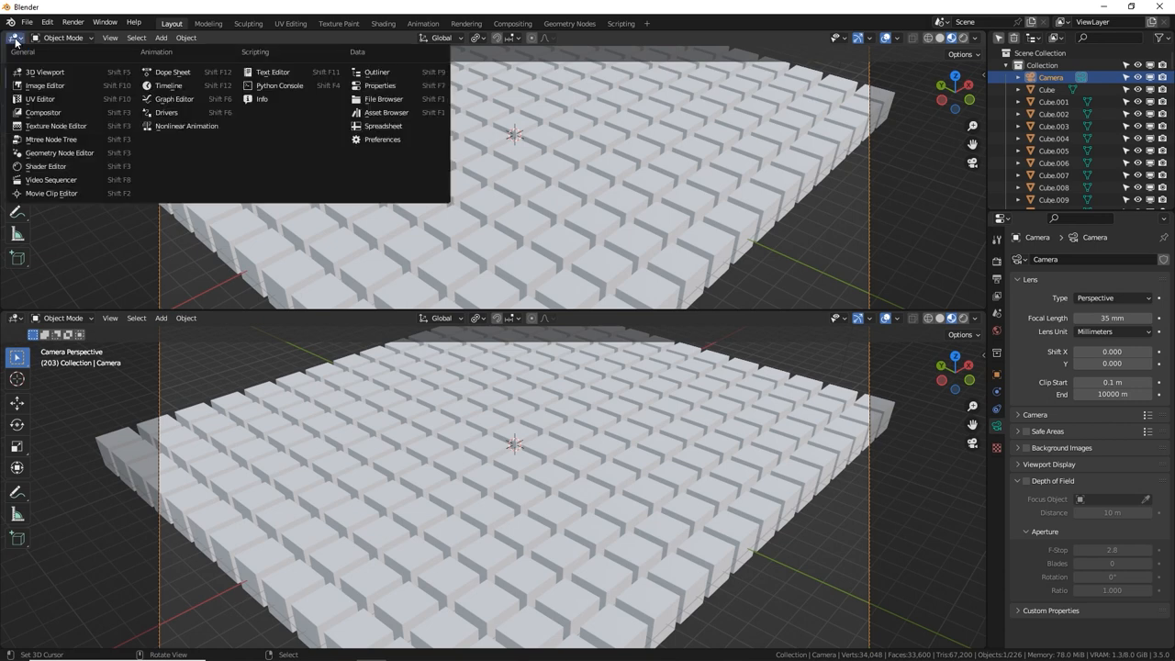
mouse_move(55, 125)
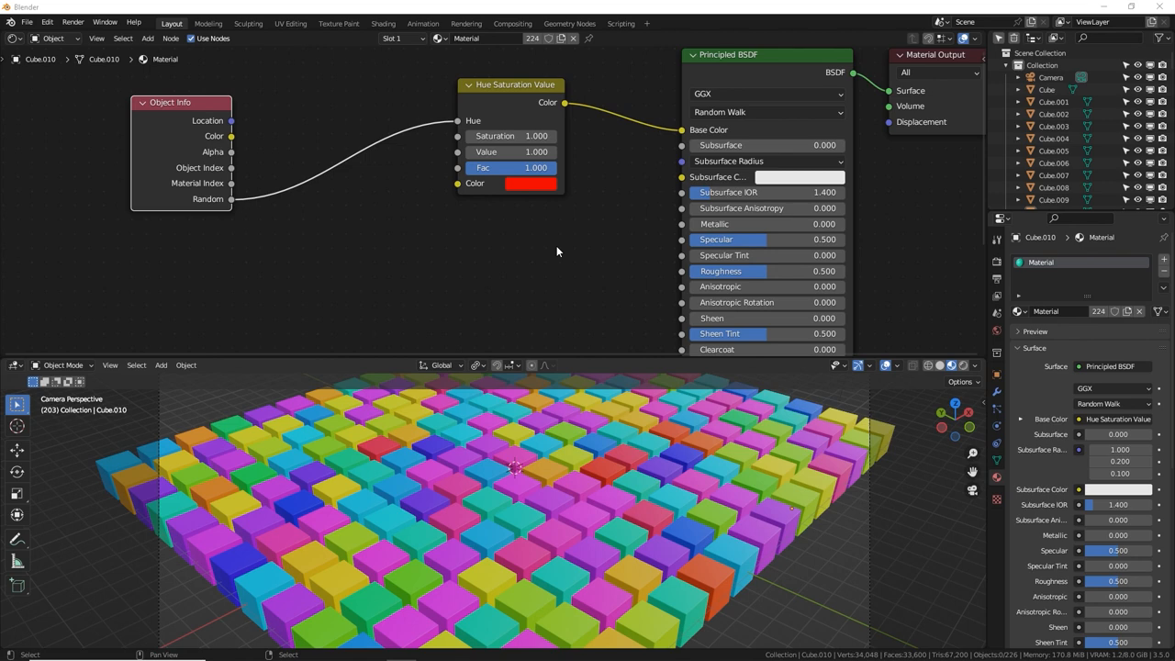
Move Object Info aside and wire its Random output into the Principled BSDF inputs.
left_click_drag(180, 103, 213, 71)
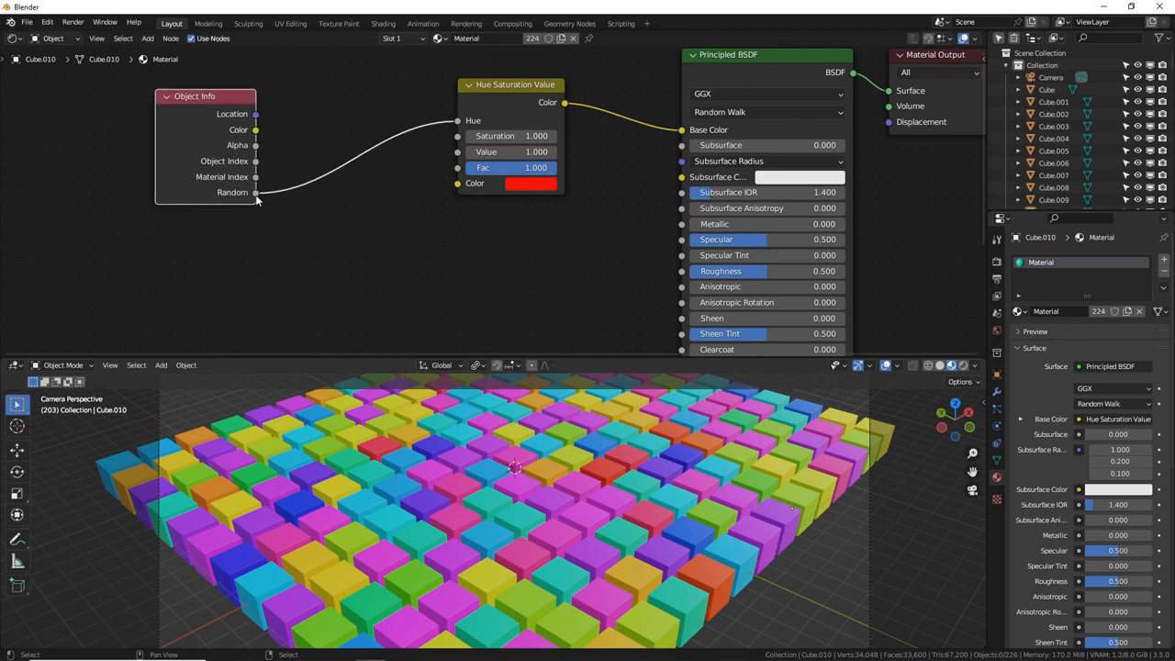
left_click_drag(255, 193, 353, 216)
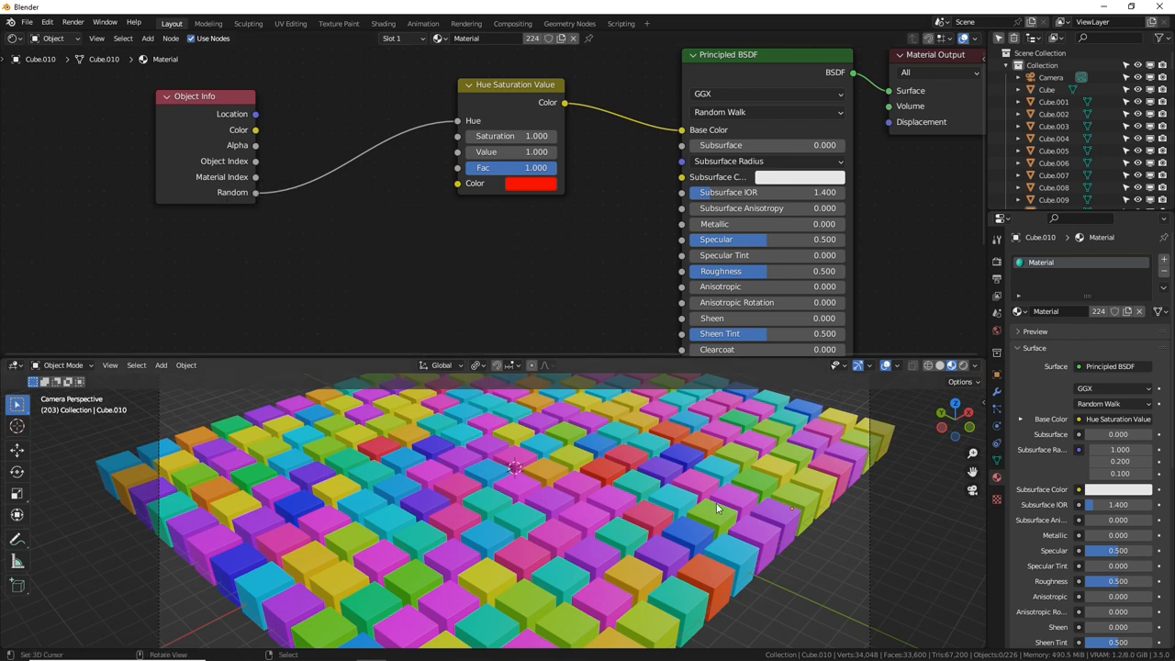
mouse_move(771, 523)
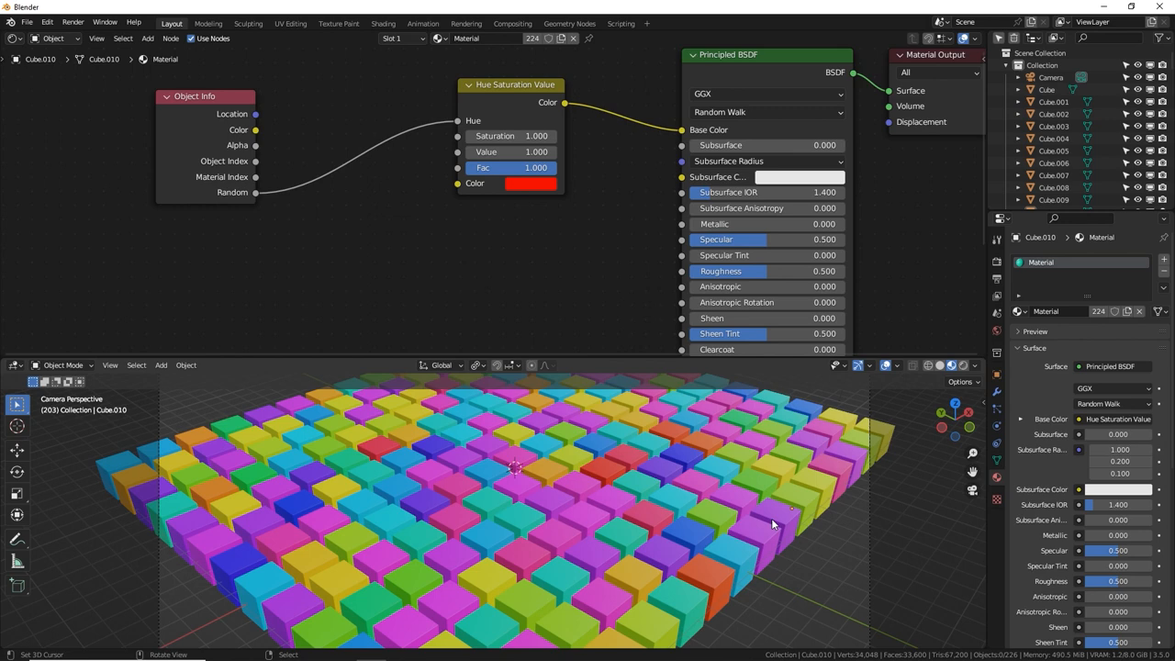
mouse_move(246, 200)
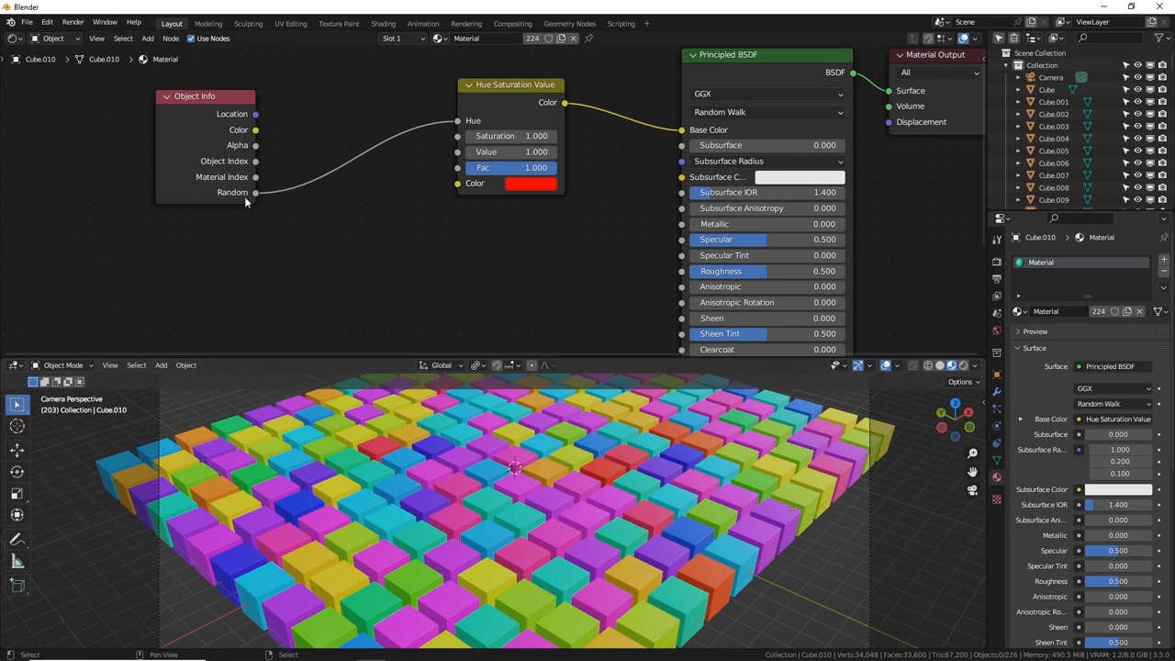
mouse_move(382, 161)
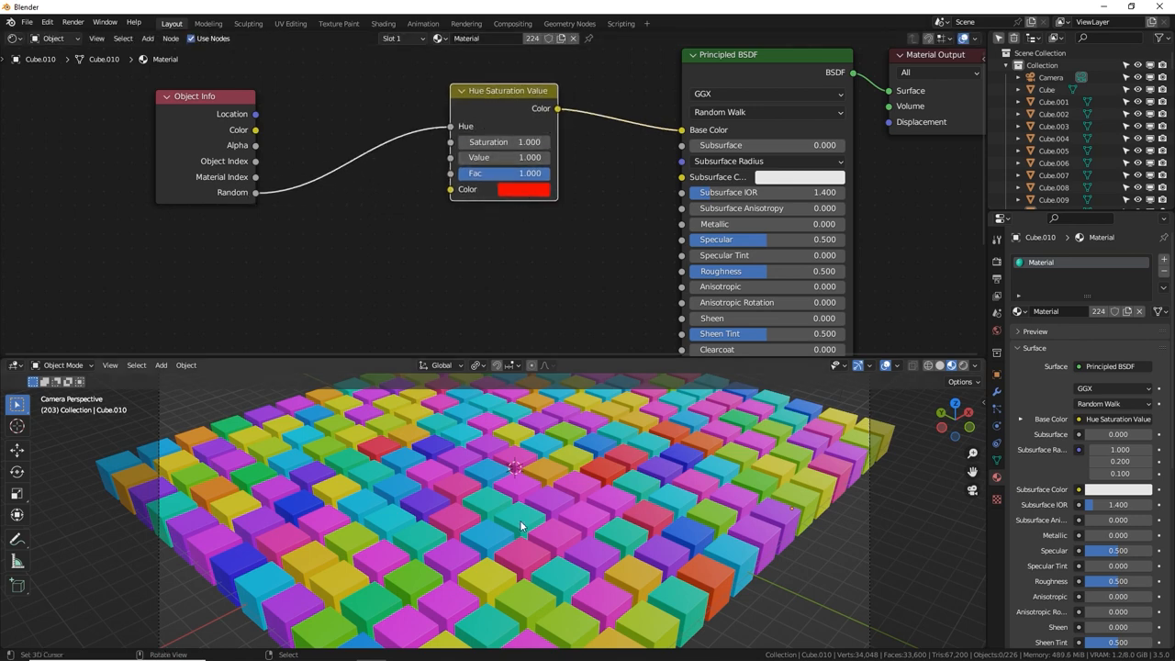
mouse_move(415, 451)
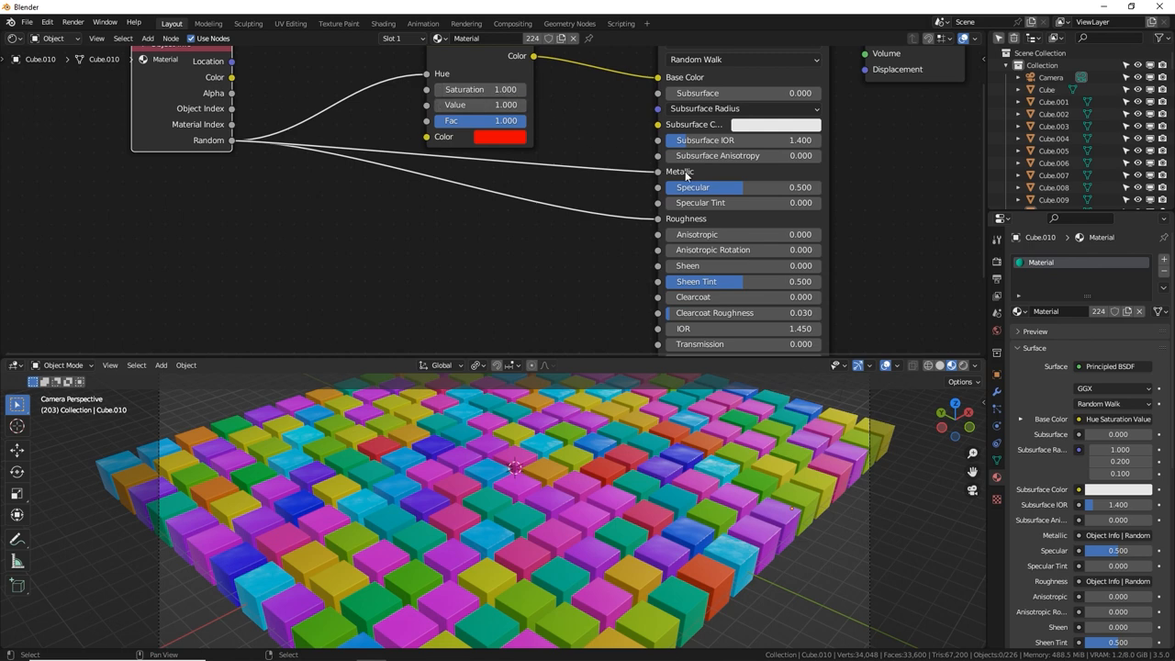
mouse_move(646, 218)
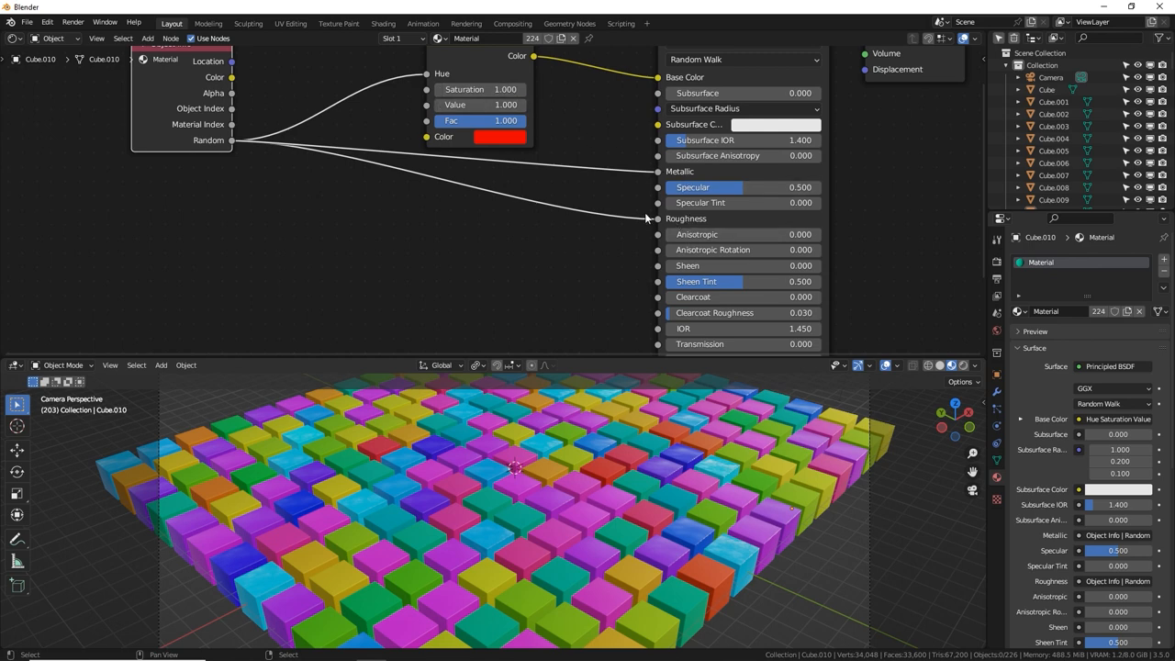
mouse_move(633, 194)
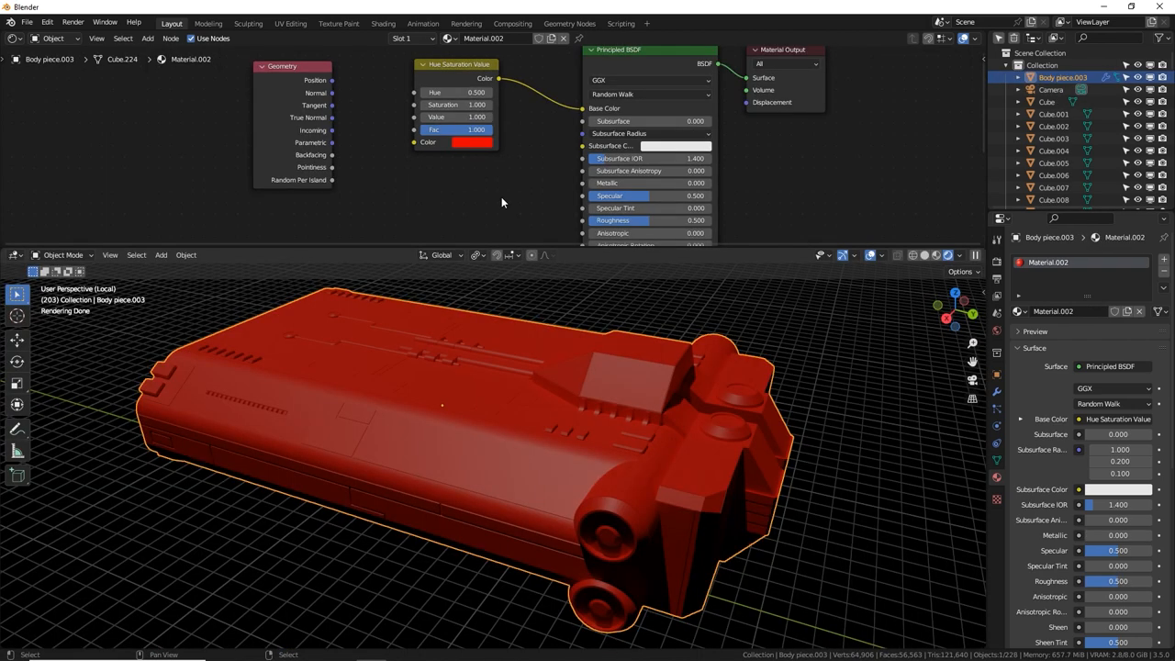
mouse_move(356, 150)
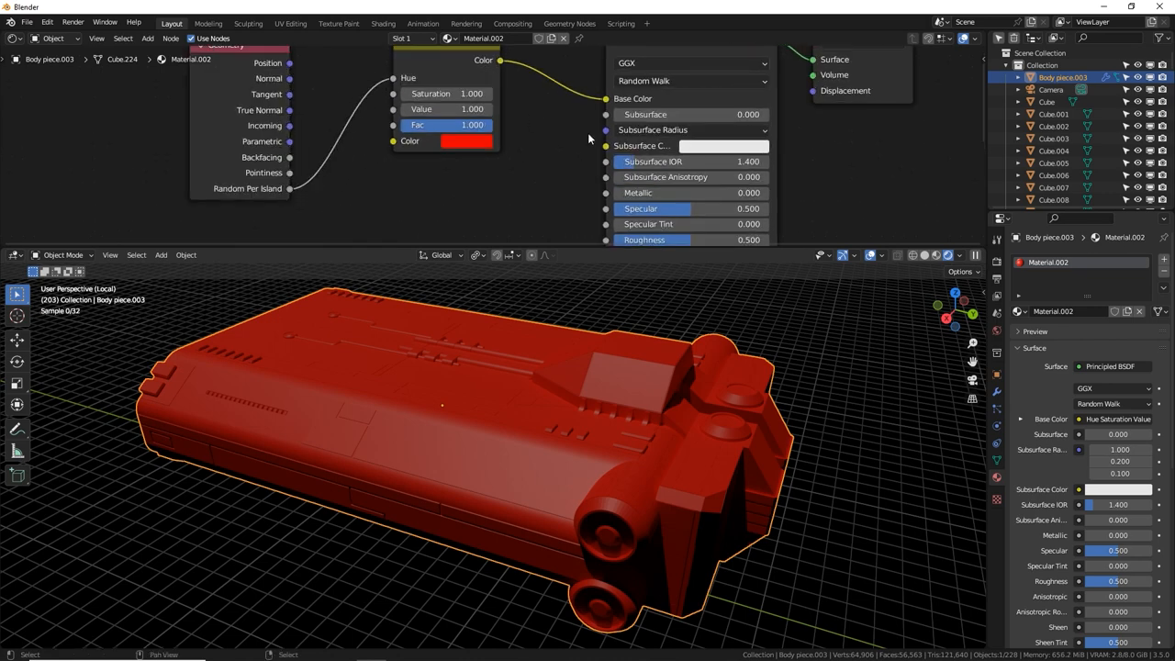
Drive the body piece's hue from Geometry Random Per Island.
left_click(947, 255)
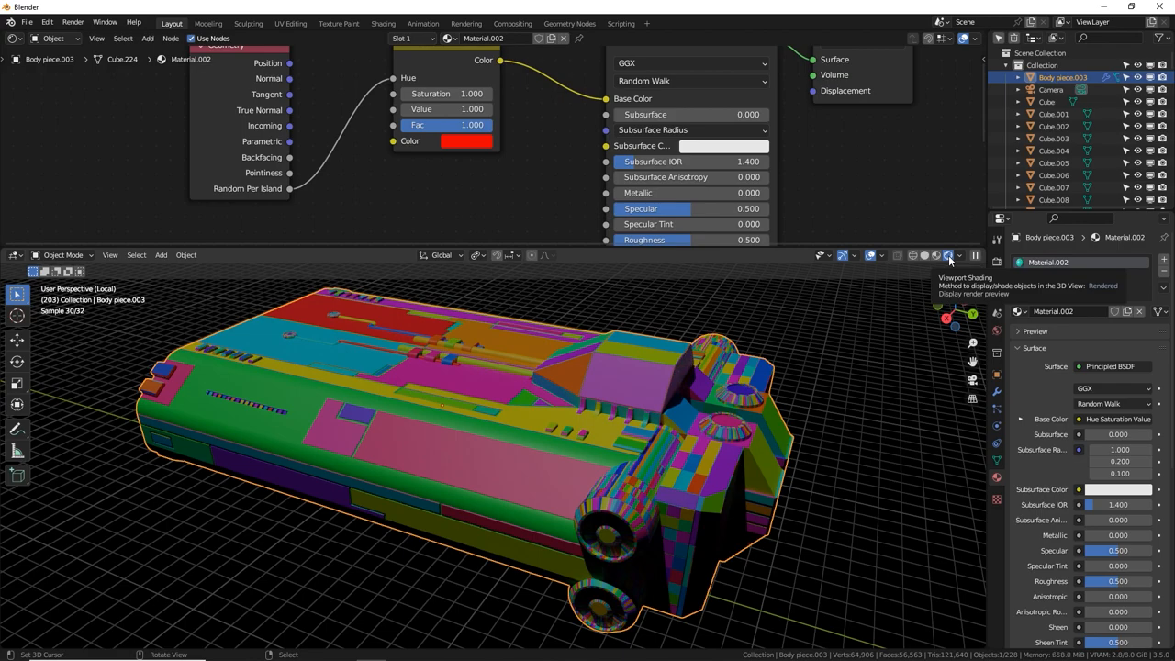
left_click(947, 256)
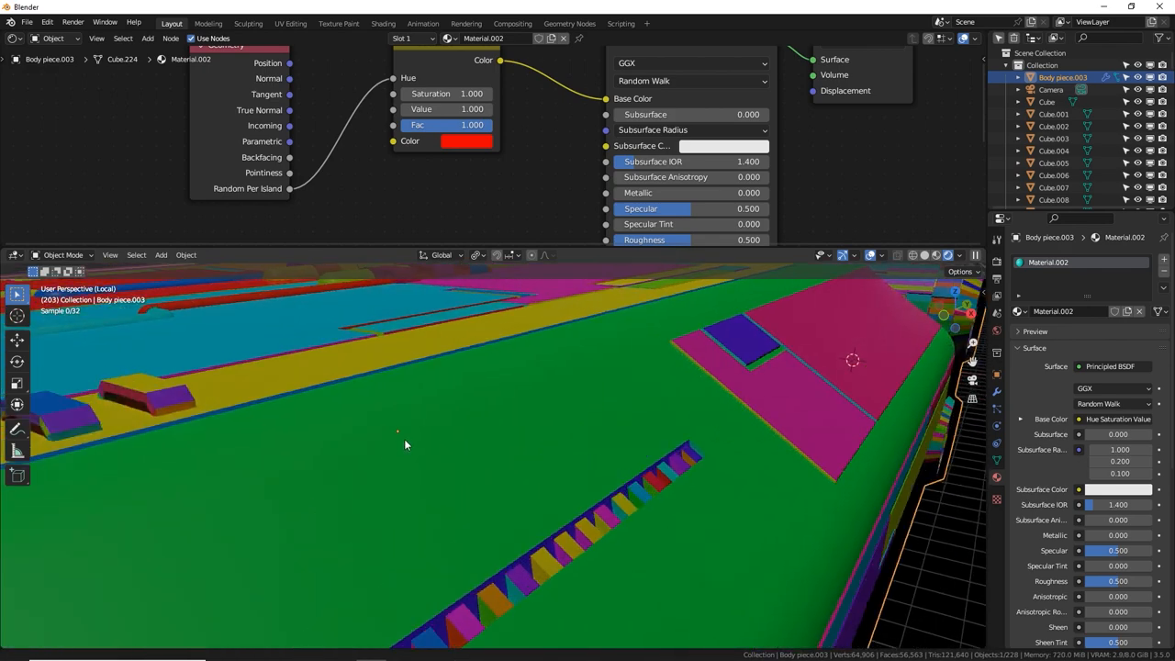
Orbit around and pull back from the hull, now shaded in per-island greys.
left_click_drag(404, 446, 385, 468)
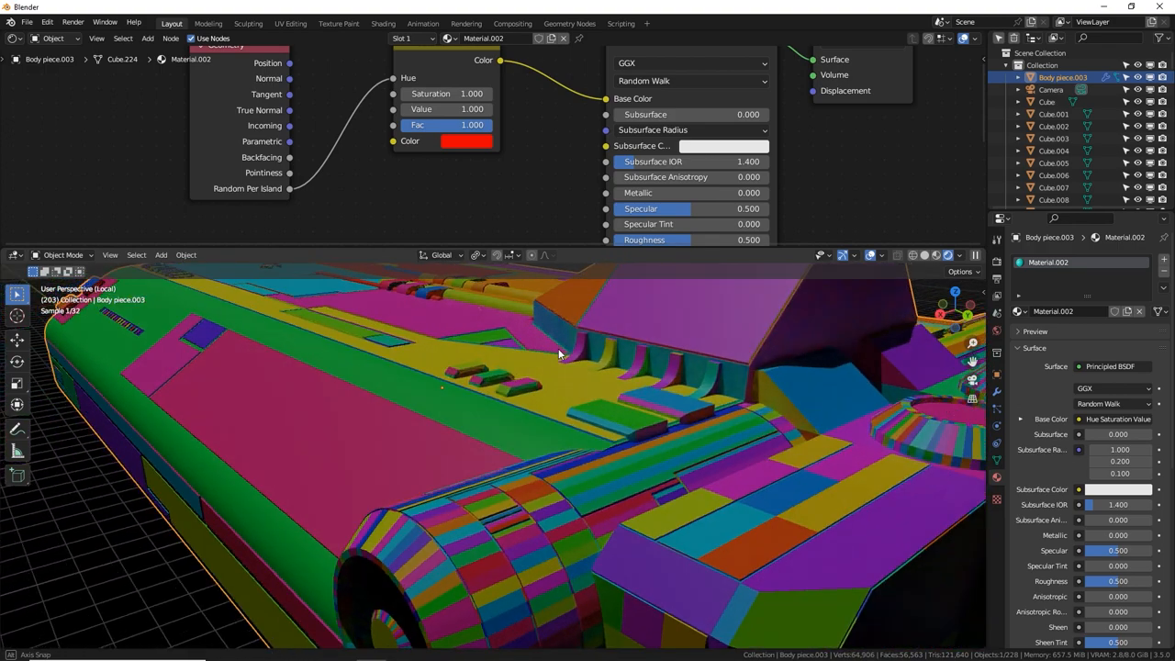
left_click_drag(560, 354, 597, 457)
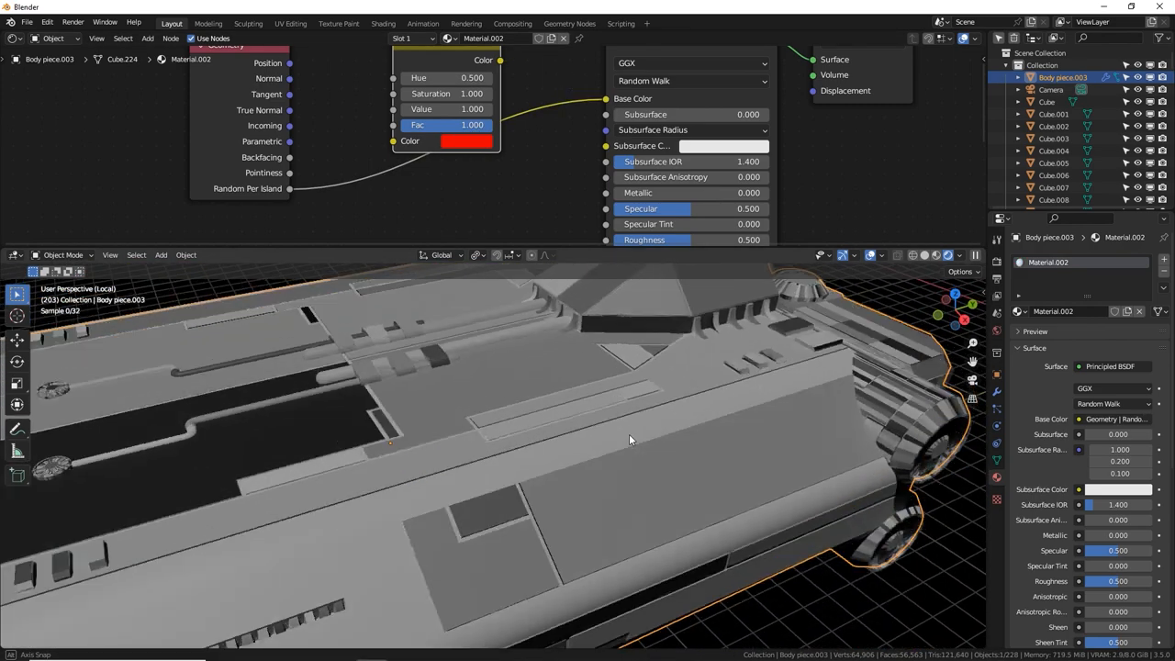
left_click_drag(630, 440, 648, 459)
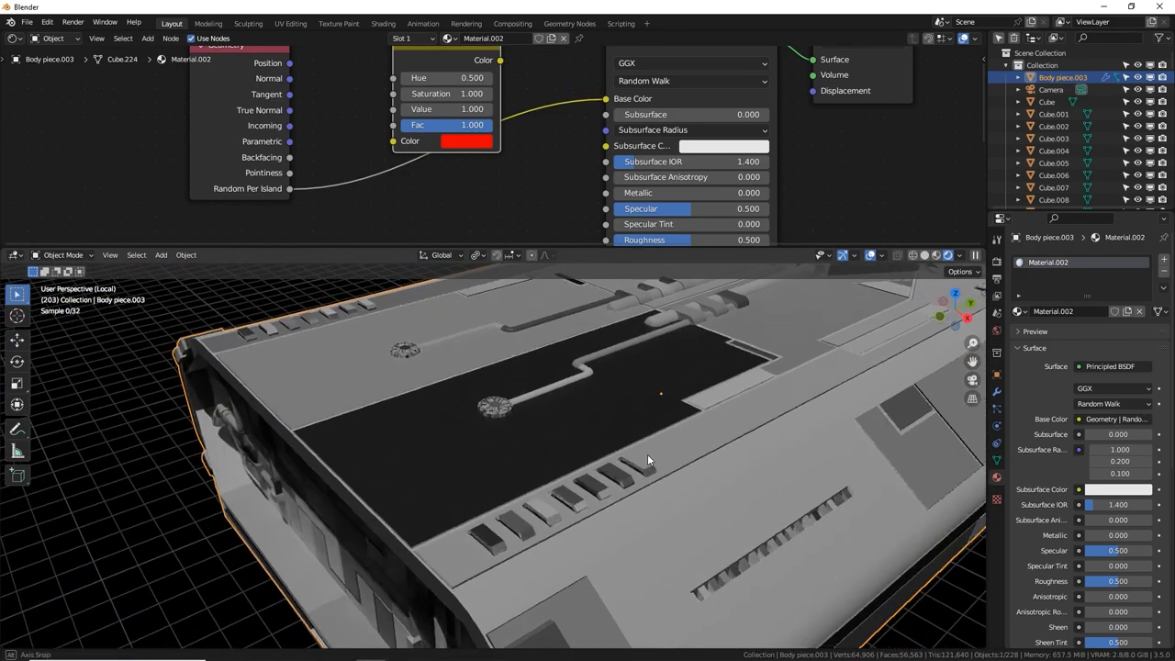
left_click_drag(646, 458, 643, 439)
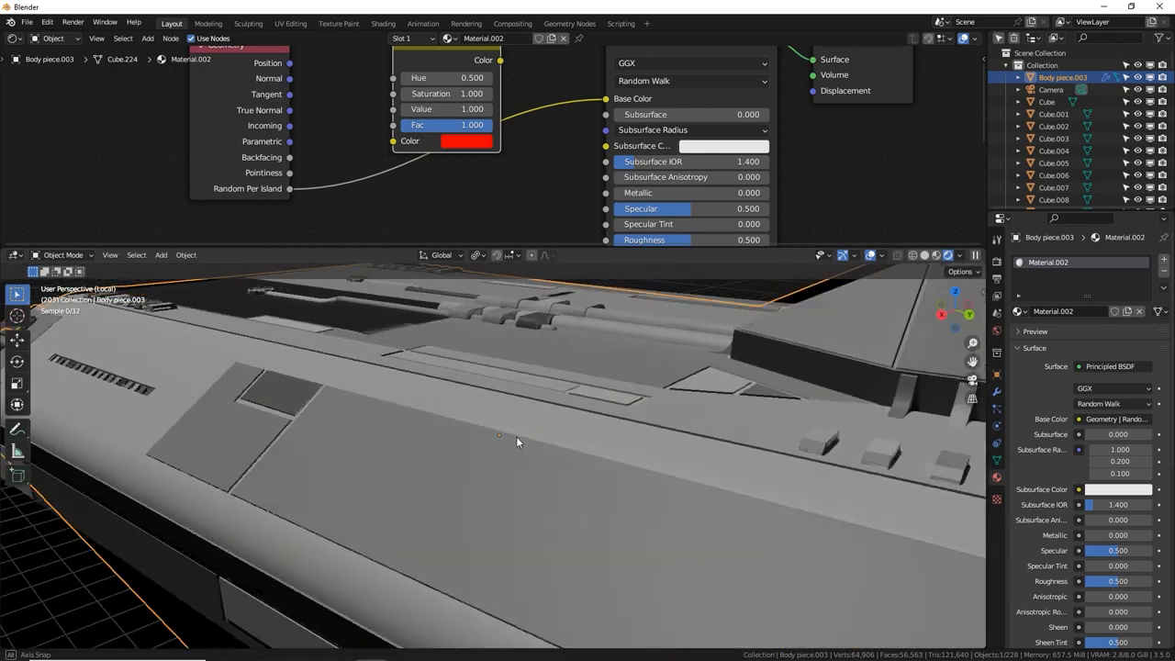
left_click_drag(514, 440, 628, 467)
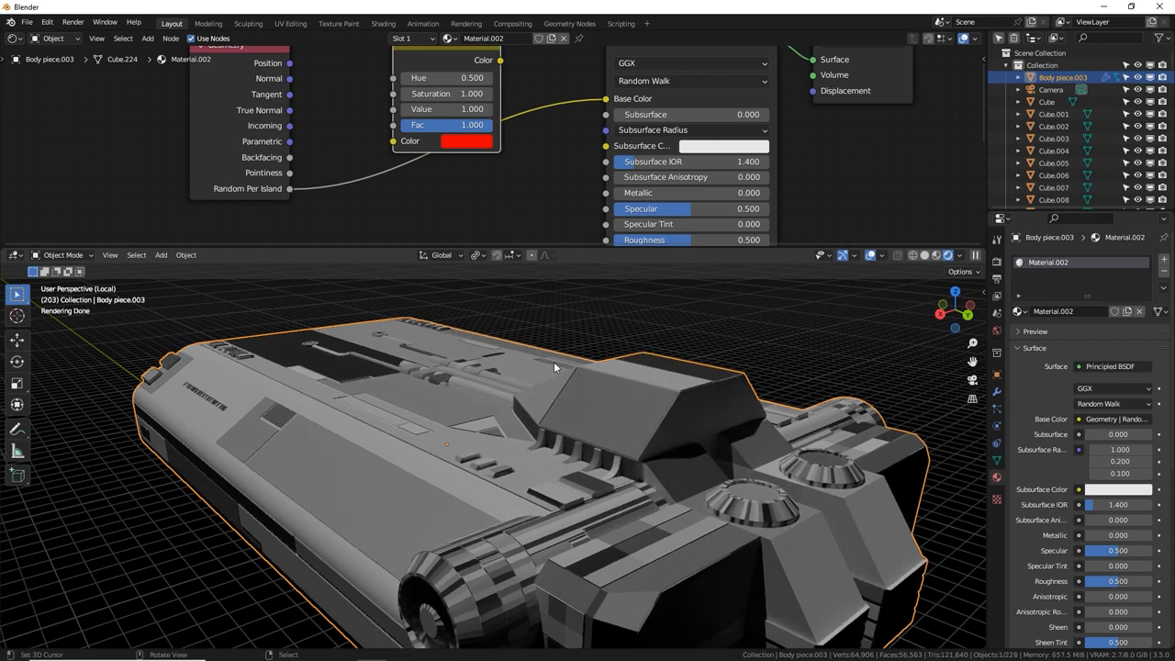
mouse_move(433, 356)
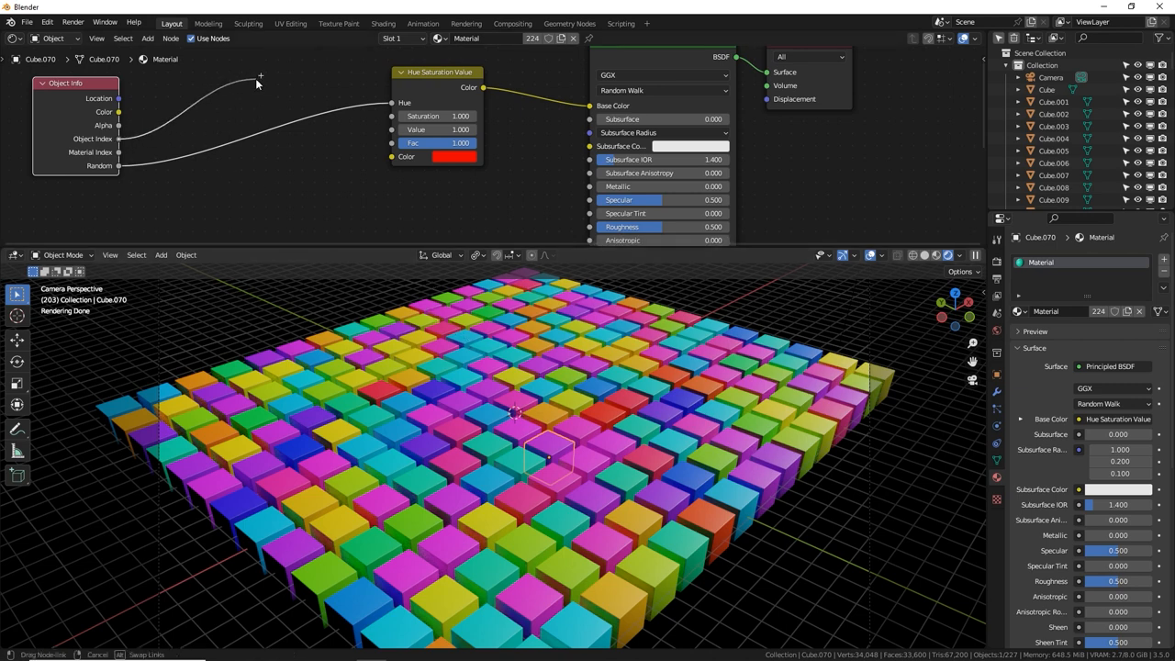
mouse_move(273, 75)
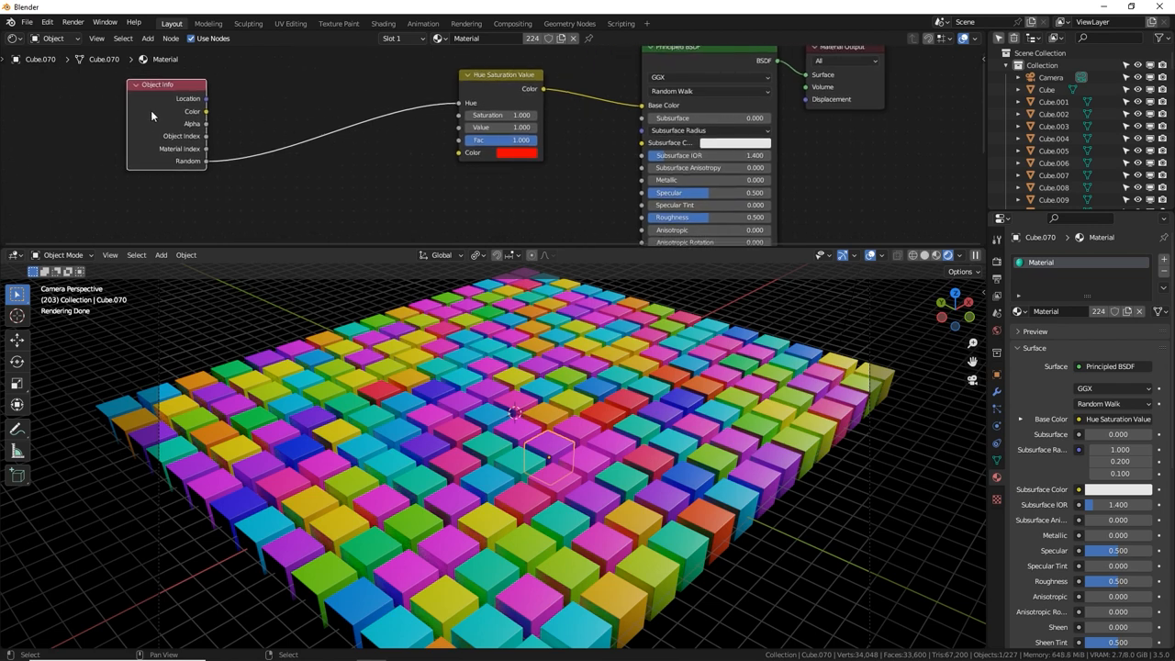
Cut the Object Info Random link into the Hue/Saturation/Value node.
left_click_drag(167, 84, 194, 92)
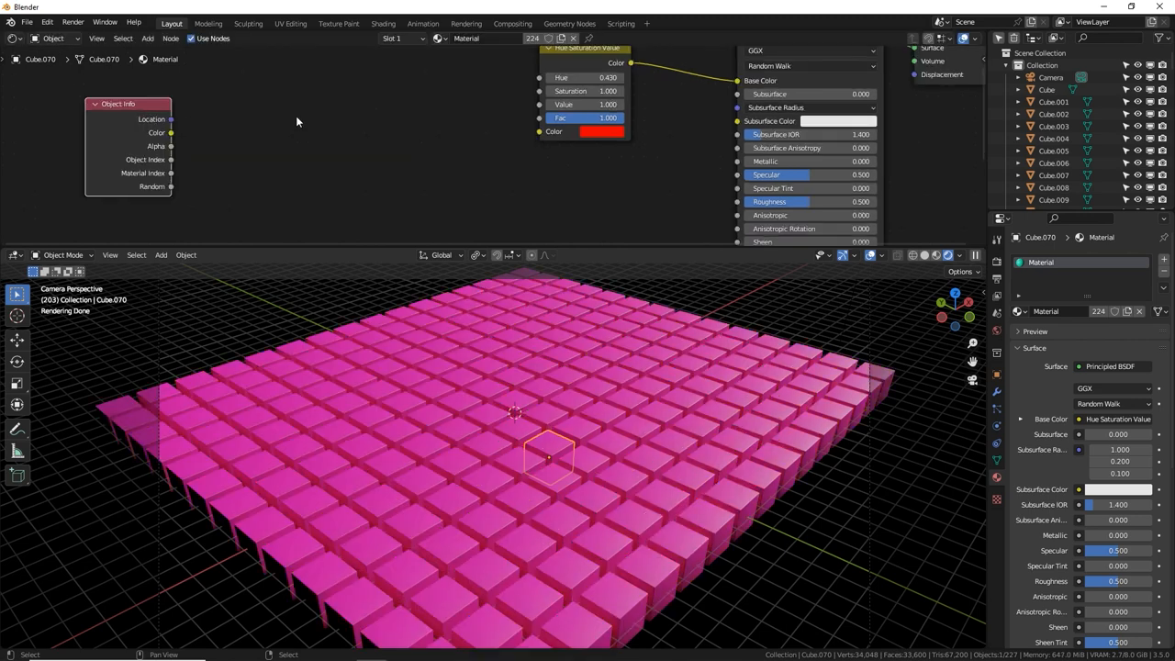
Search 'math' to add a Math (Add) node to the cube material.
type("math")
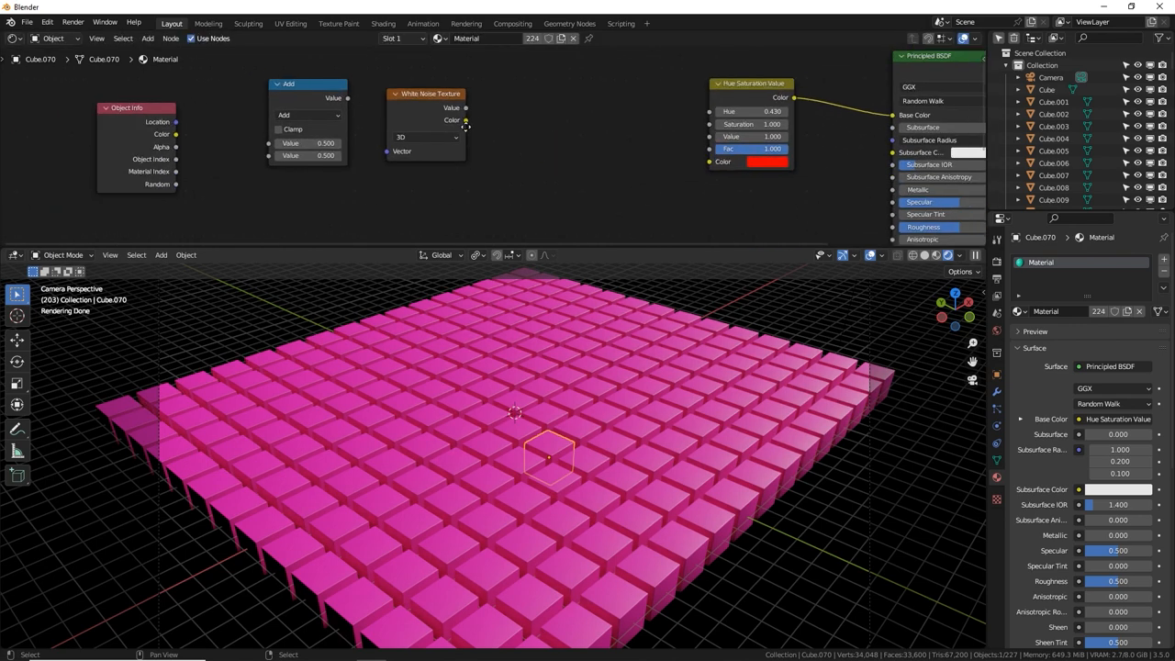
Set the White Noise Texture to 4D with W at 0.
left_click(426, 138)
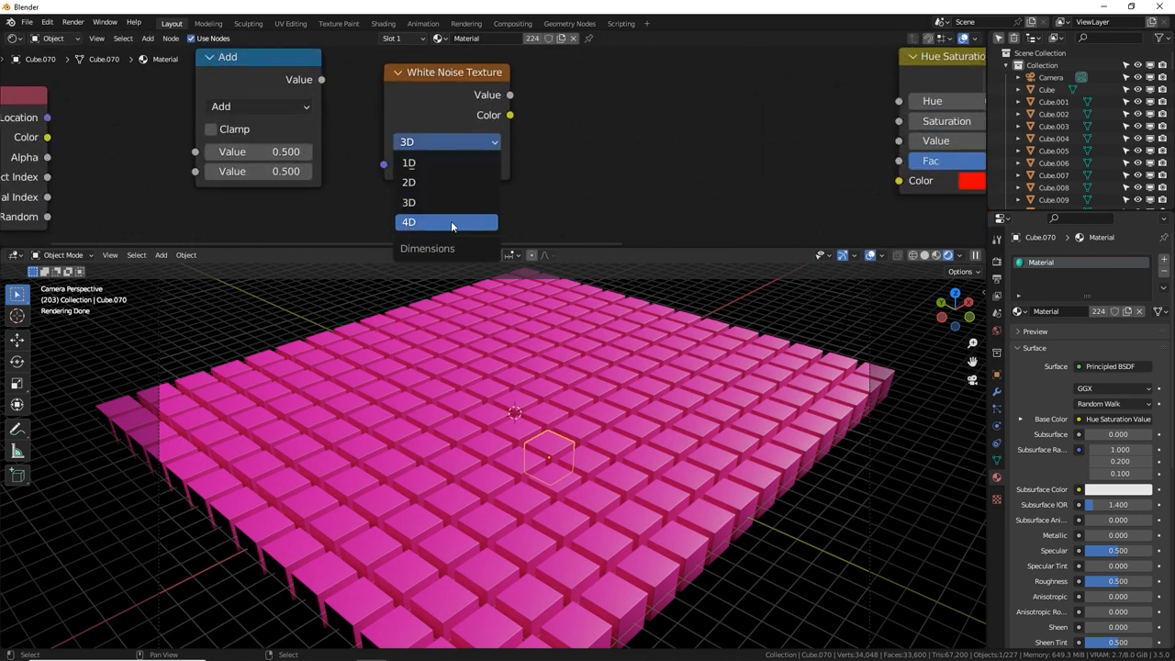
left_click(435, 222)
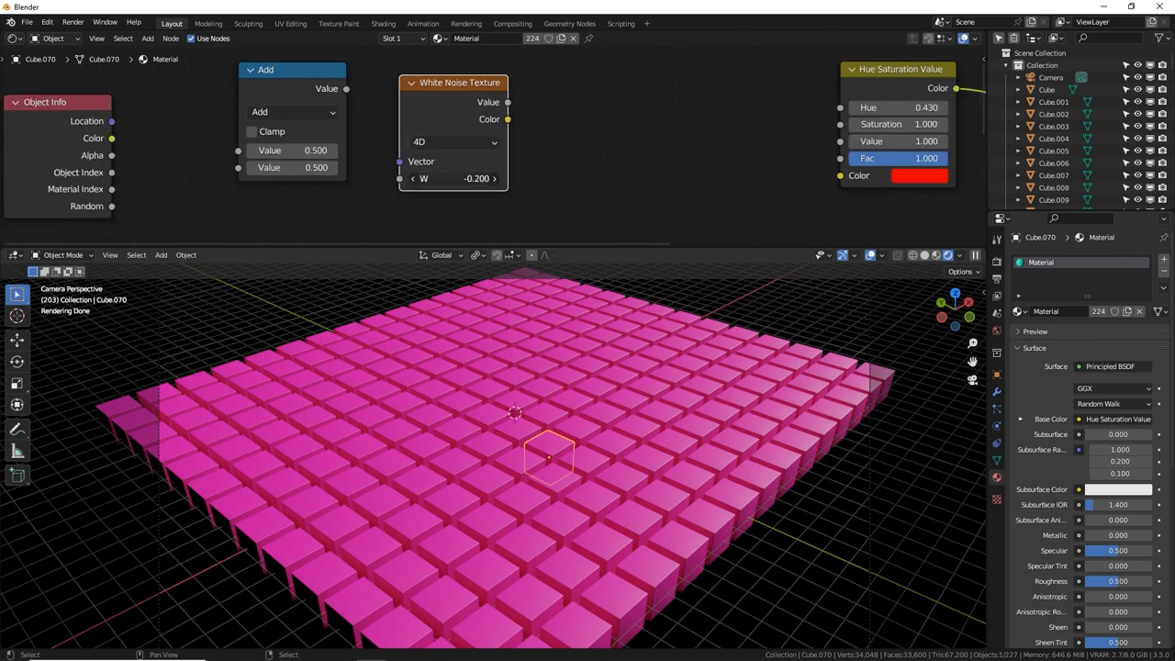
left_click(455, 143)
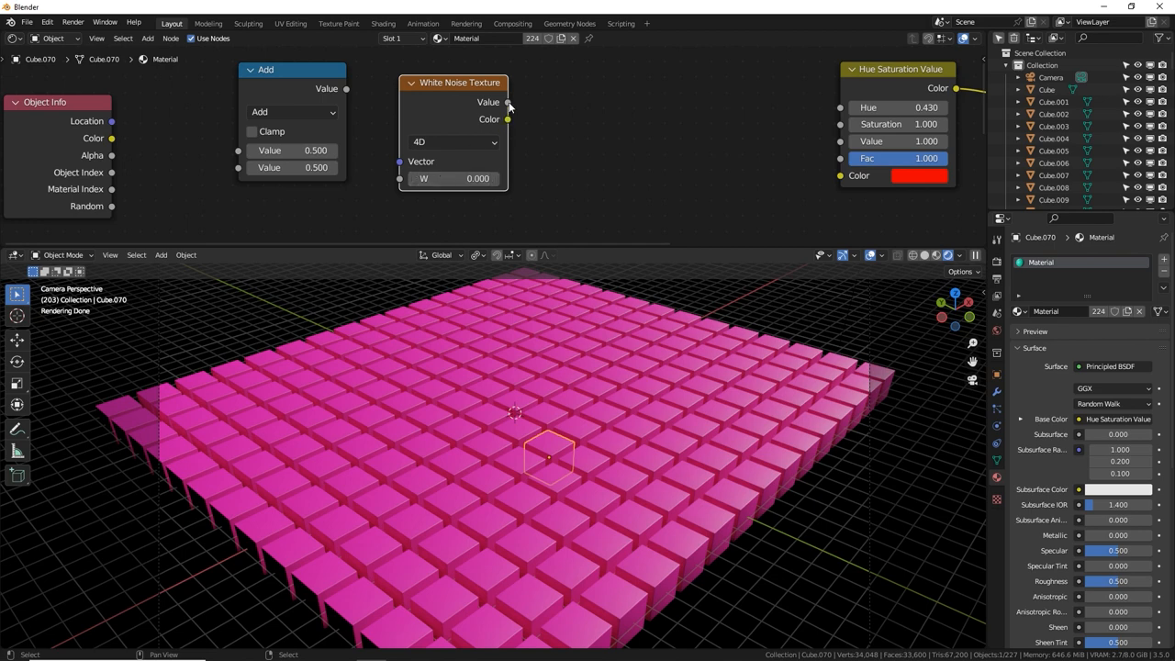
mouse_move(468, 99)
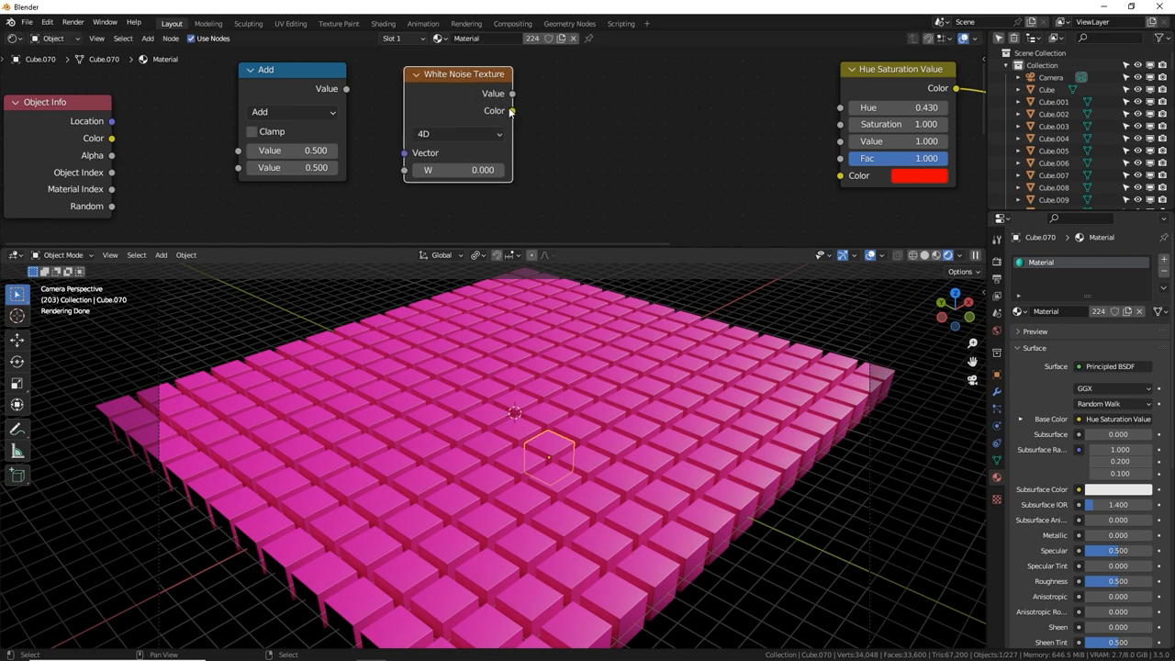
left_click_drag(510, 110, 639, 92)
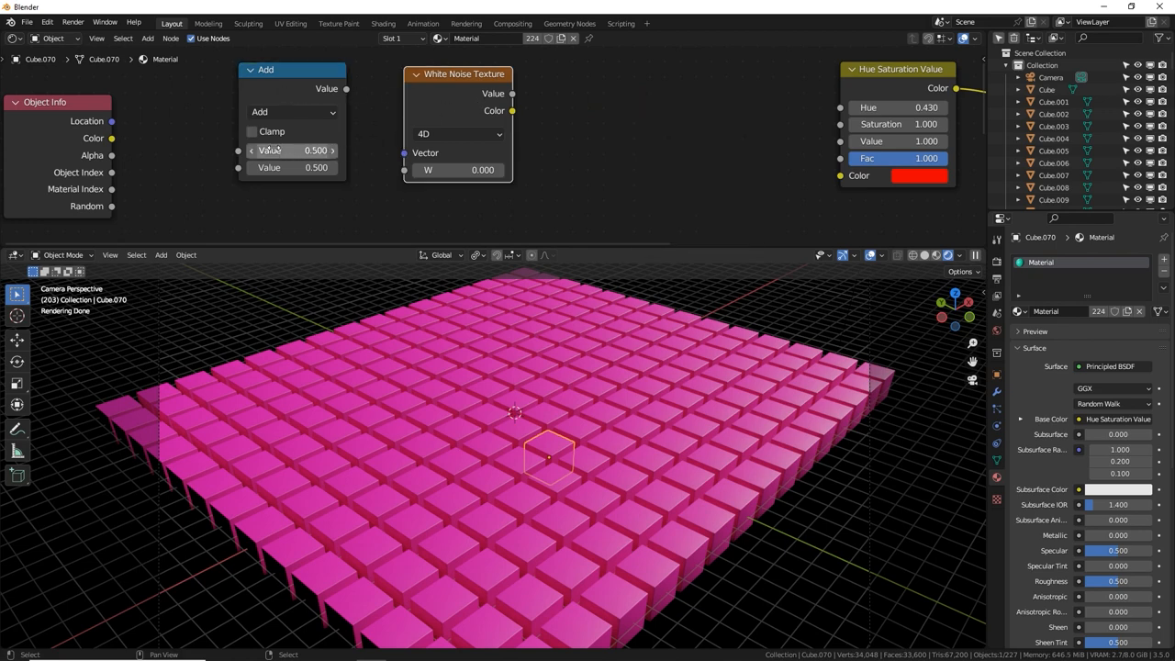
Connect the Object Info index output into the Add node feeding the noise vector.
left_click_drag(110, 137, 213, 126)
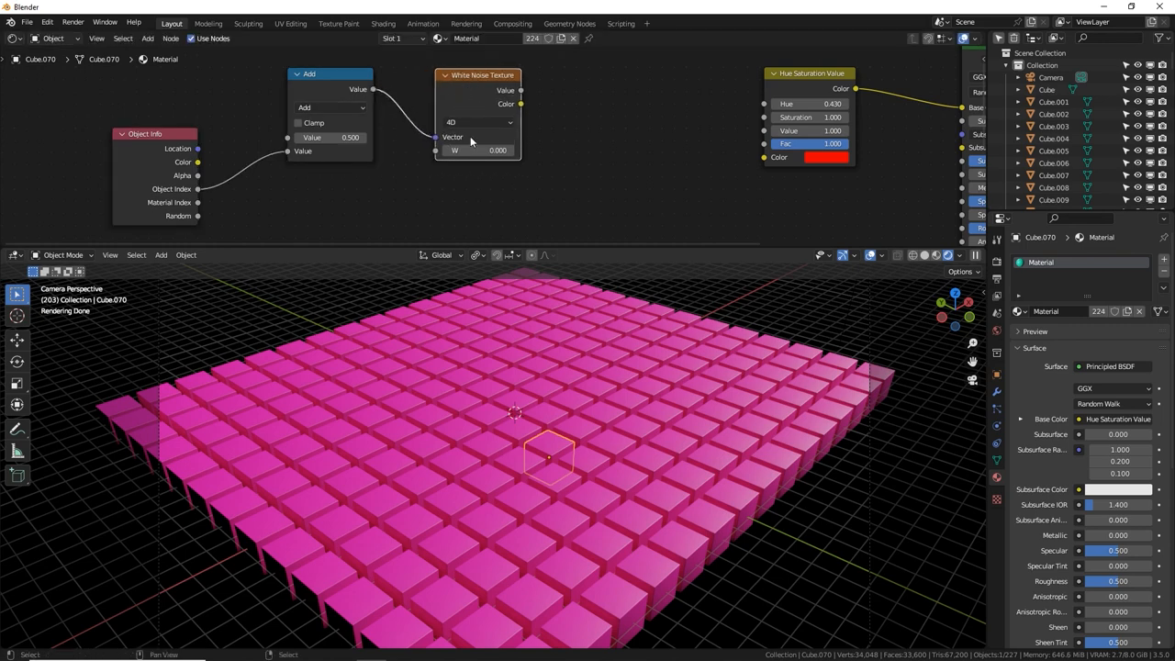
mouse_move(451, 101)
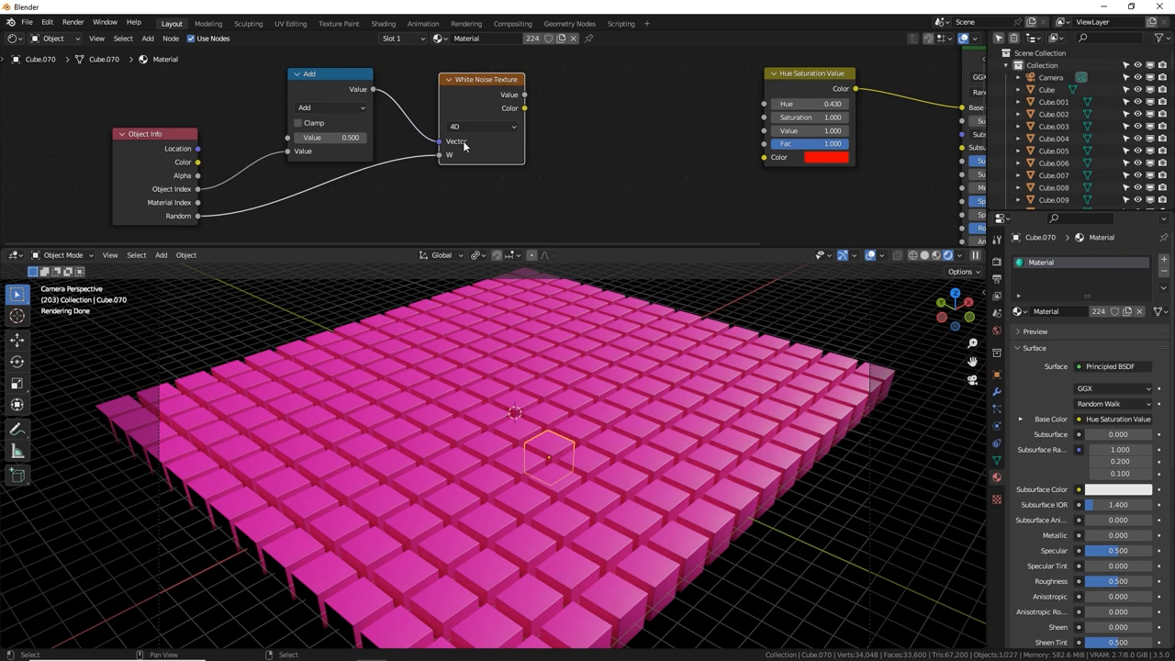
mouse_move(380, 143)
type("sep")
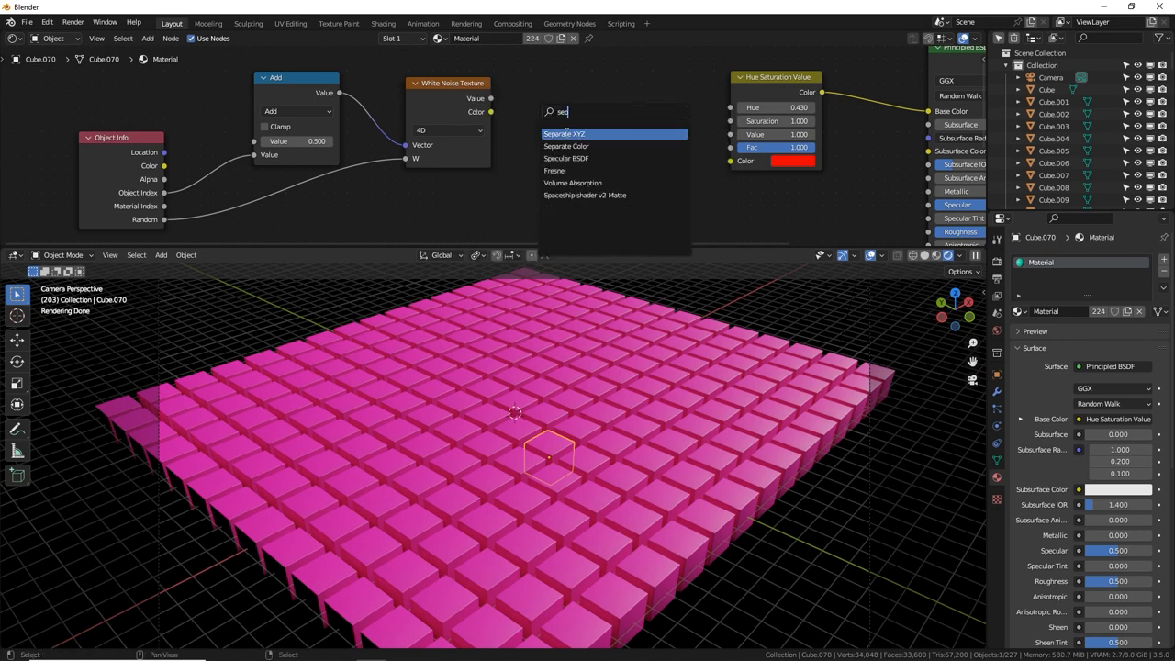
Add a Separate Color node to split the White Noise colour into channels.
left_click(565, 146)
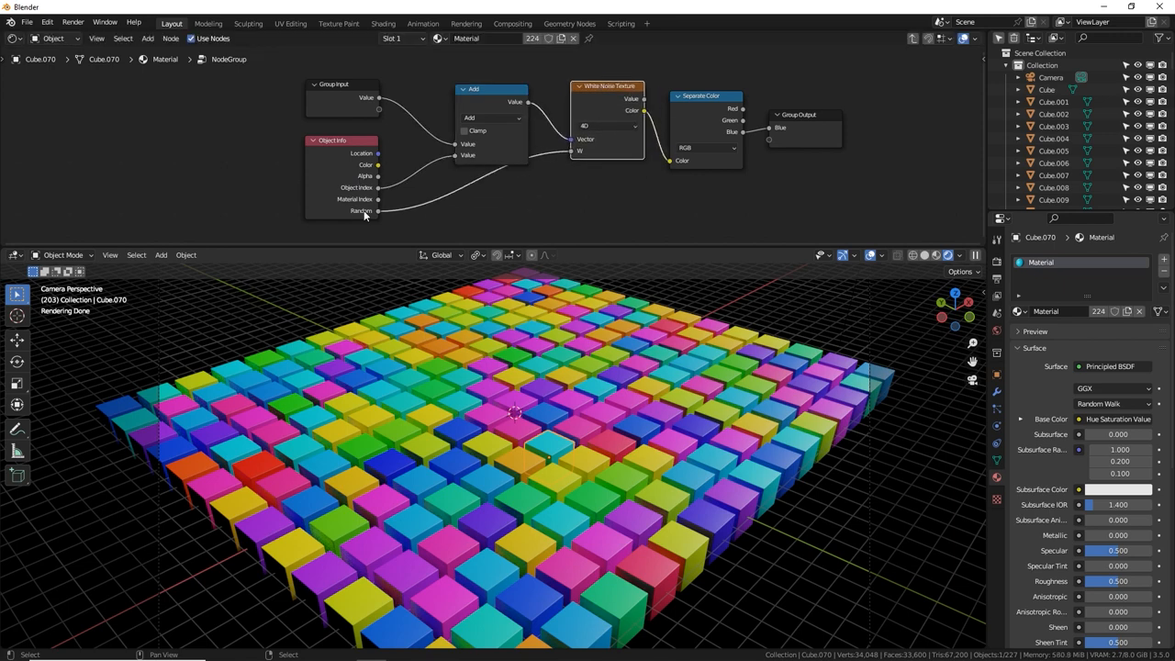
mouse_move(598, 108)
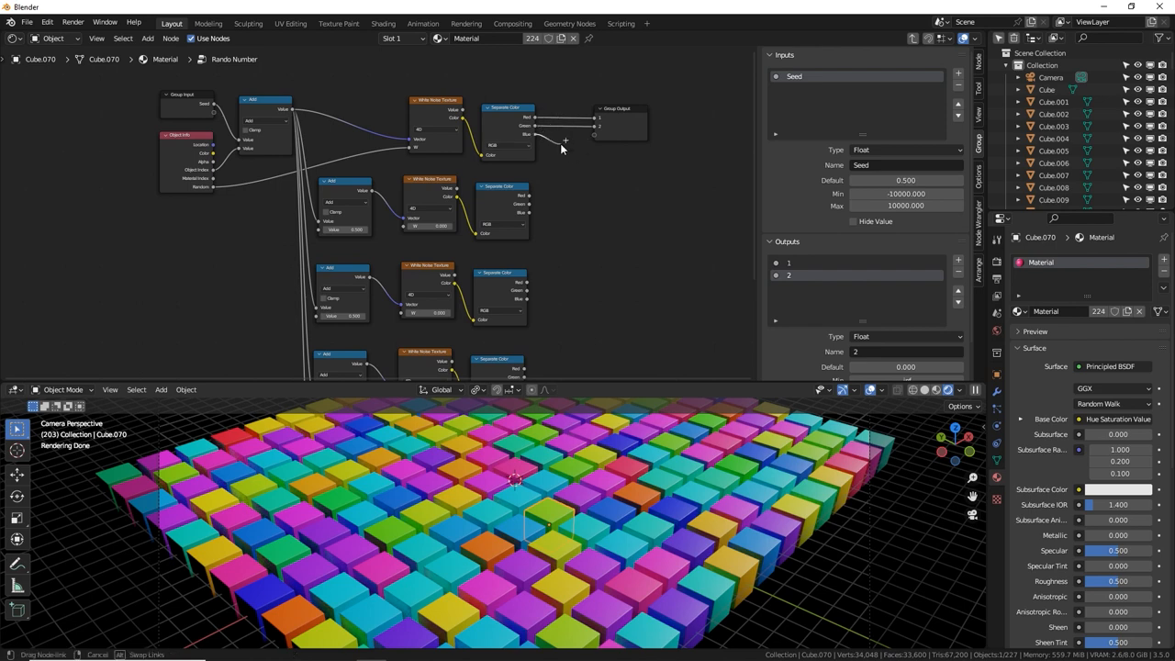
mouse_move(561, 147)
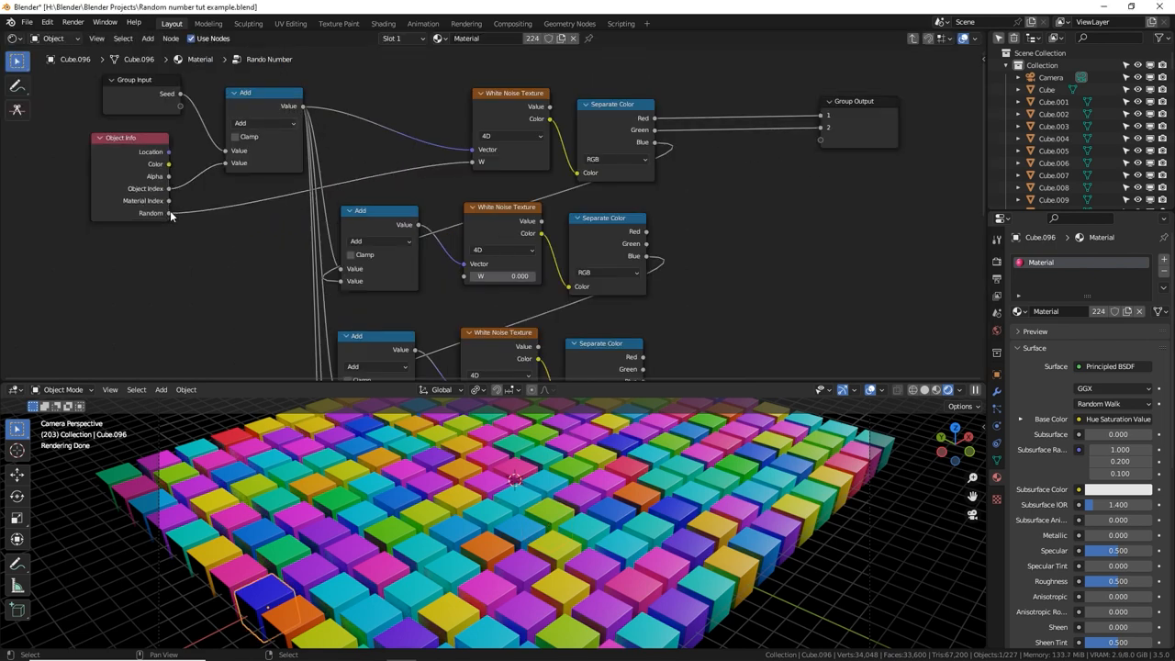
Pan the node view to bring the lower duplicated noise chains into view.
left_click_drag(169, 213, 503, 228)
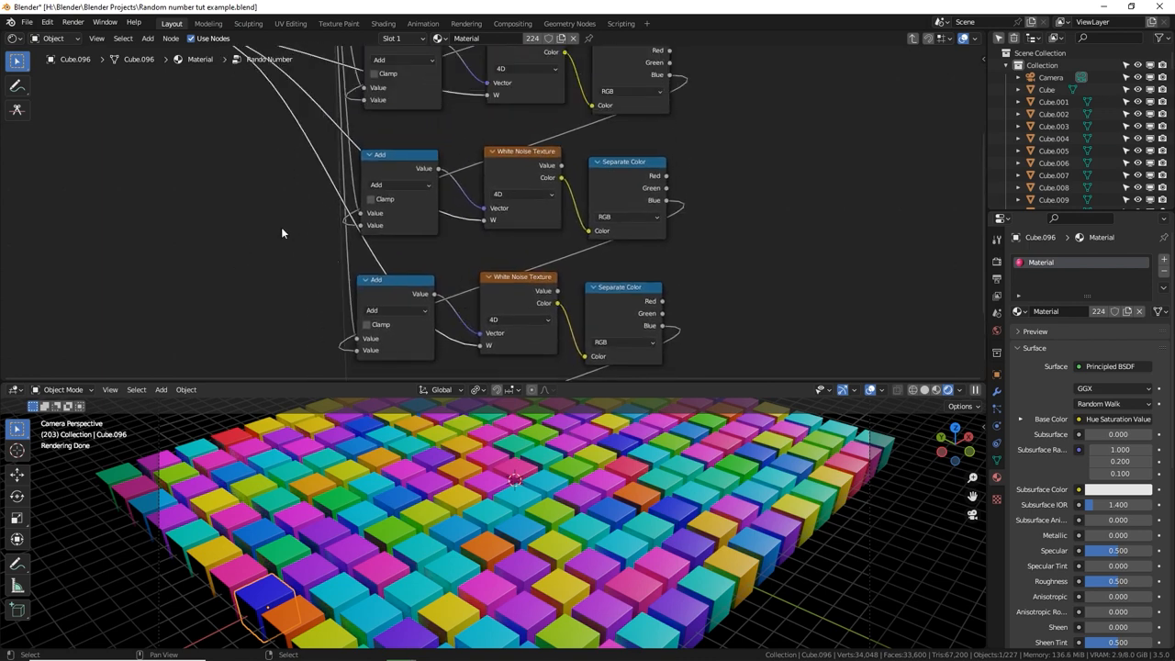
Show the node editor's Add menu to browse the Group node entries.
left_click(145, 39)
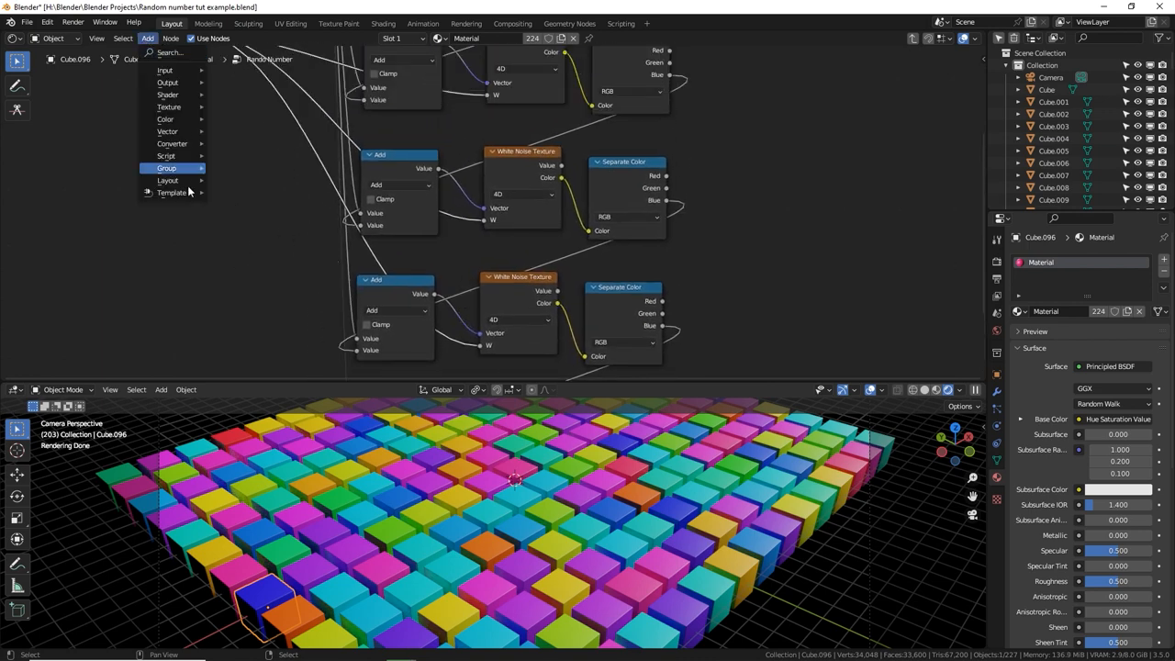
mouse_move(169, 179)
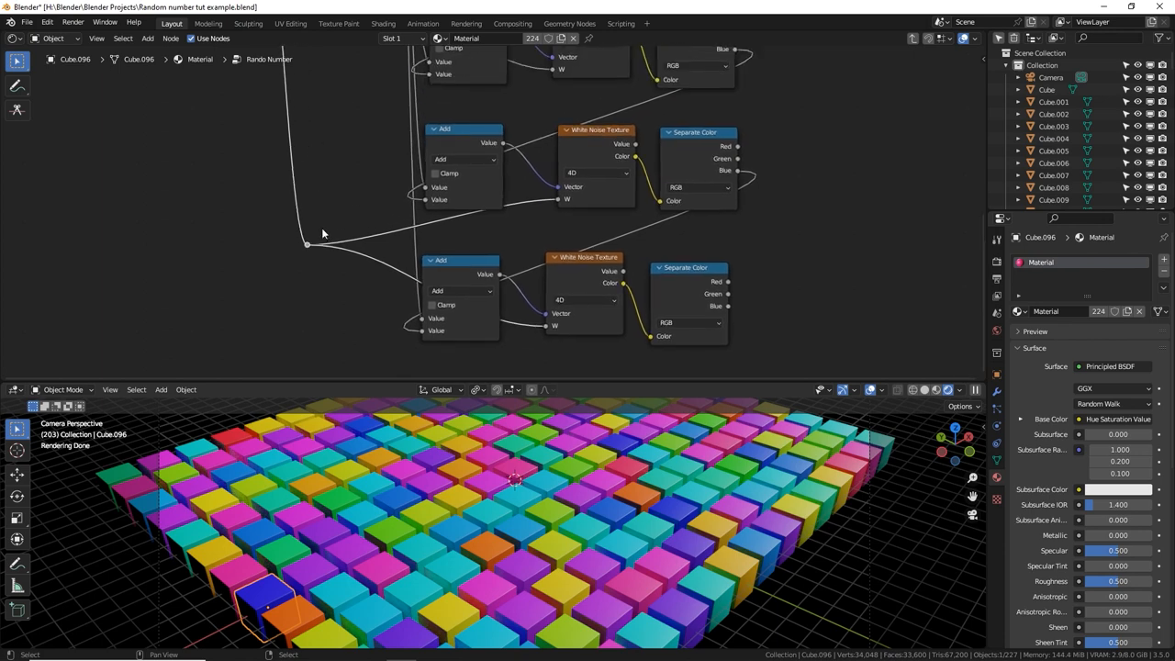
mouse_move(615, 108)
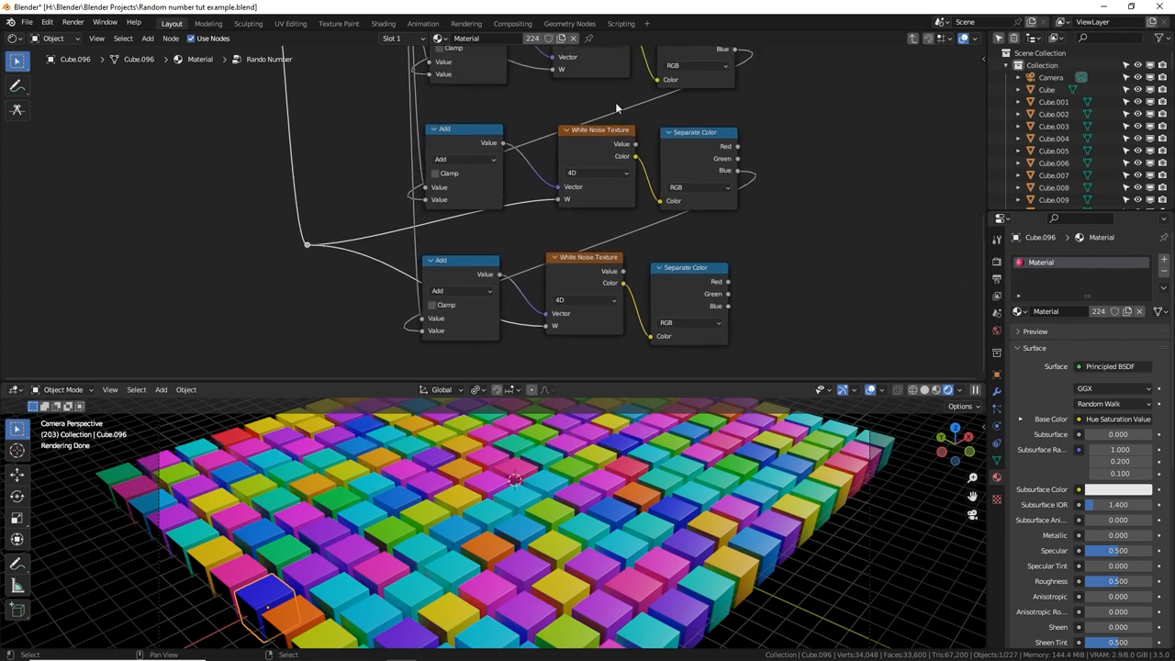
Select the group's Red output in the Outputs list and start renaming it to a number.
left_click_drag(615, 110, 511, 174)
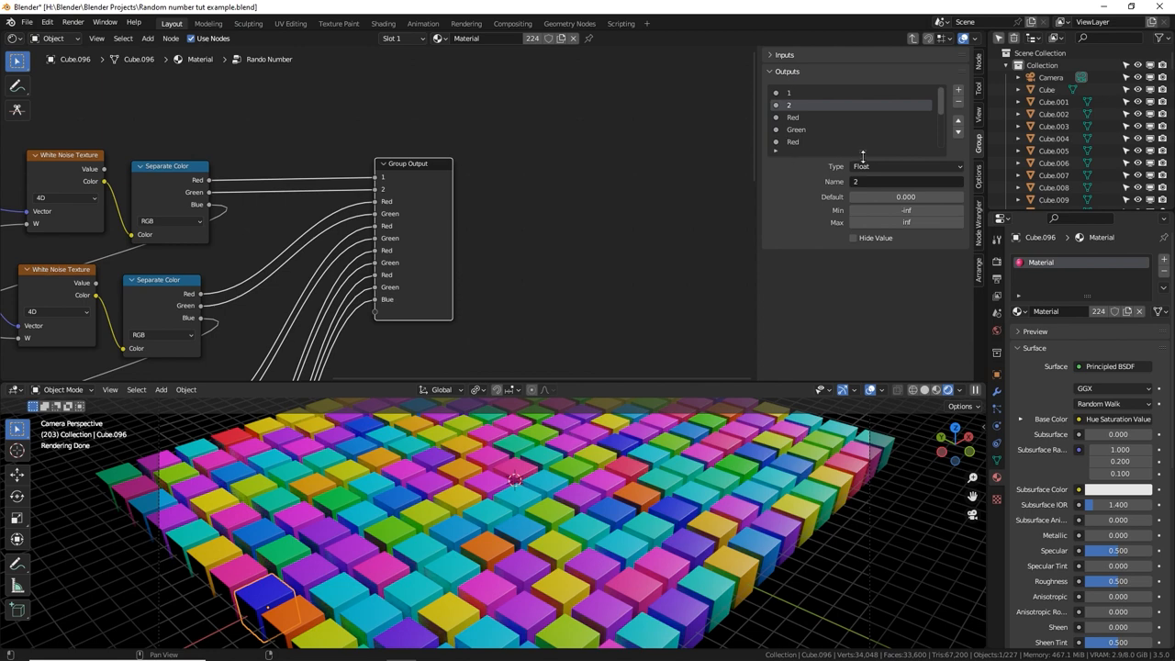
left_click(793, 117)
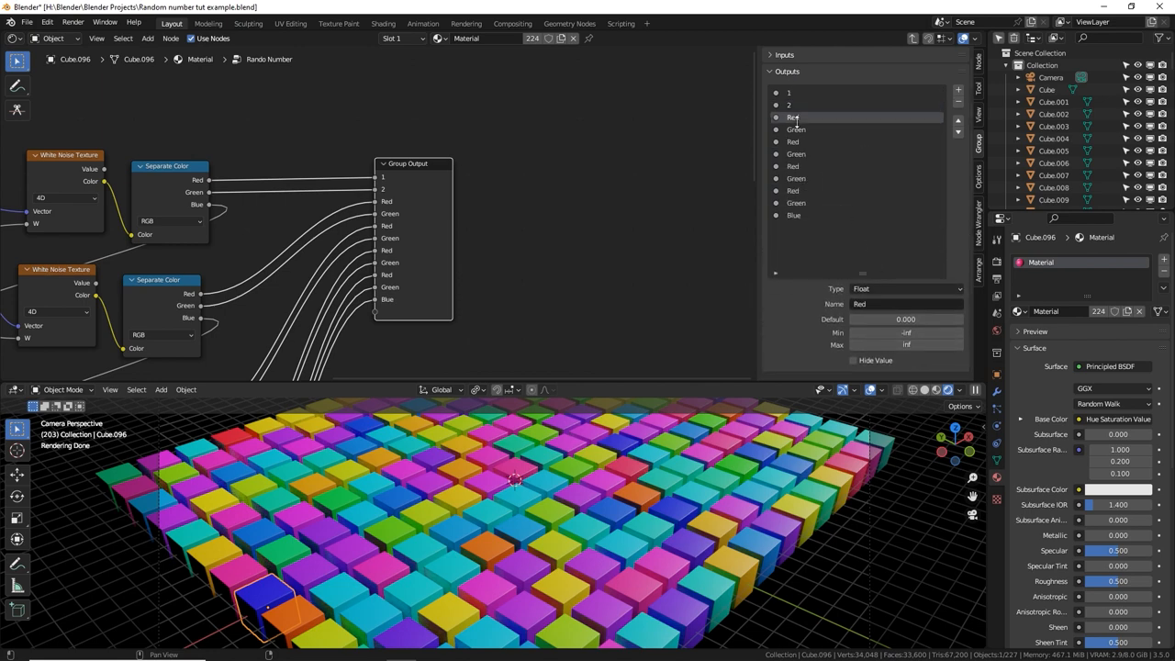
double_click(791, 118)
type("3")
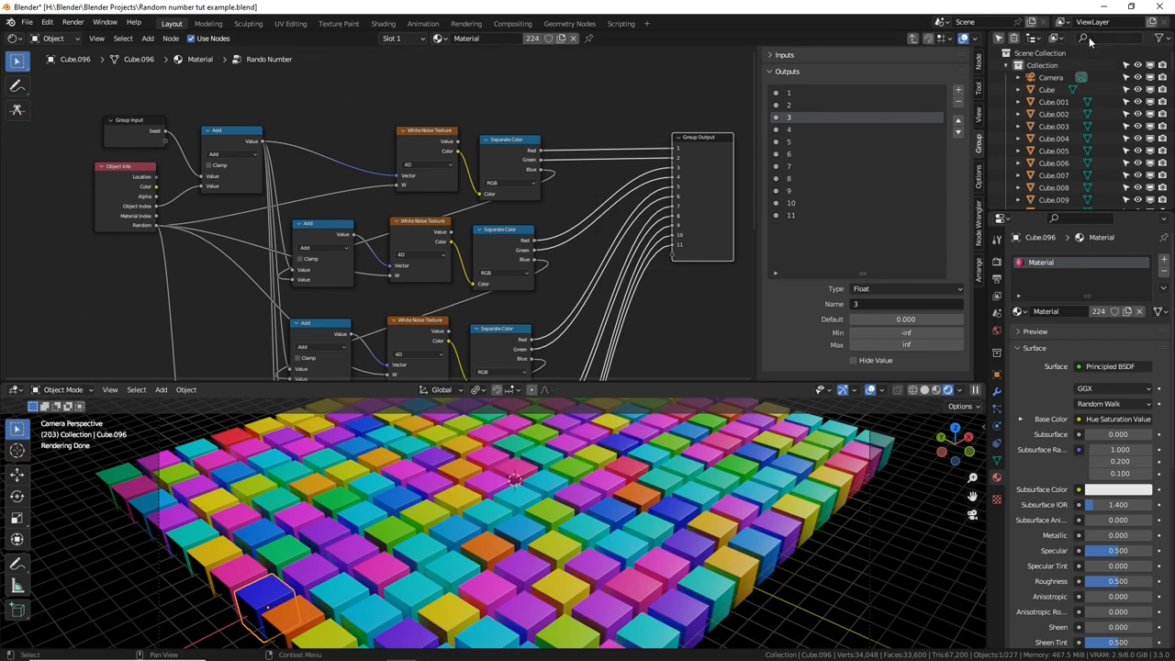
mouse_move(1061, 39)
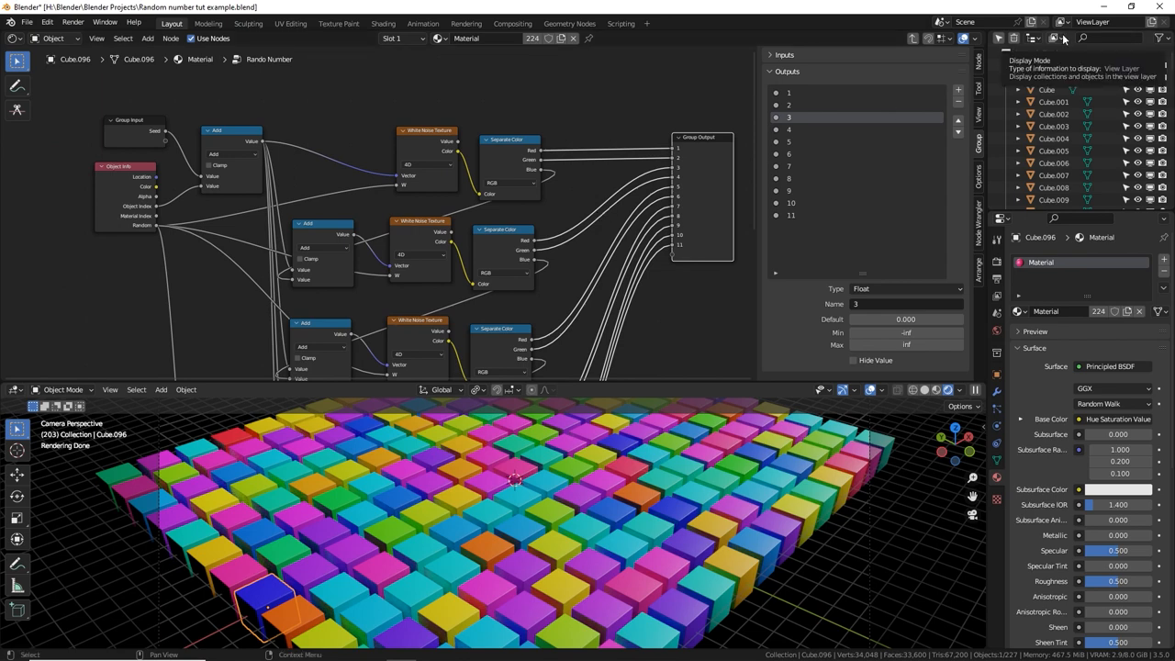
Switch the outliner to Blender File mode and apply an ID data action to the Random Number group.
left_click(1057, 39)
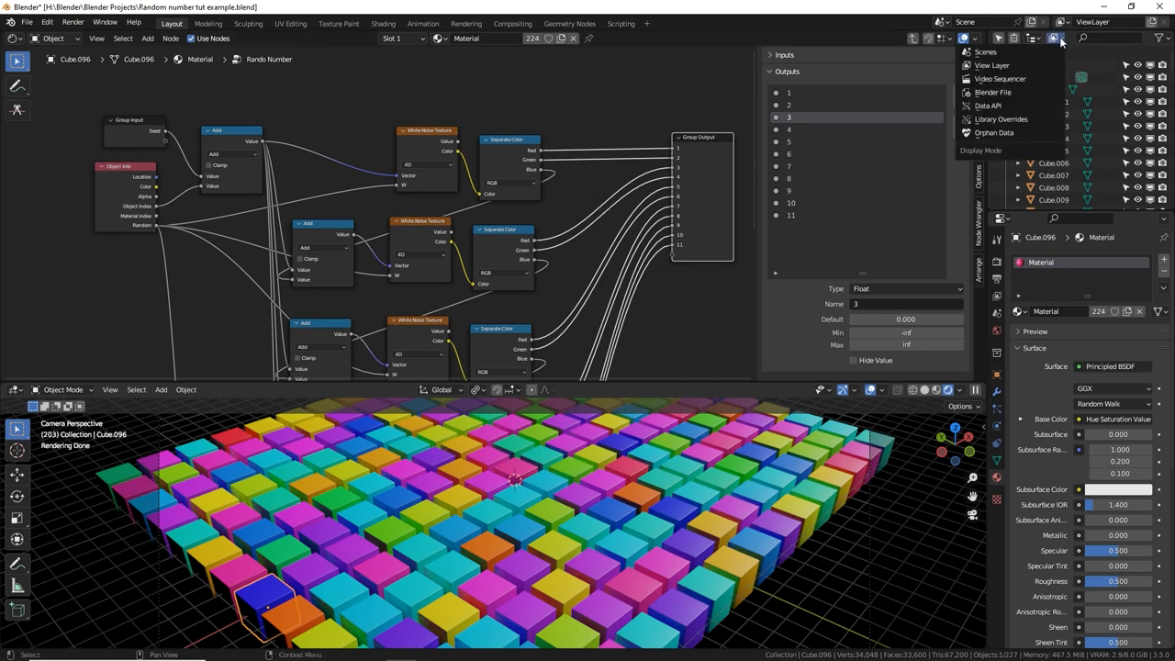
left_click(965, 39)
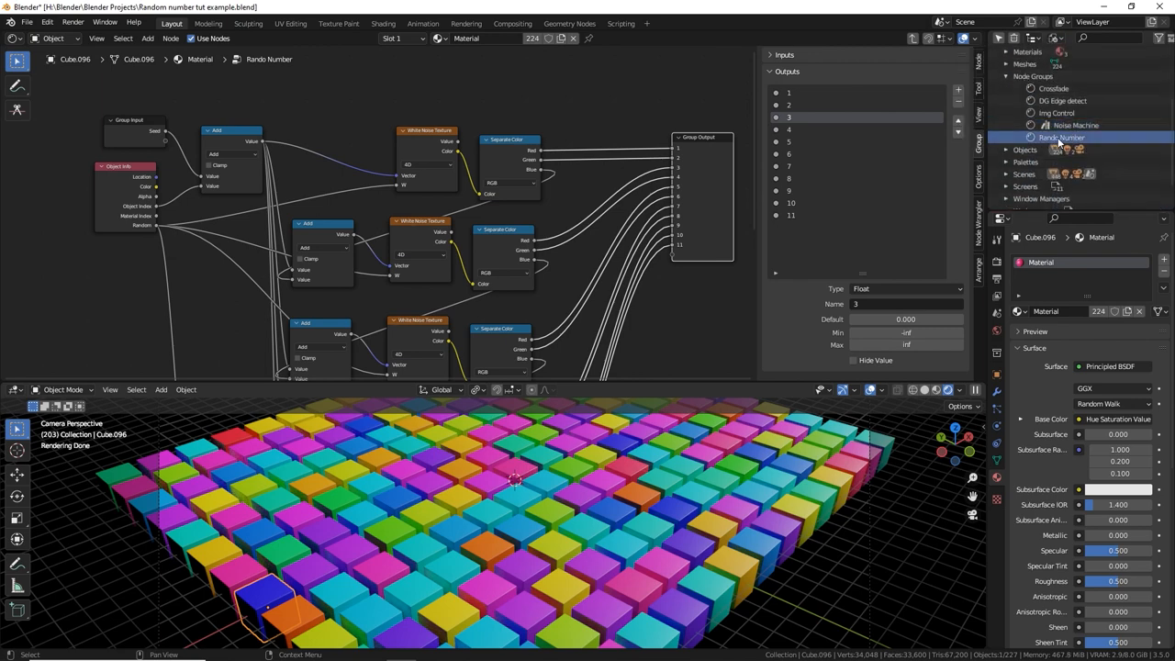
right_click(1061, 135)
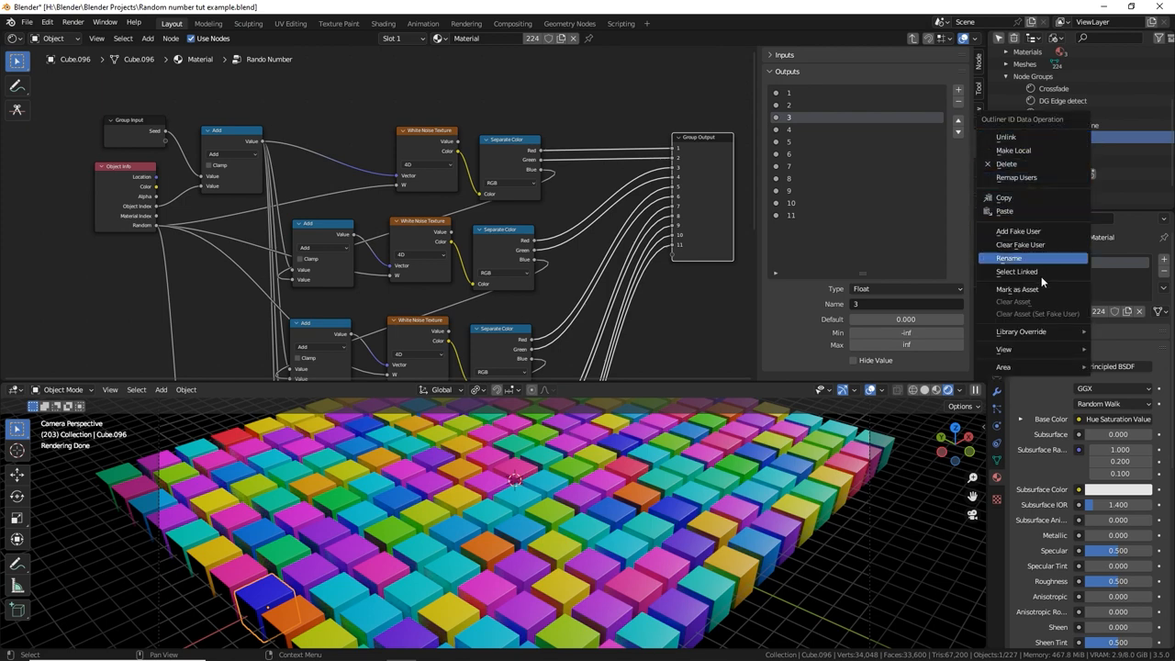
left_click(1013, 290)
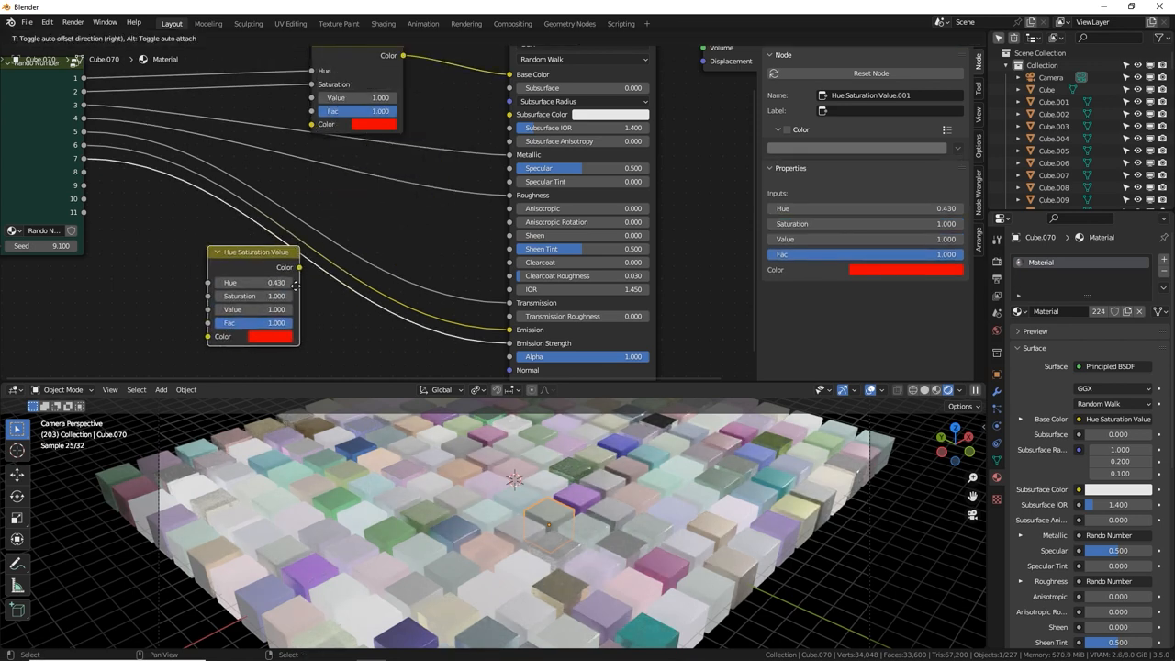
Wire a Random Number output into one of the Principled BSDF material inputs.
left_click_drag(257, 252, 352, 242)
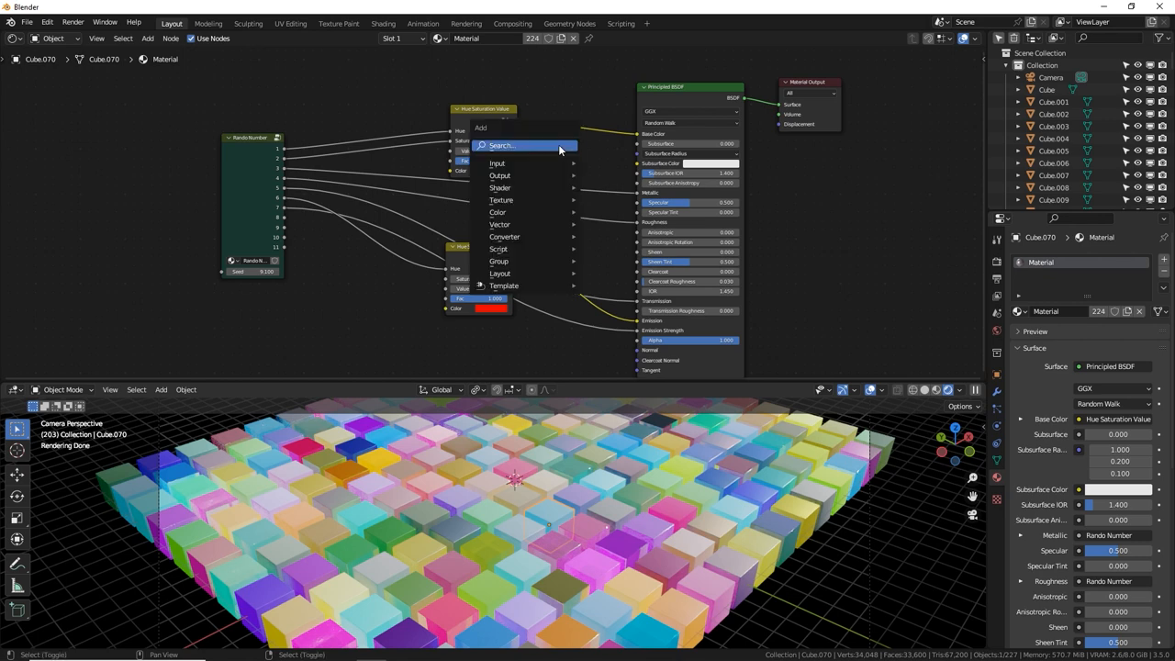
Add an RGB Curves node via search 'curve' and drop it into the colour chain's links.
left_click(506, 145)
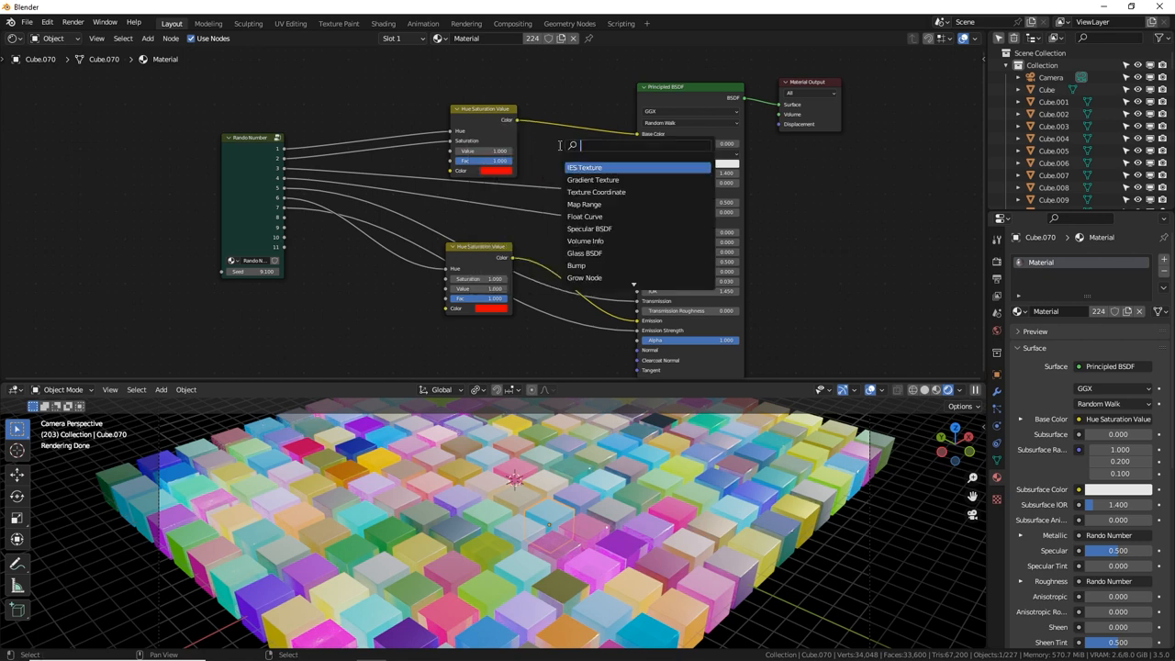
type("curve")
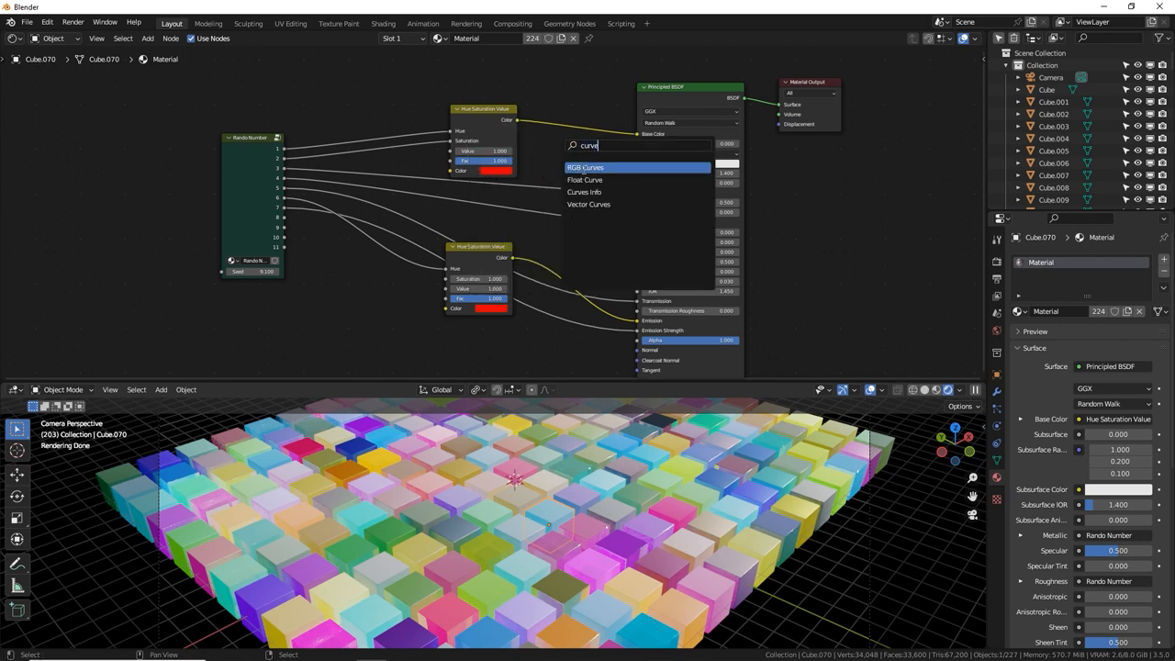
left_click(584, 166)
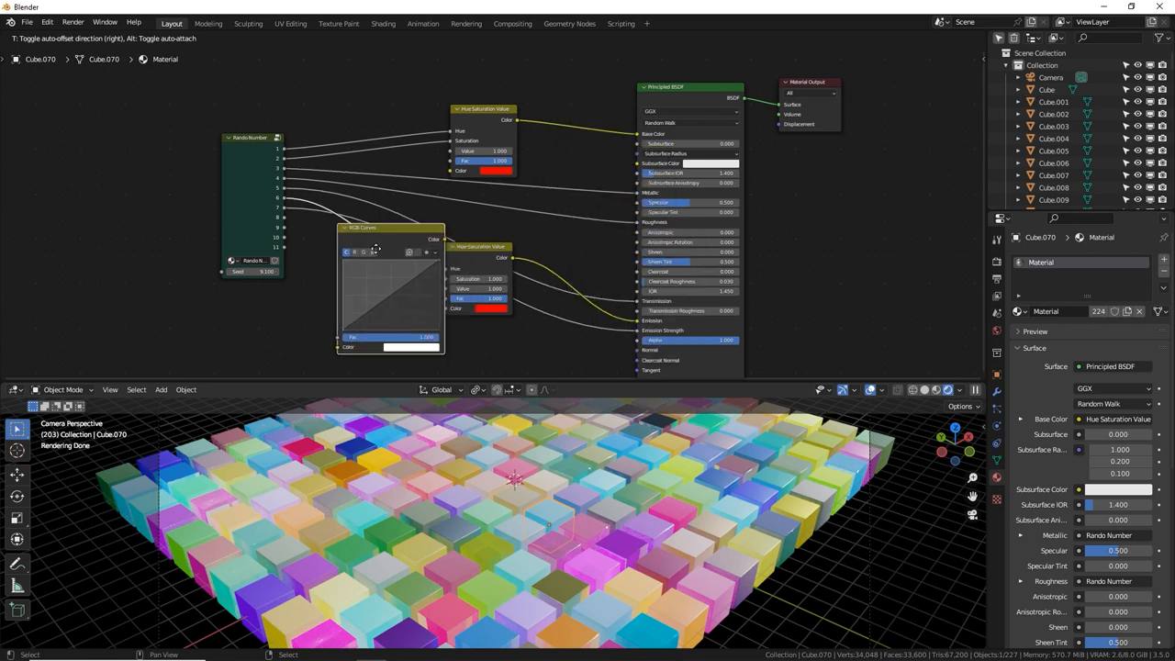
left_click_drag(376, 247, 463, 330)
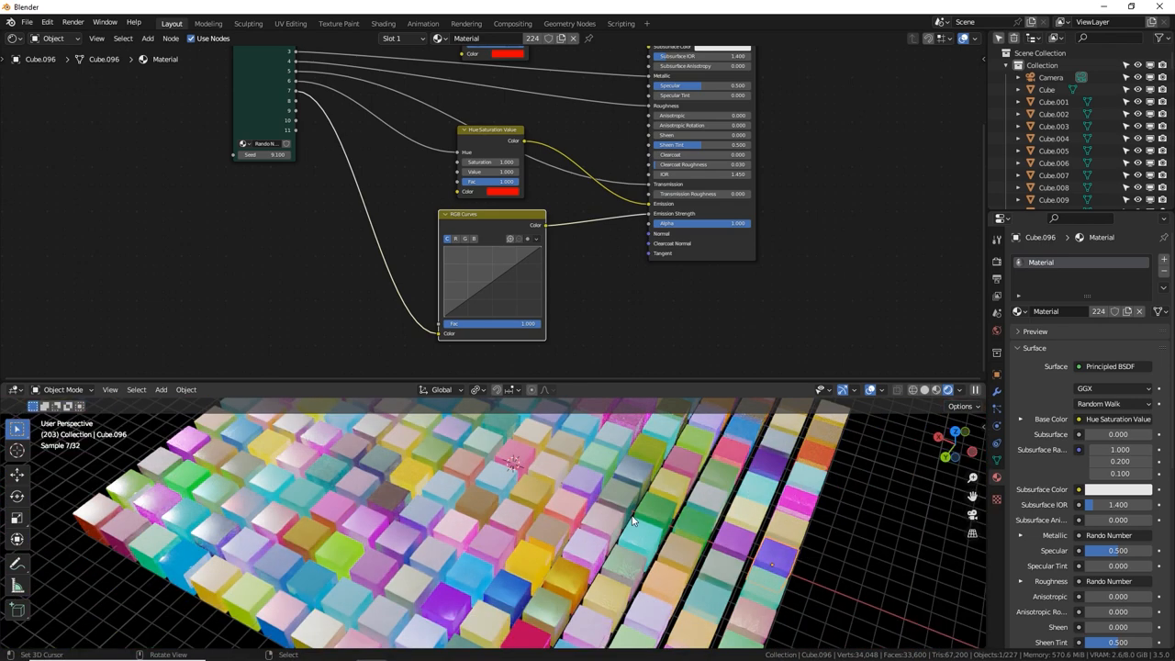
Drag the RGB Curves points to bend the curve into an S shape.
left_click_drag(634, 521, 559, 503)
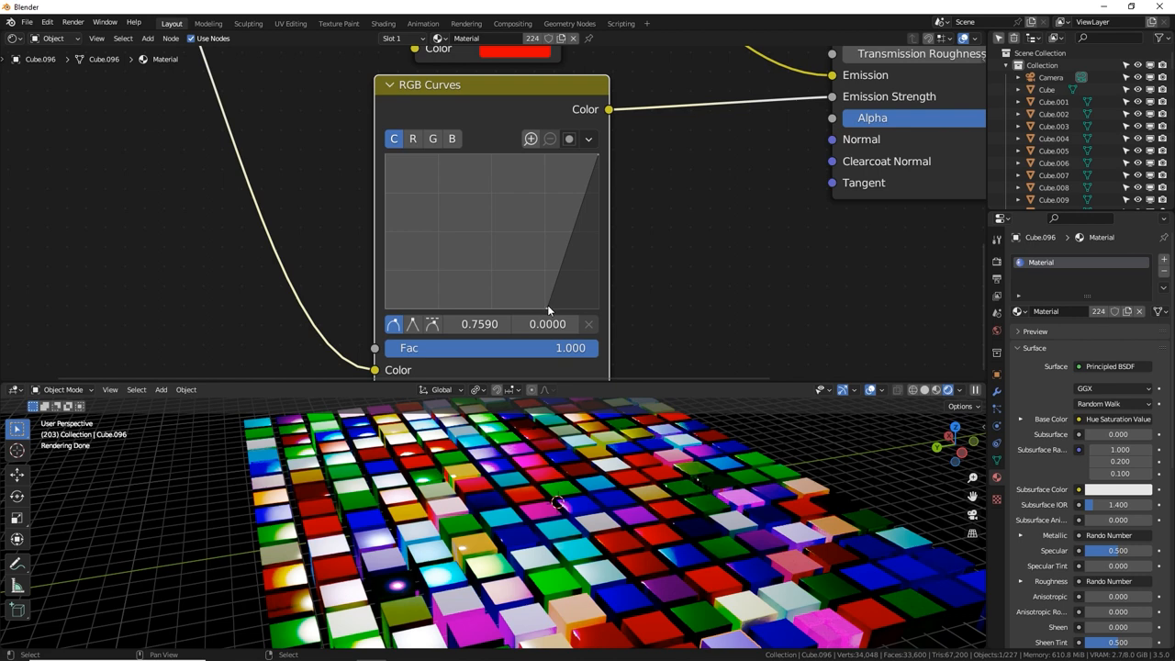
mouse_move(574, 238)
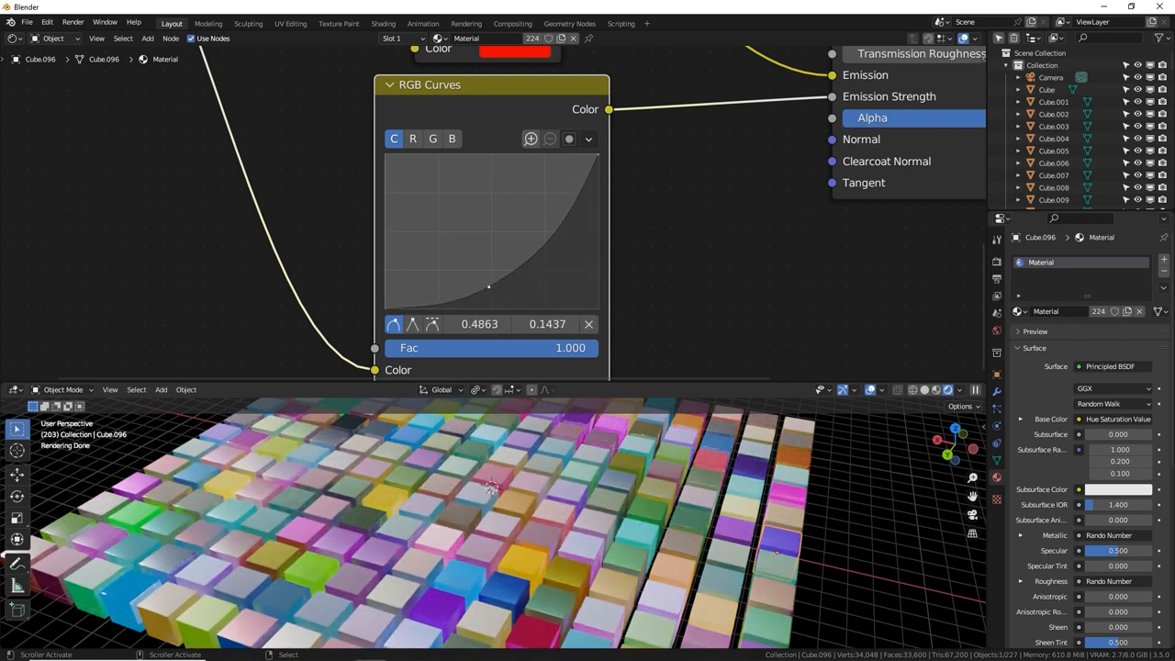
left_click_drag(488, 286, 539, 181)
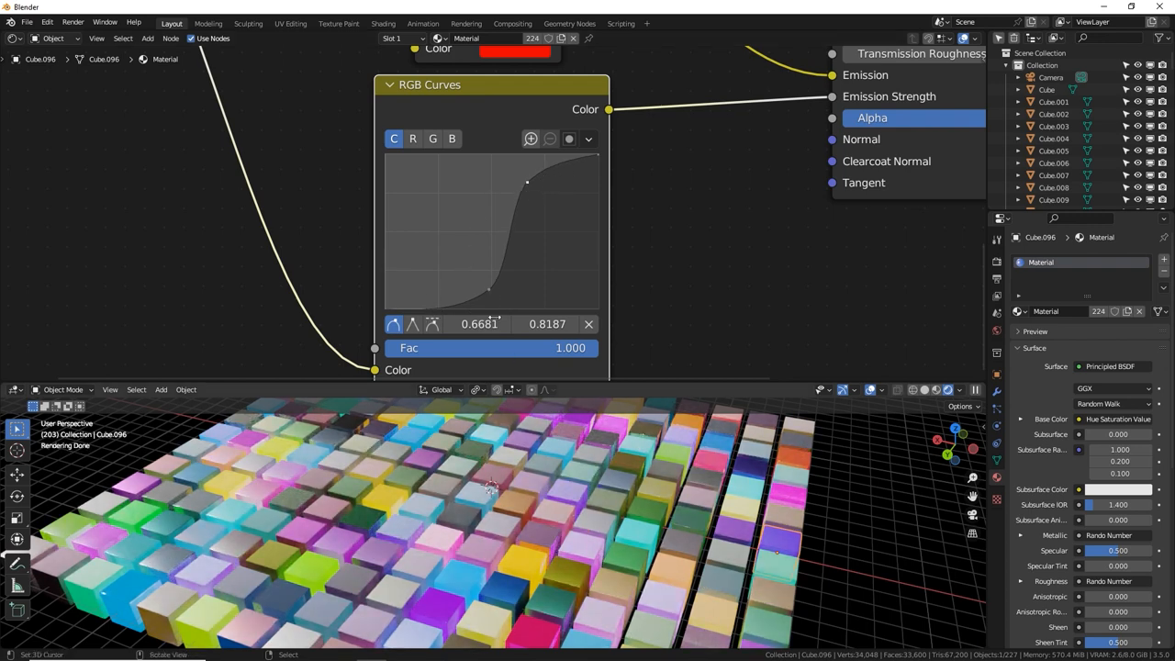
left_click_drag(526, 182, 527, 293)
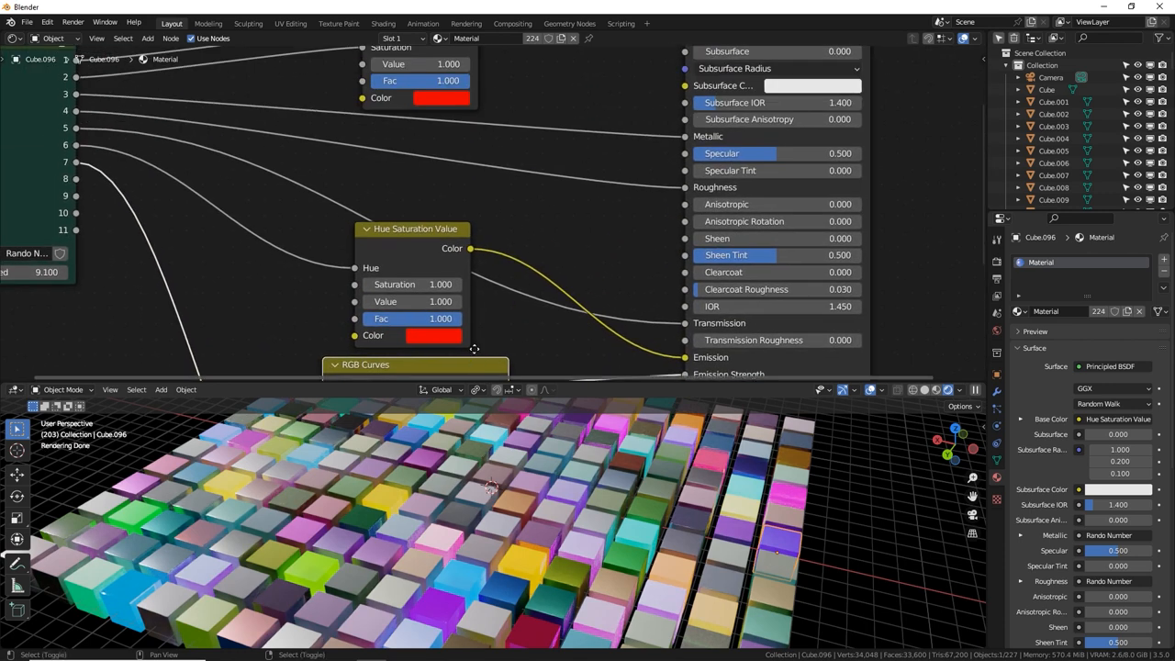
Select the RGB Curves node, lower its right endpoint, then raise it back to full.
left_click(365, 363)
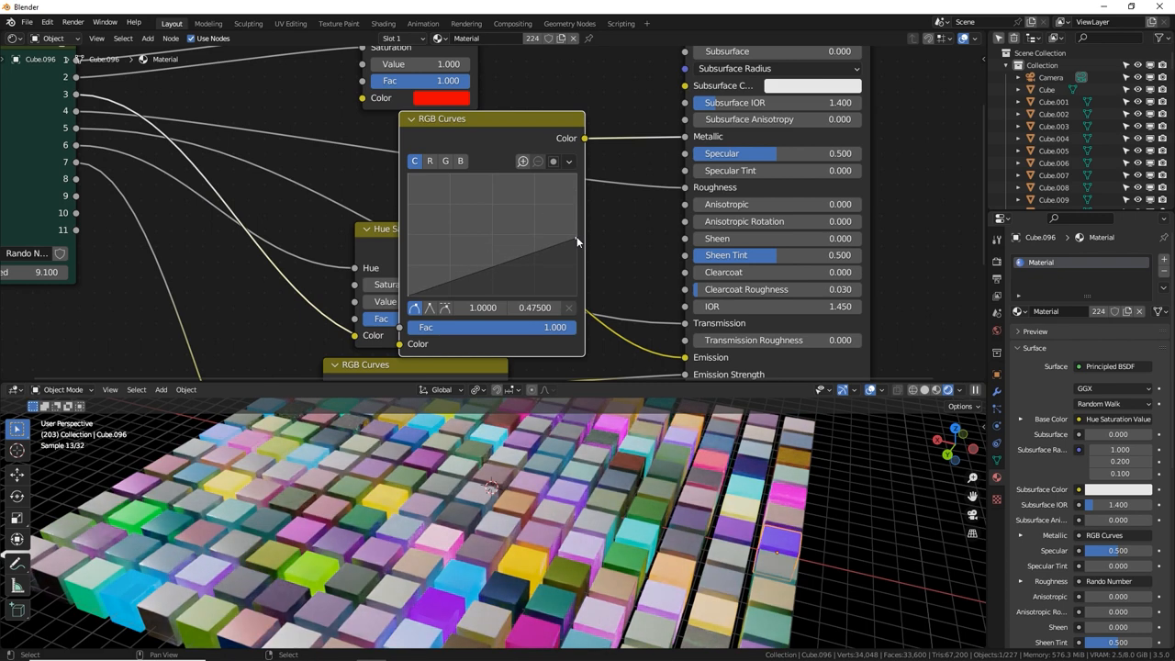
left_click_drag(577, 241, 575, 249)
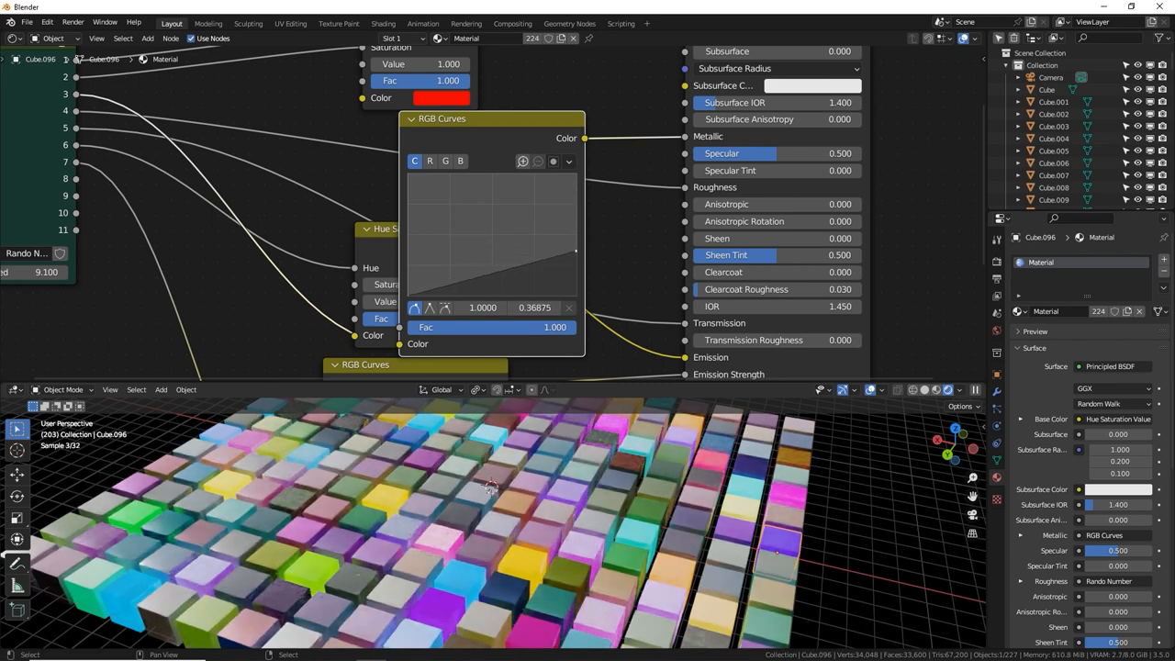
left_click_drag(576, 250, 576, 264)
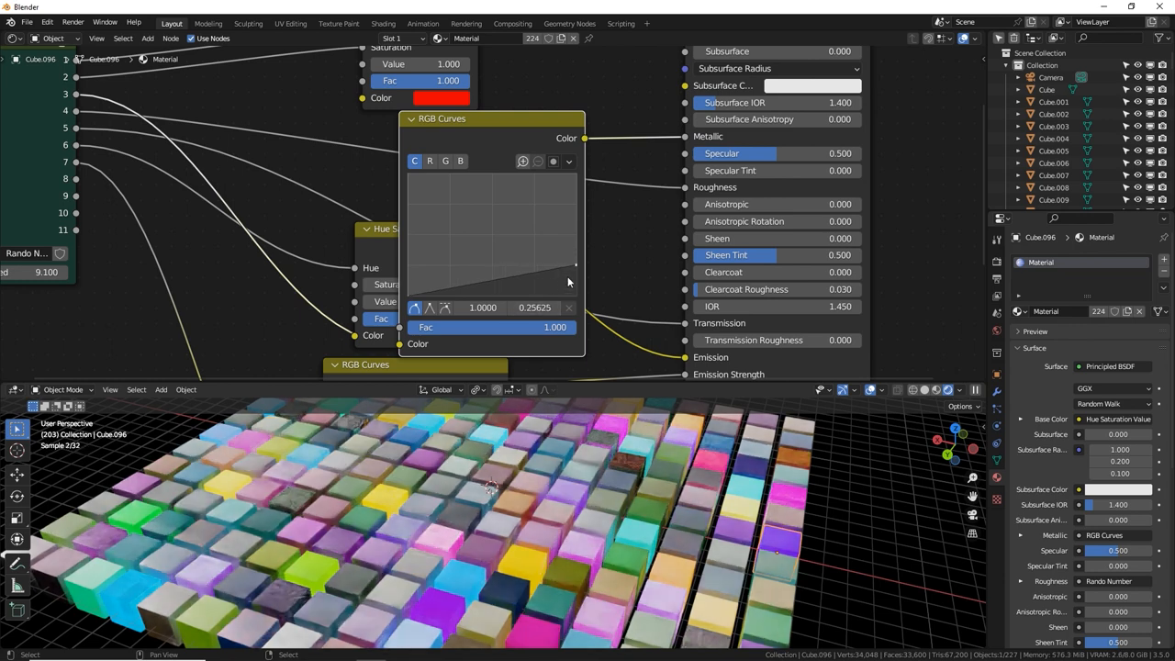
left_click_drag(576, 265, 577, 261)
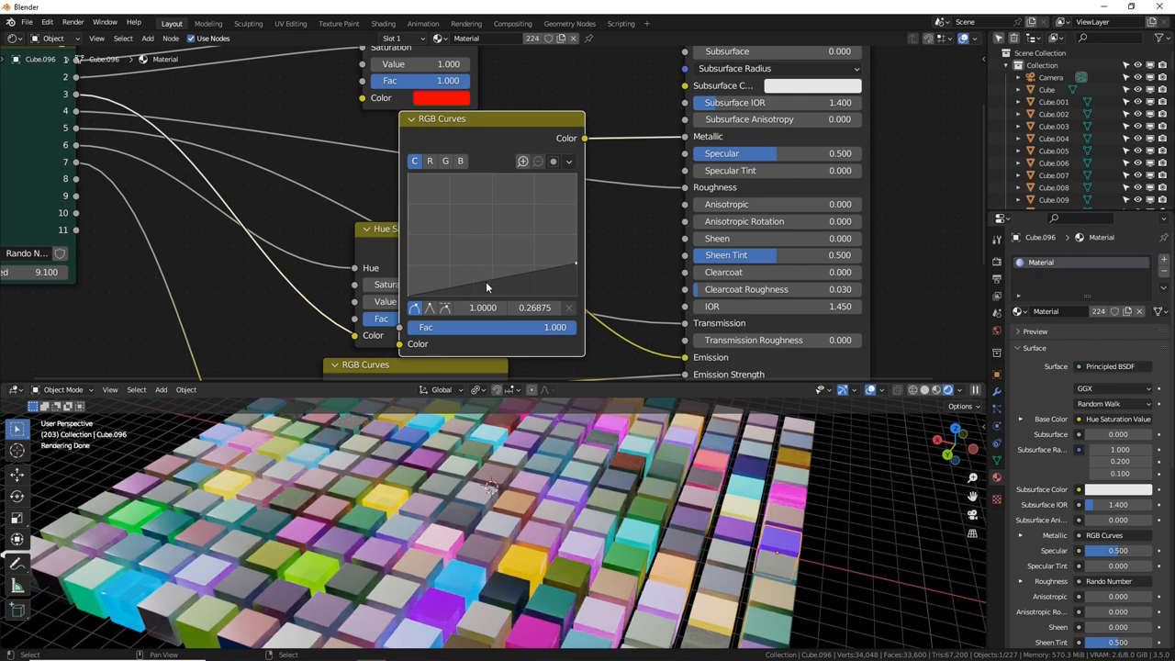
mouse_move(525, 279)
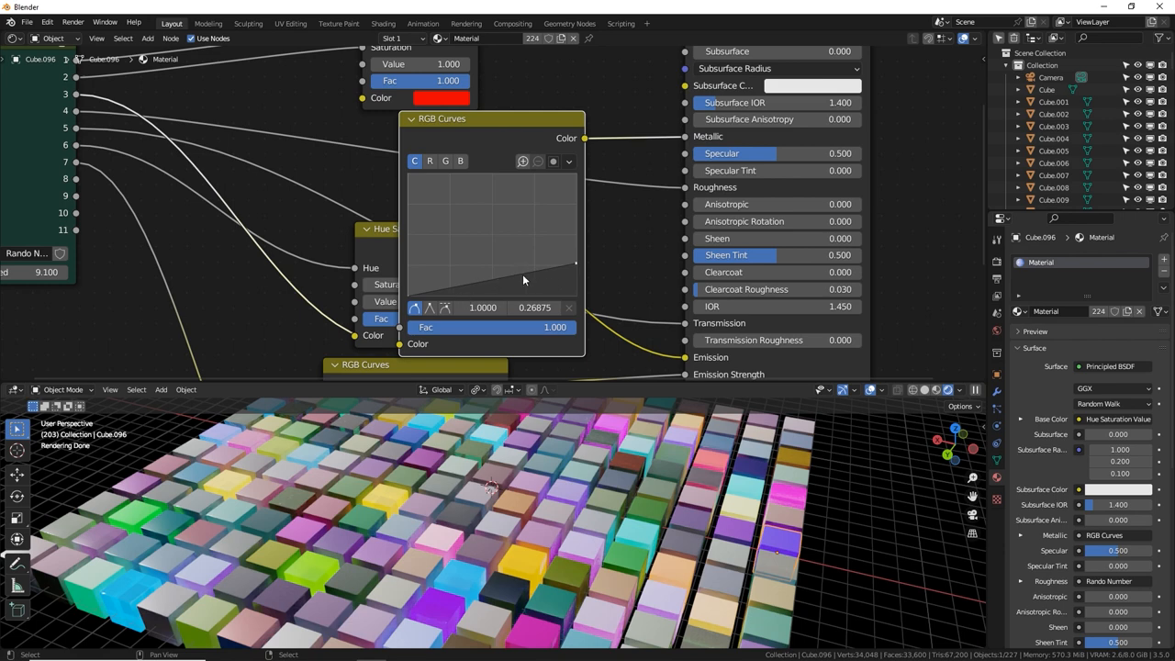
left_click_drag(577, 266, 576, 183)
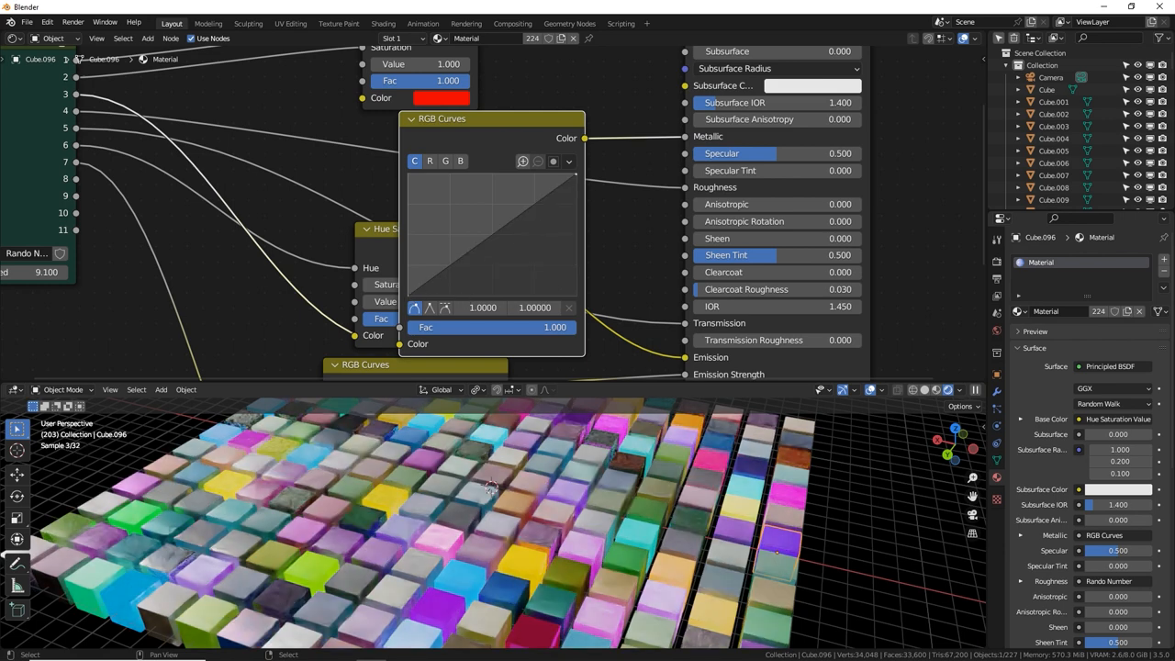
Move and orbit the viewport to look closer at the cube grid.
left_click_drag(550, 183, 411, 236)
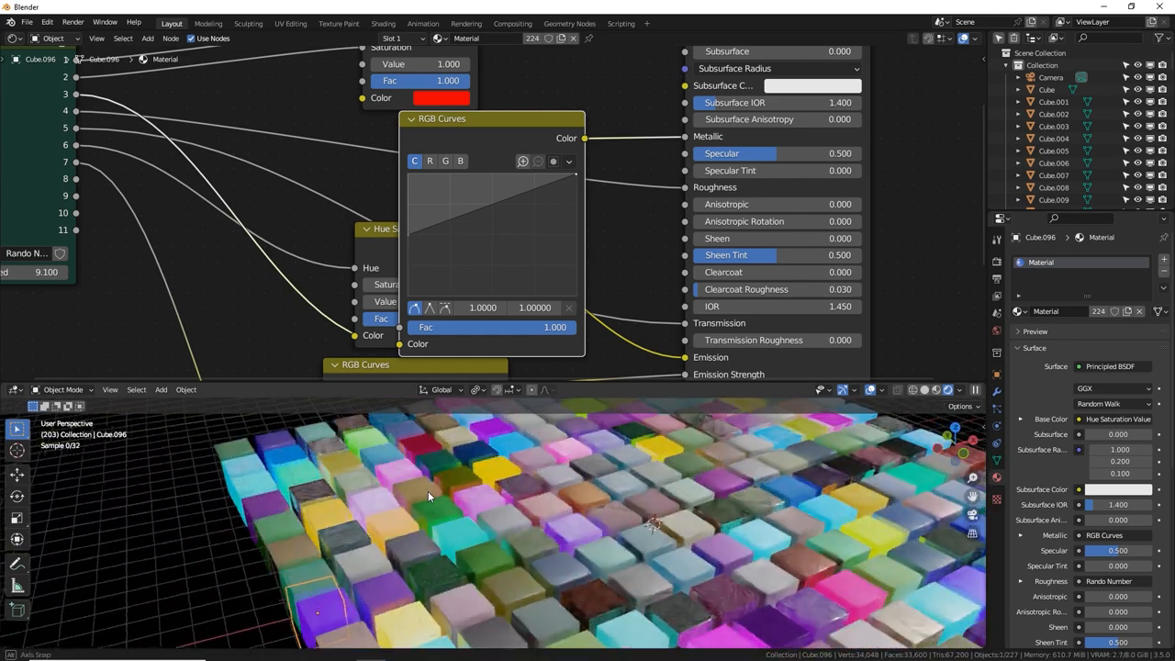
left_click_drag(426, 495, 573, 510)
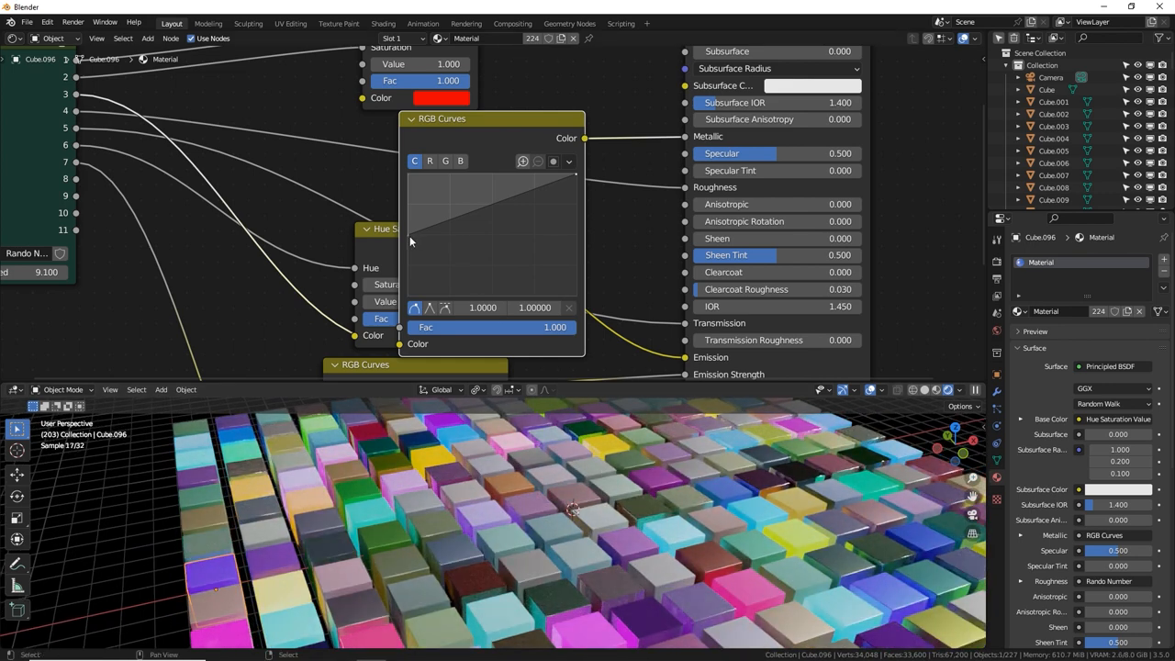
Collapse the RGB Curves node and add a Random Number group node via the 'rand' search.
left_click(415, 118)
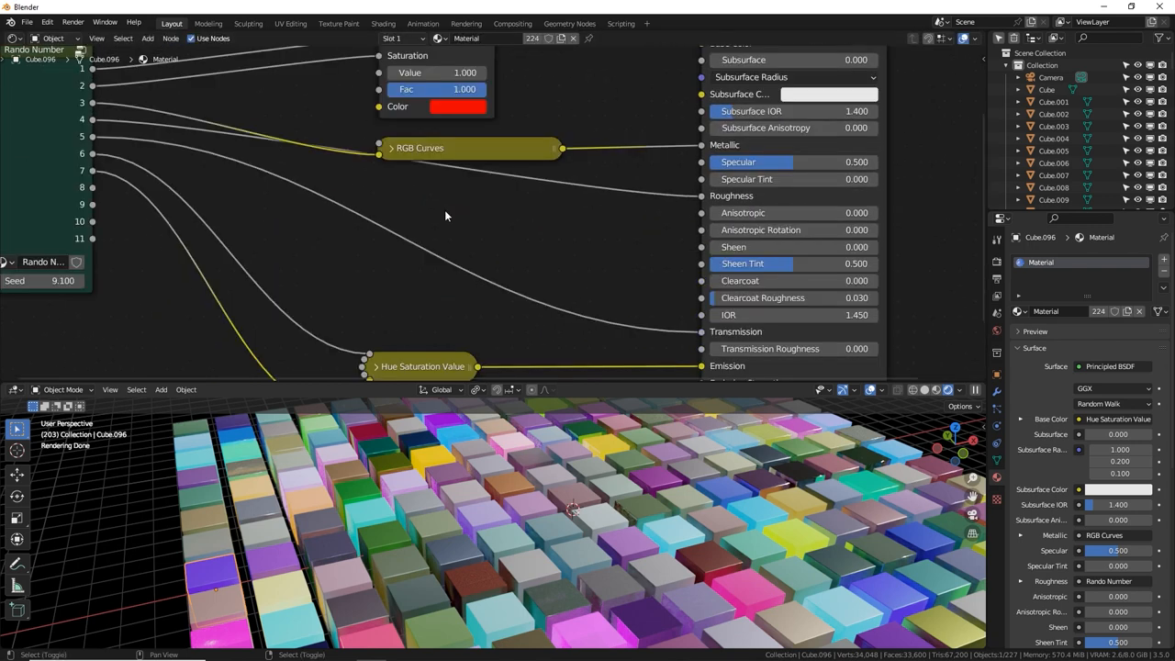
type("rand")
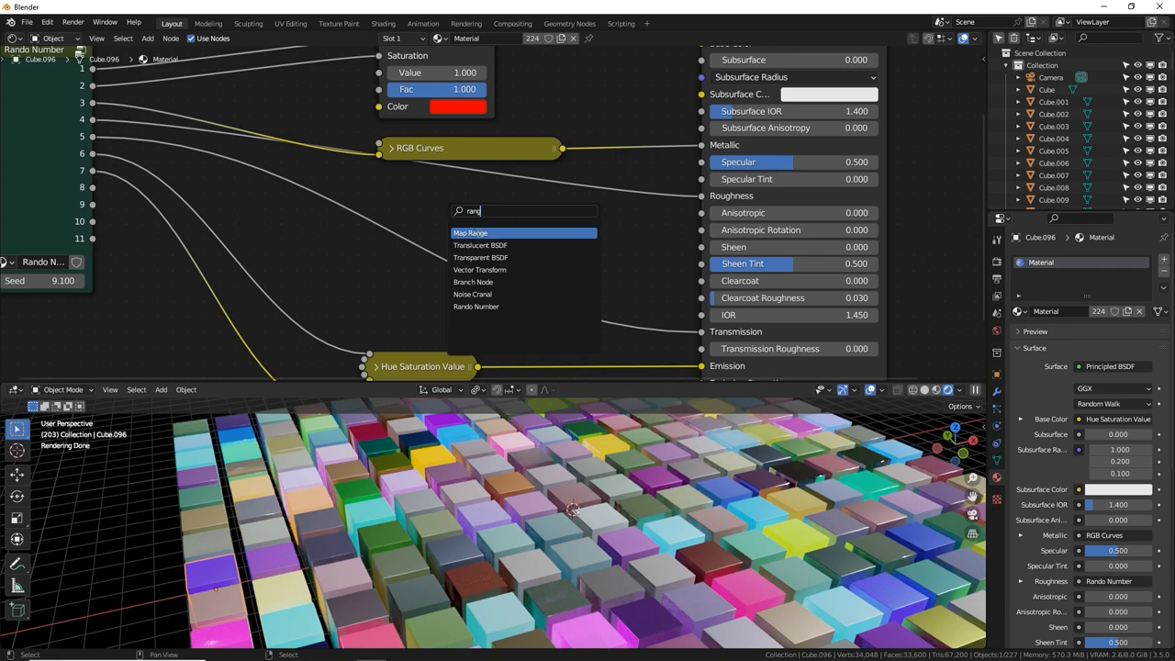
left_click(470, 231)
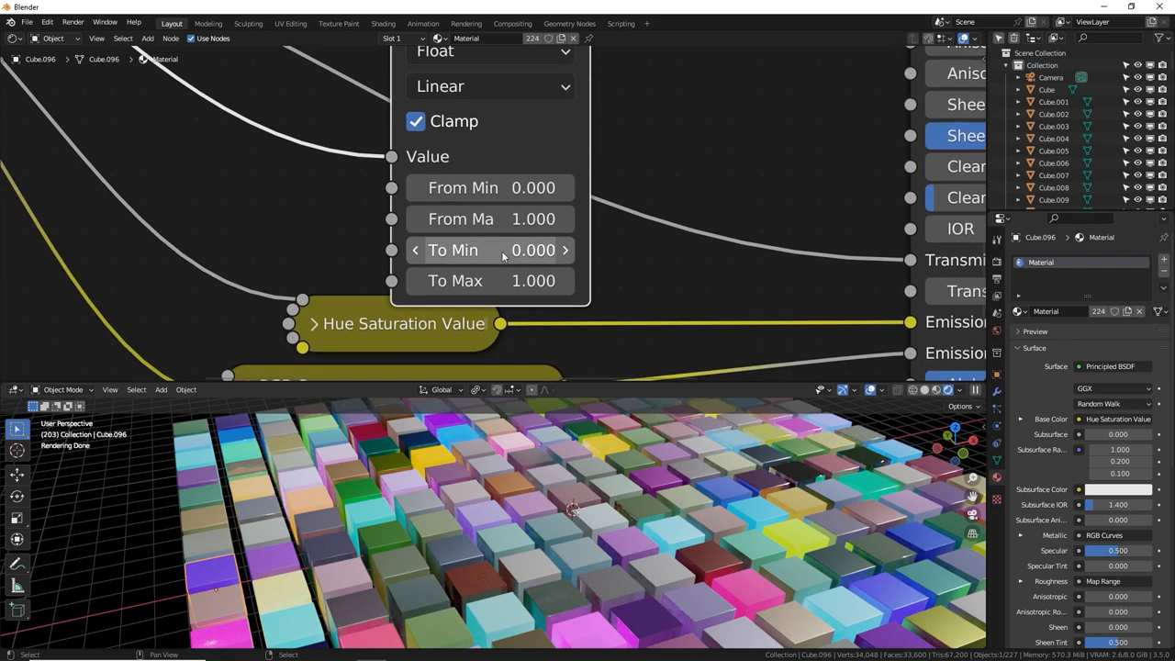
mouse_move(488, 187)
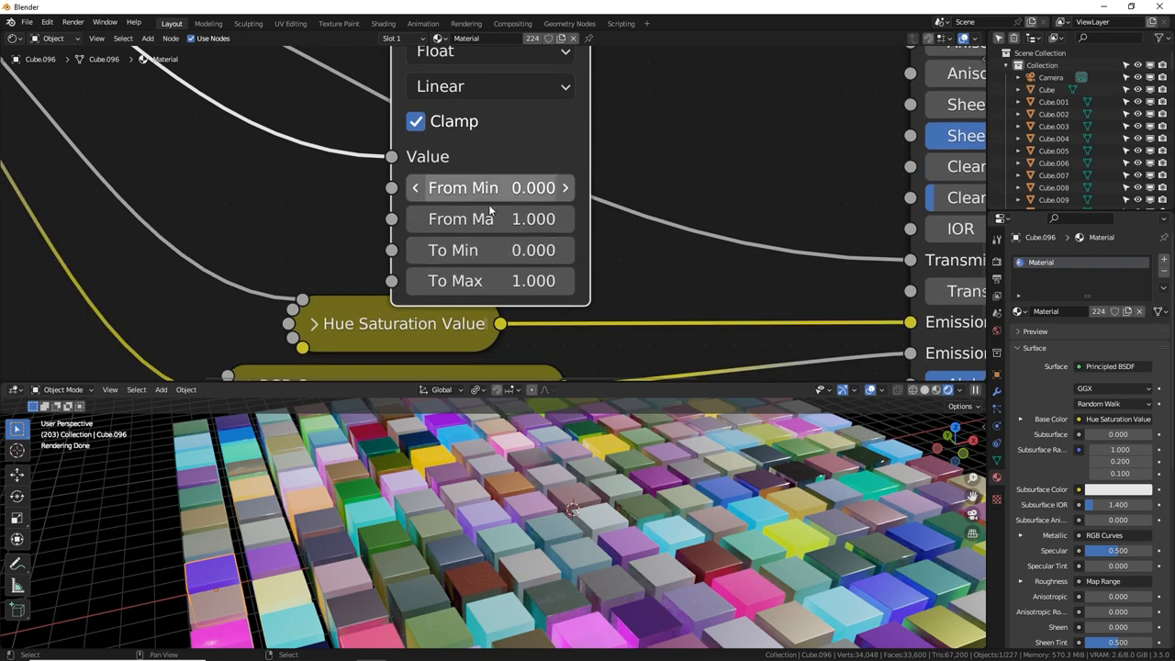
mouse_move(486, 188)
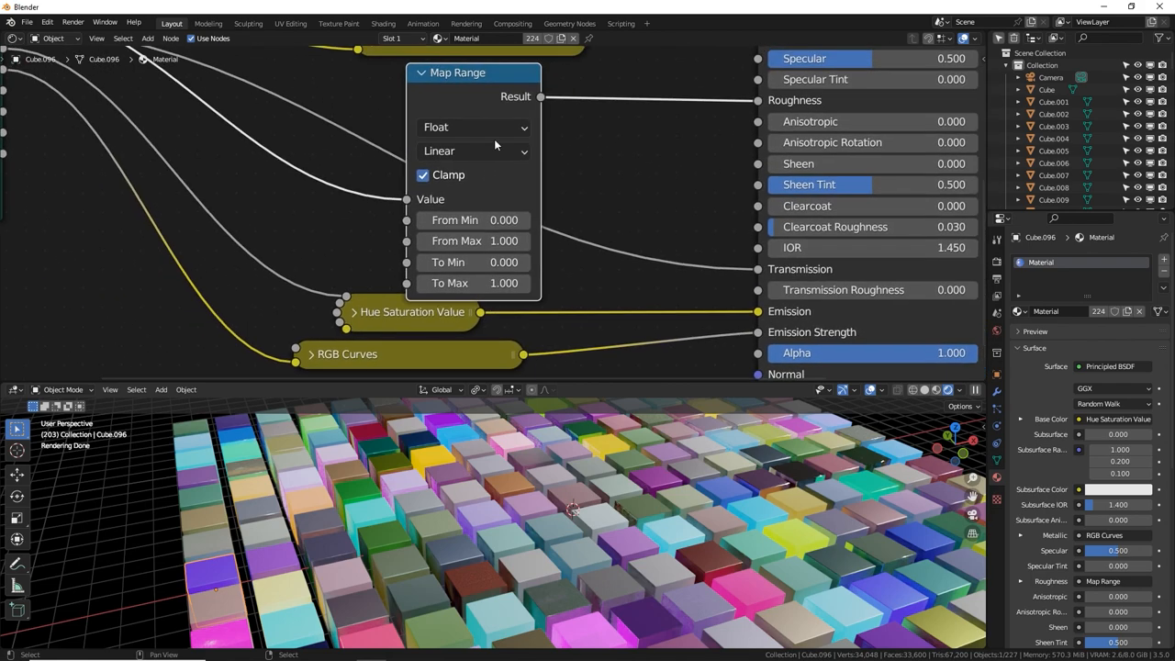
mouse_move(507, 89)
type("b")
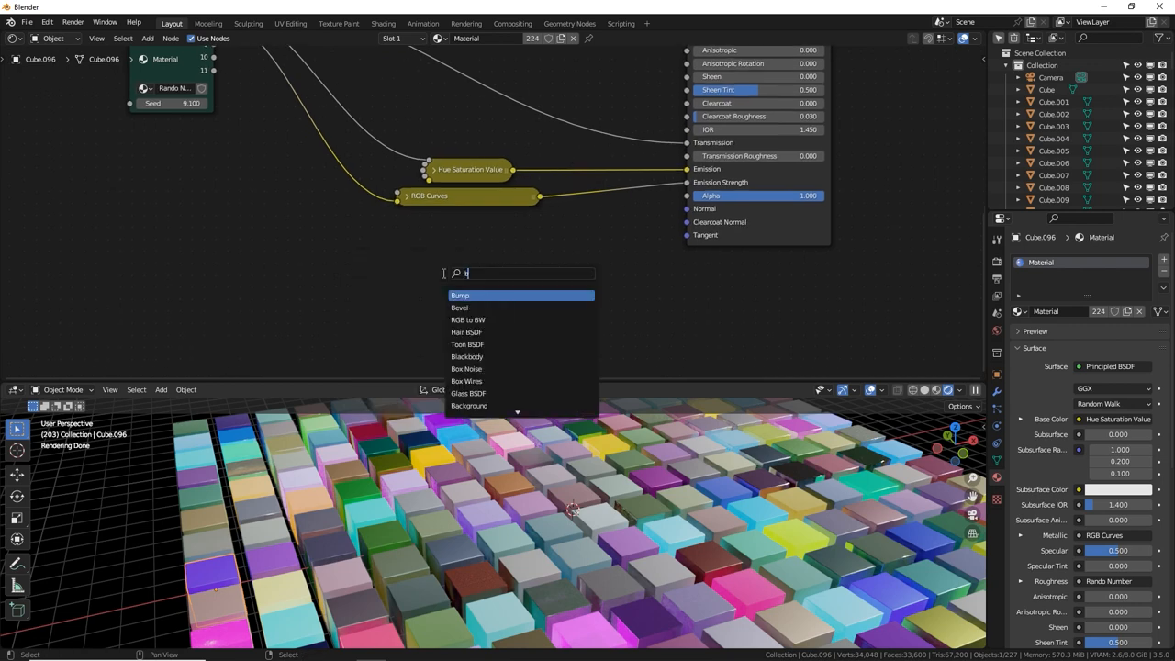
Add a Bump node to the cube material.
left_click(448, 294)
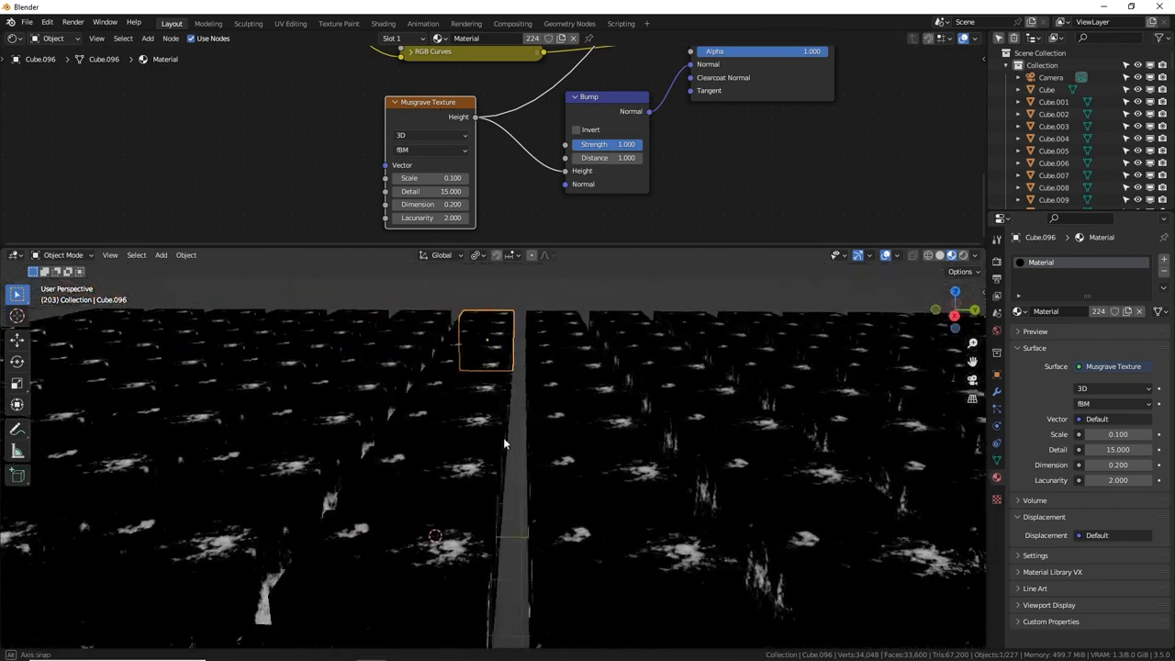
Orbit the view to look across the cube grid.
left_click_drag(503, 443, 279, 463)
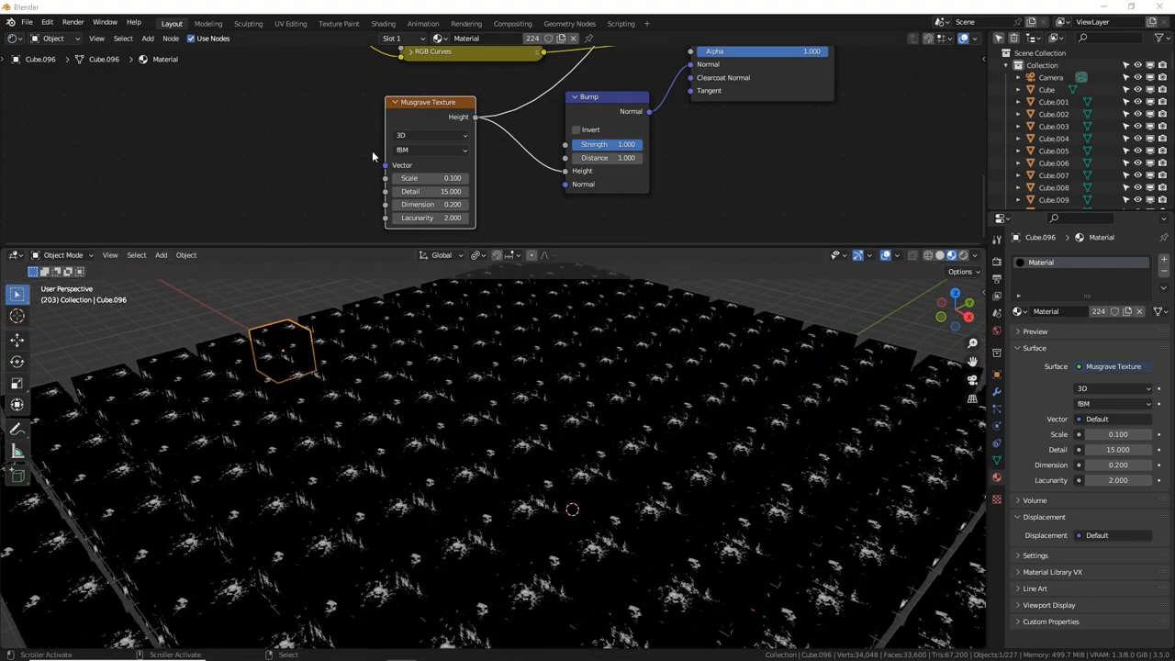
mouse_move(356, 172)
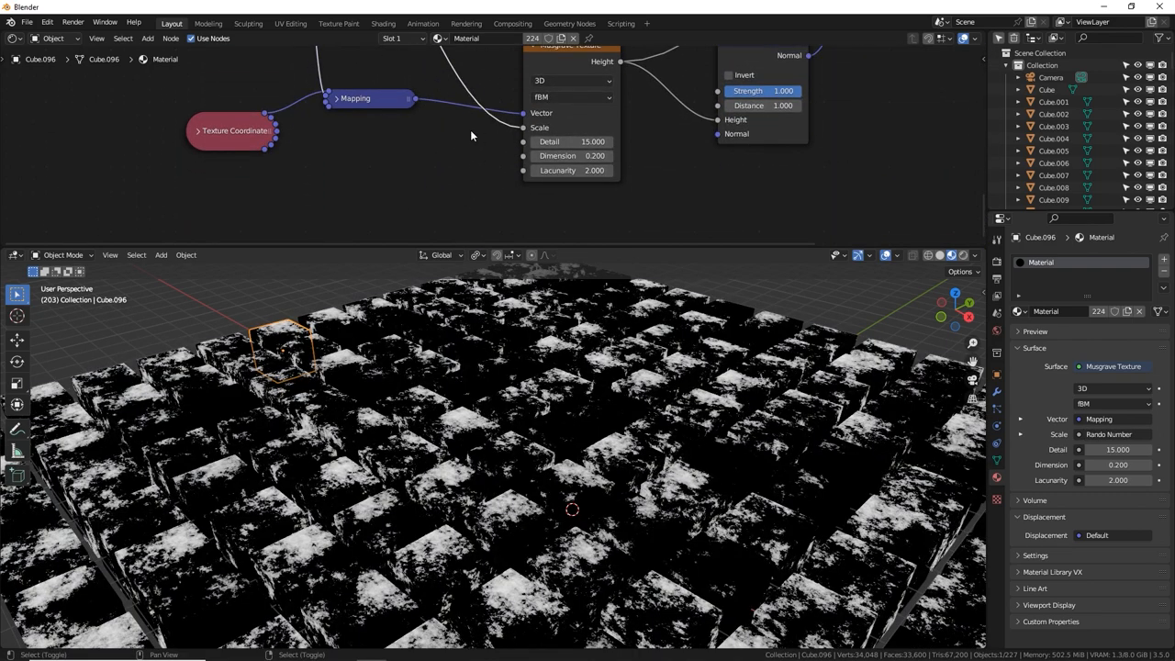
Insert a Map Range node on the Musgrave Scale link and set its To Min to 0.010.
type("ma")
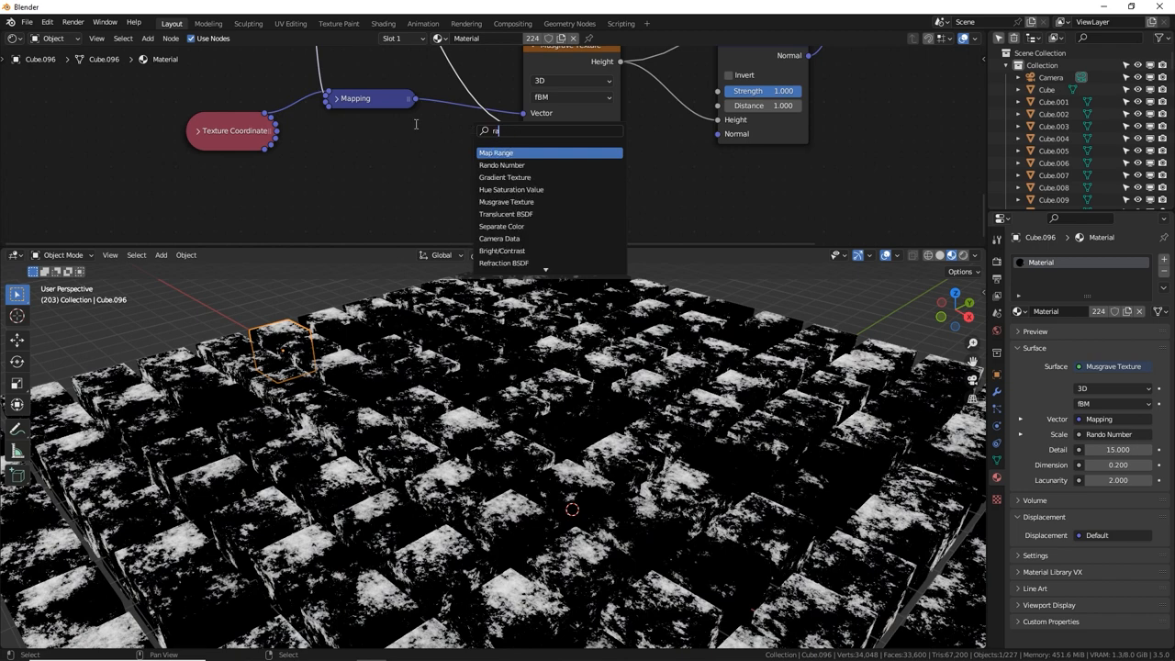
left_click(495, 152)
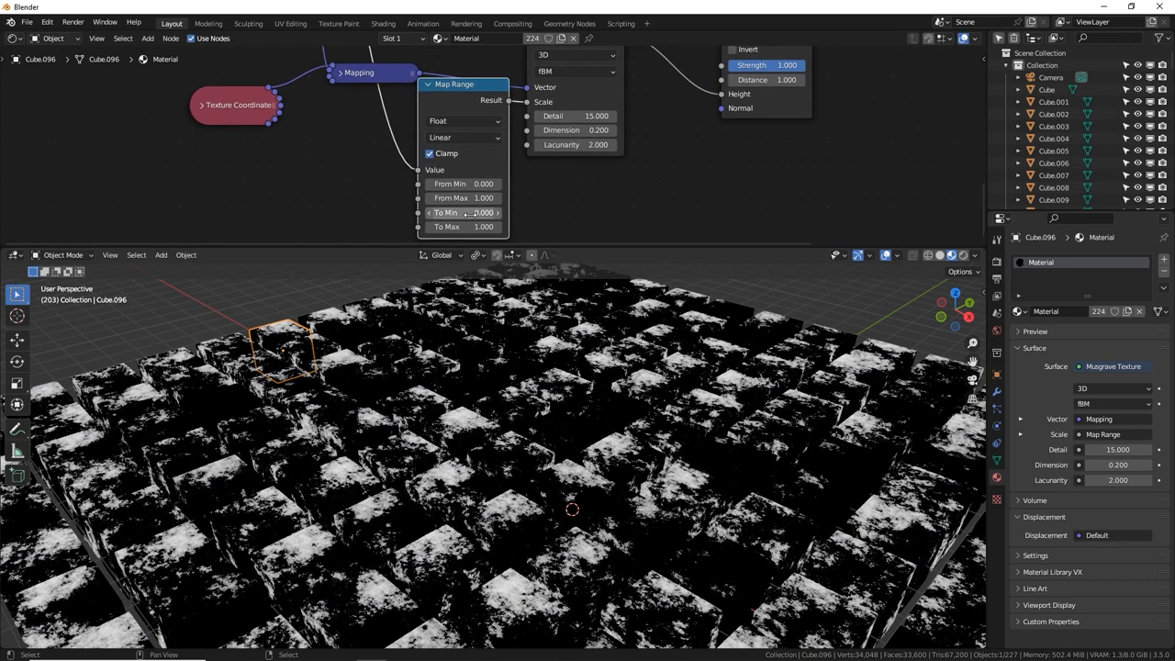
left_click(462, 213)
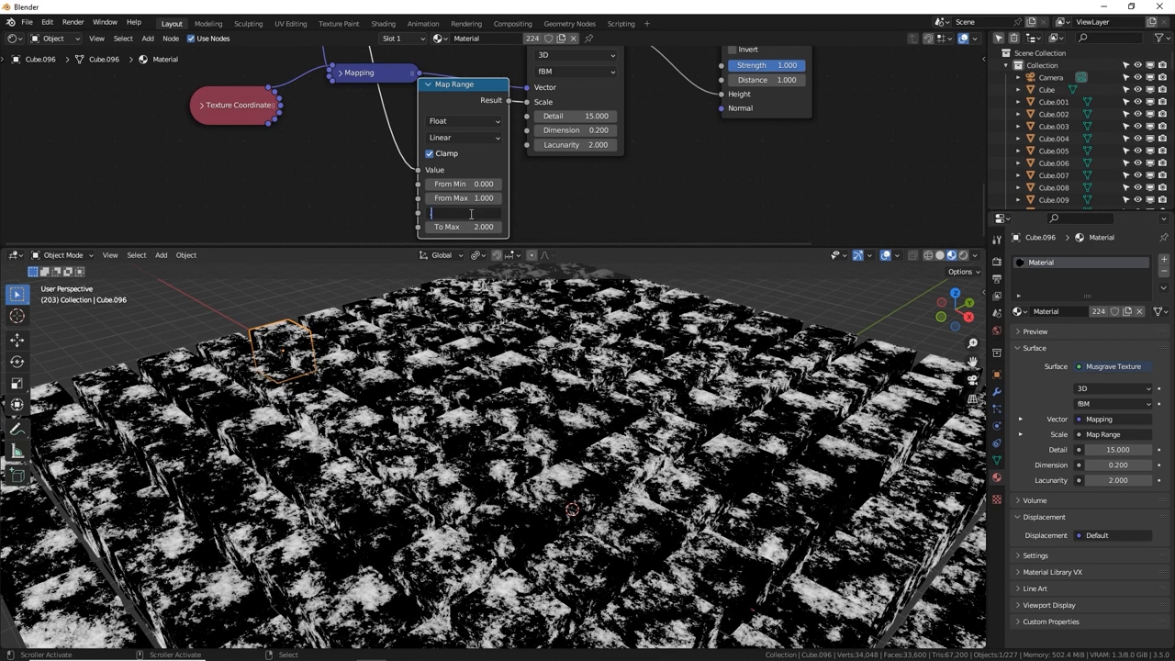
type("0.1")
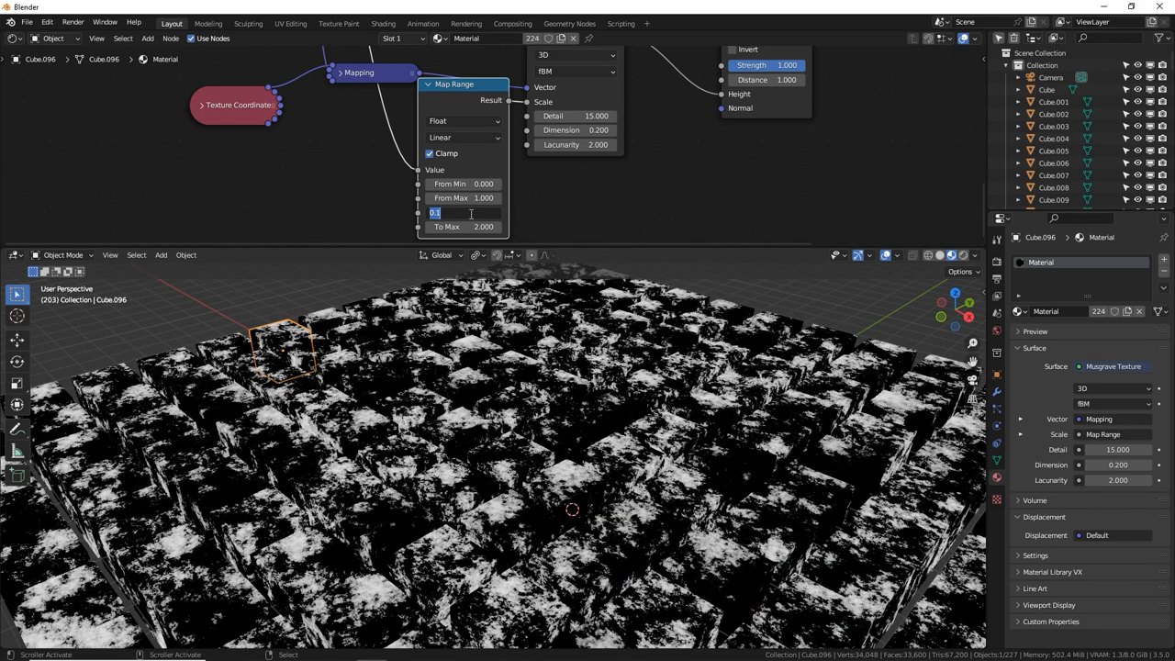
type("0.010")
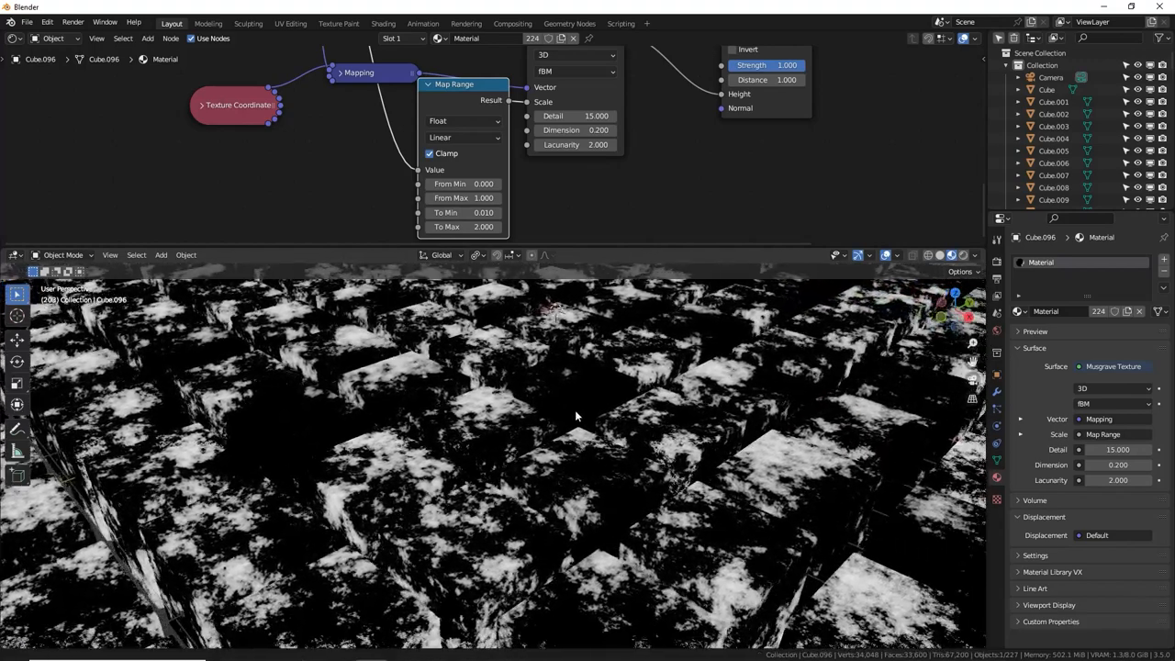
left_click_drag(576, 415, 665, 468)
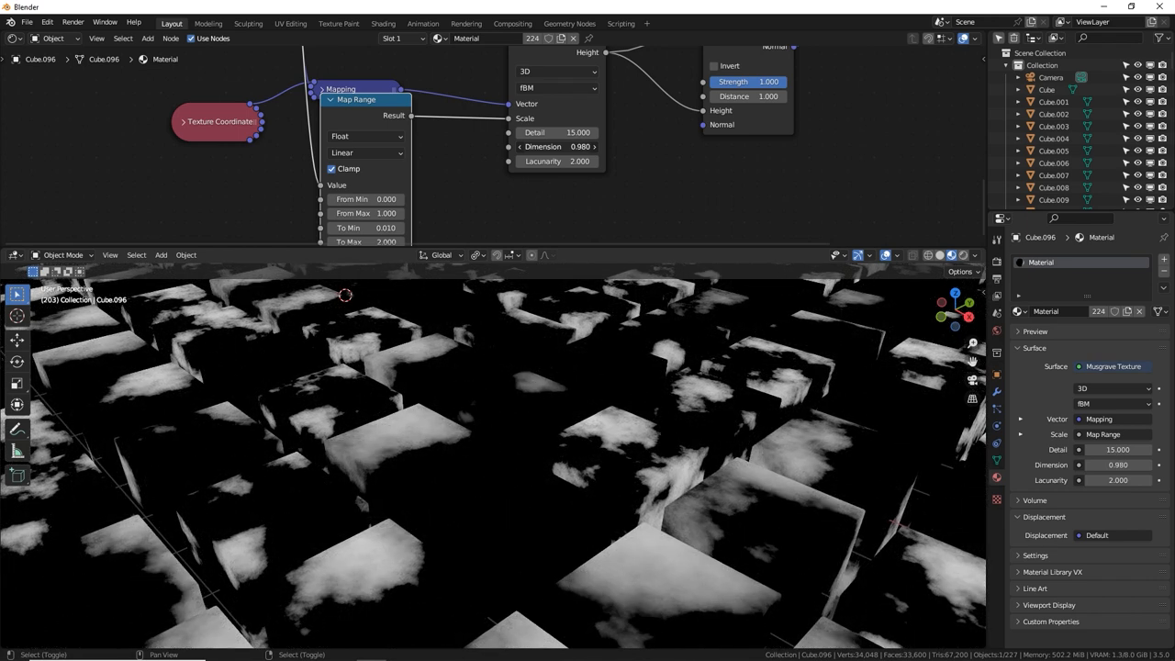
Place a second Map Range on the Musgrave Dimension input and restore the full material preview.
left_click_drag(580, 147, 551, 147)
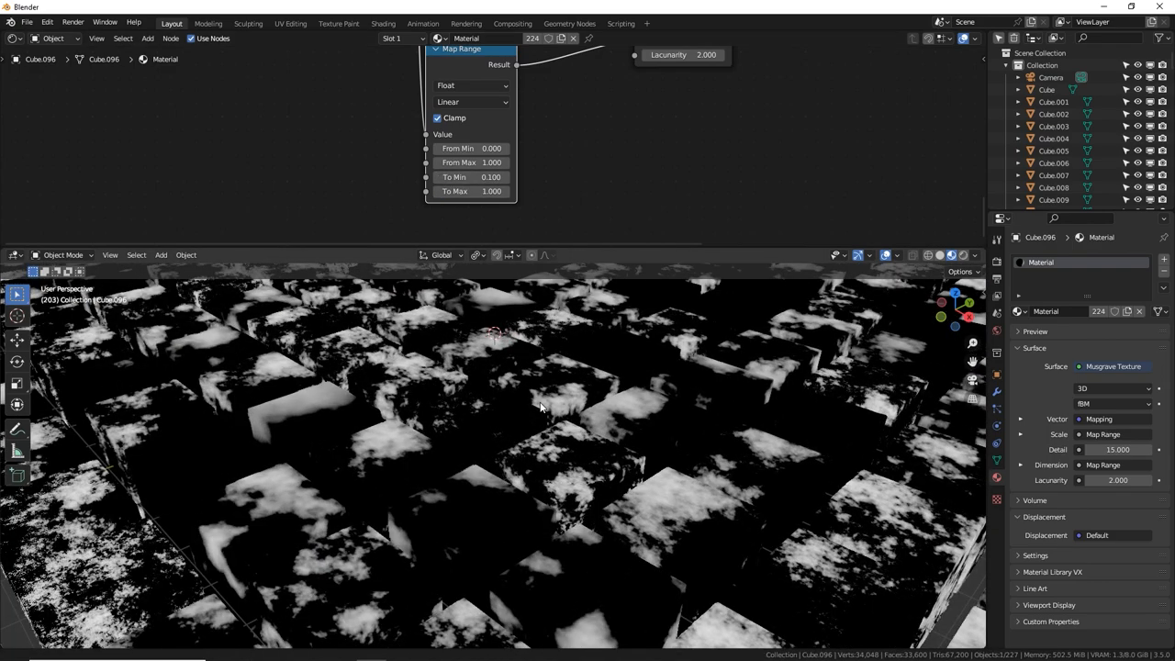
left_click_drag(541, 408, 602, 367)
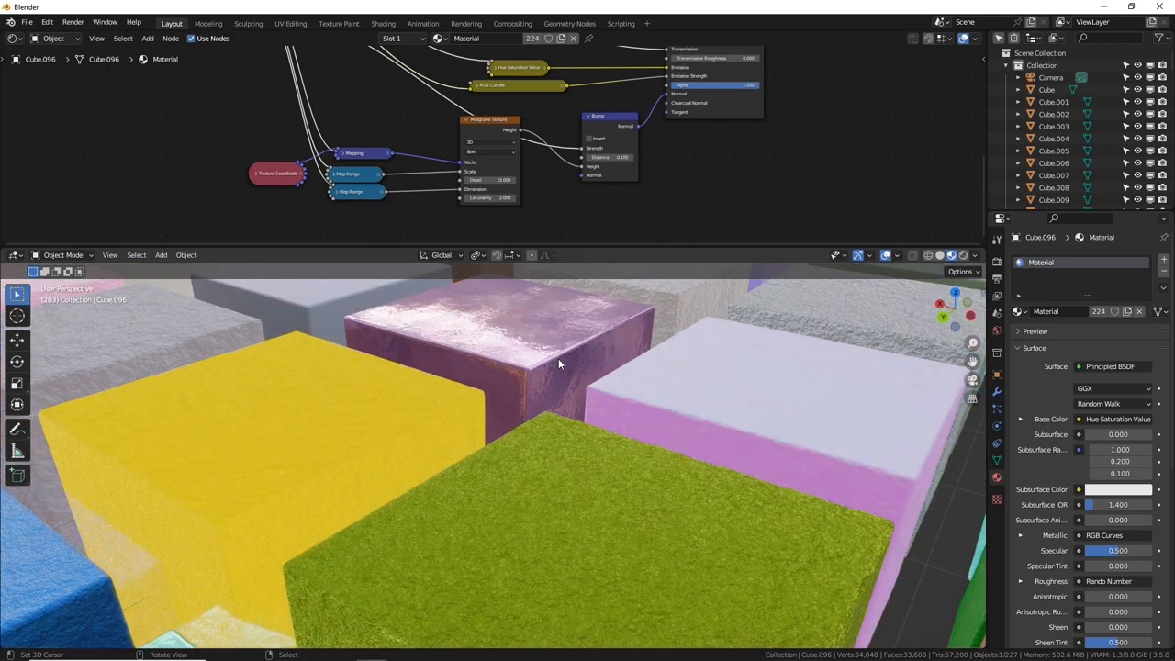
Bow the RGB Curves control point up, back down and fine-tune it to adjust the metallic response.
left_click_drag(558, 363, 528, 396)
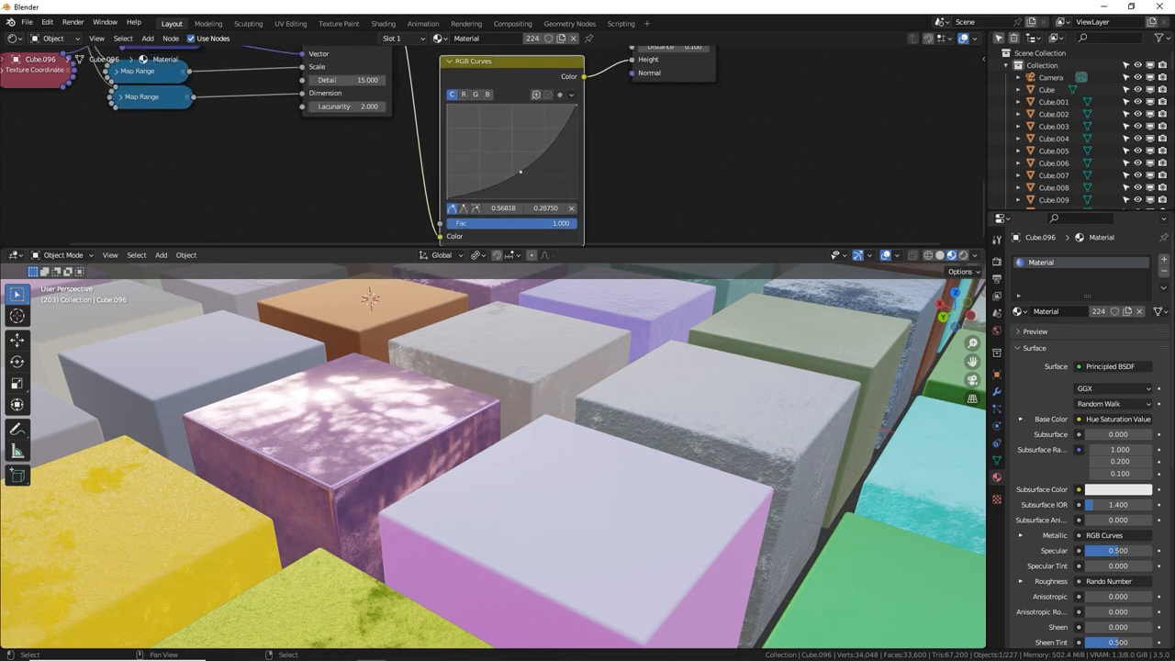
left_click_drag(521, 172, 474, 132)
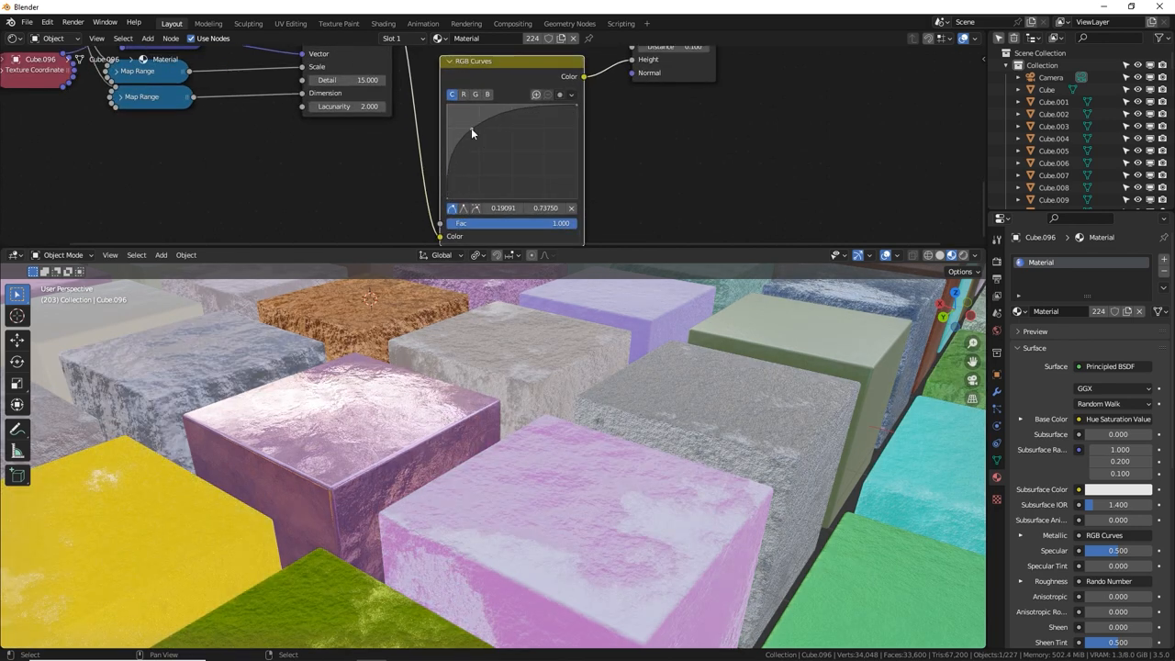
left_click_drag(473, 132, 529, 173)
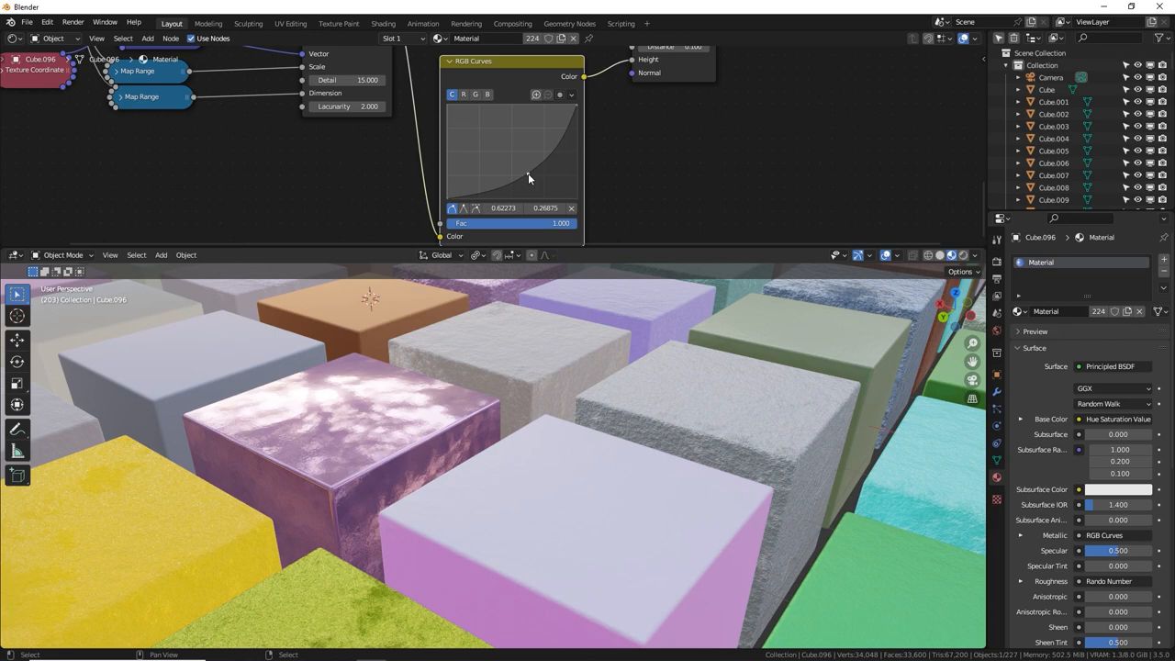
left_click_drag(529, 169, 525, 176)
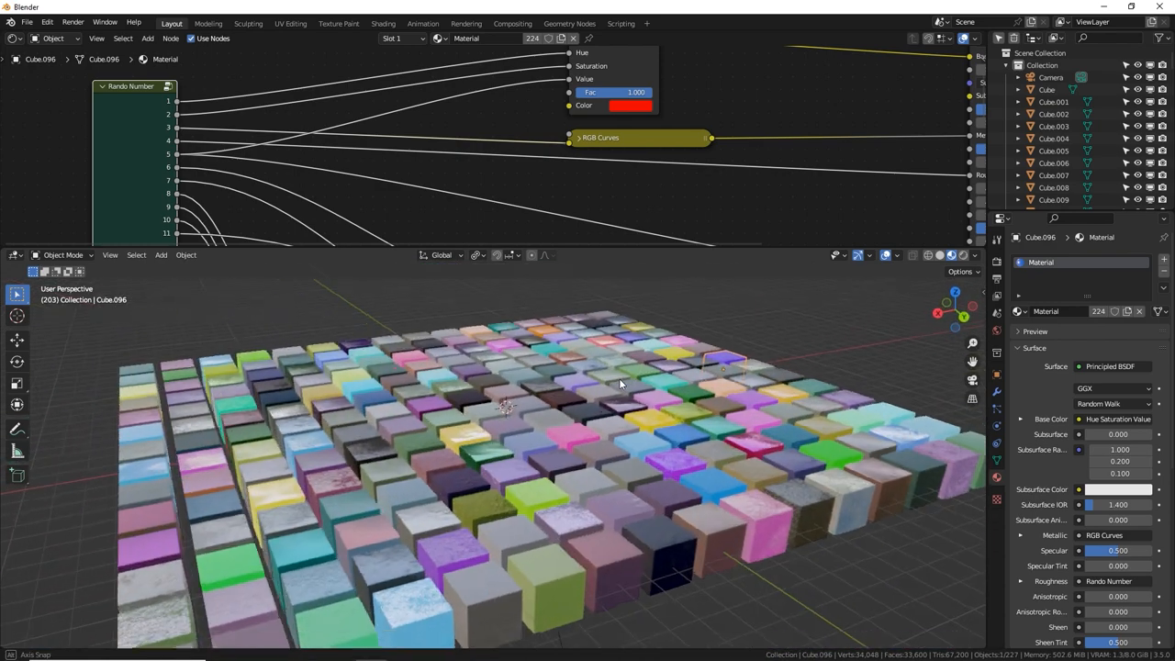
Pull back and orbit to view the whole cube grid.
left_click_drag(621, 384, 584, 356)
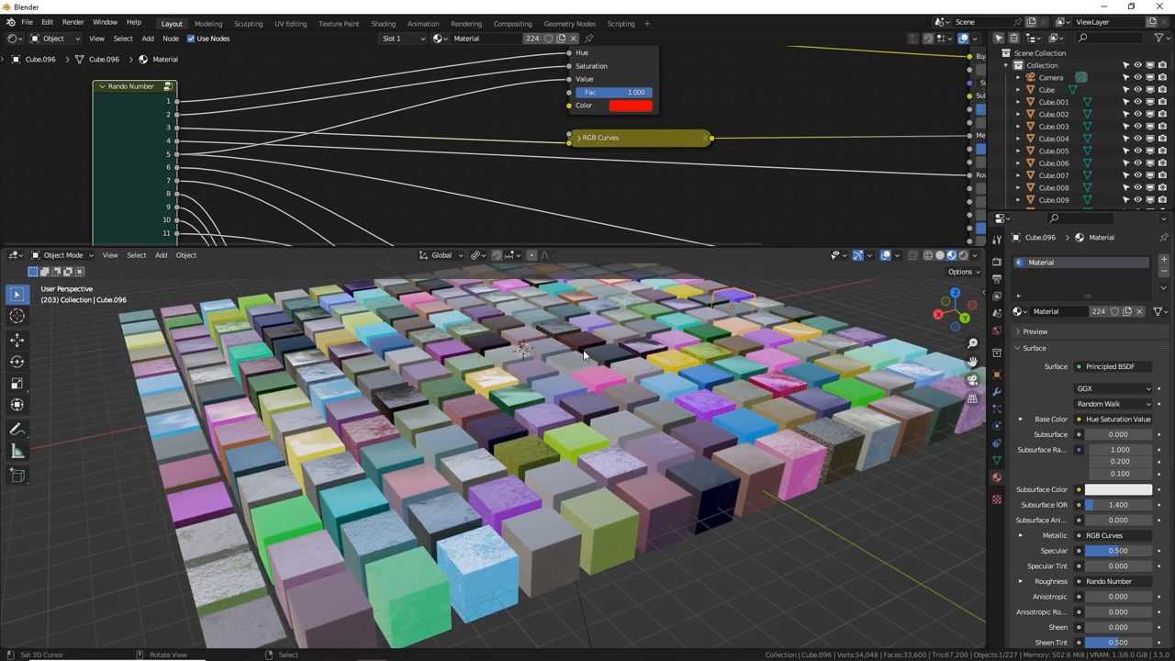
left_click_drag(584, 356, 608, 363)
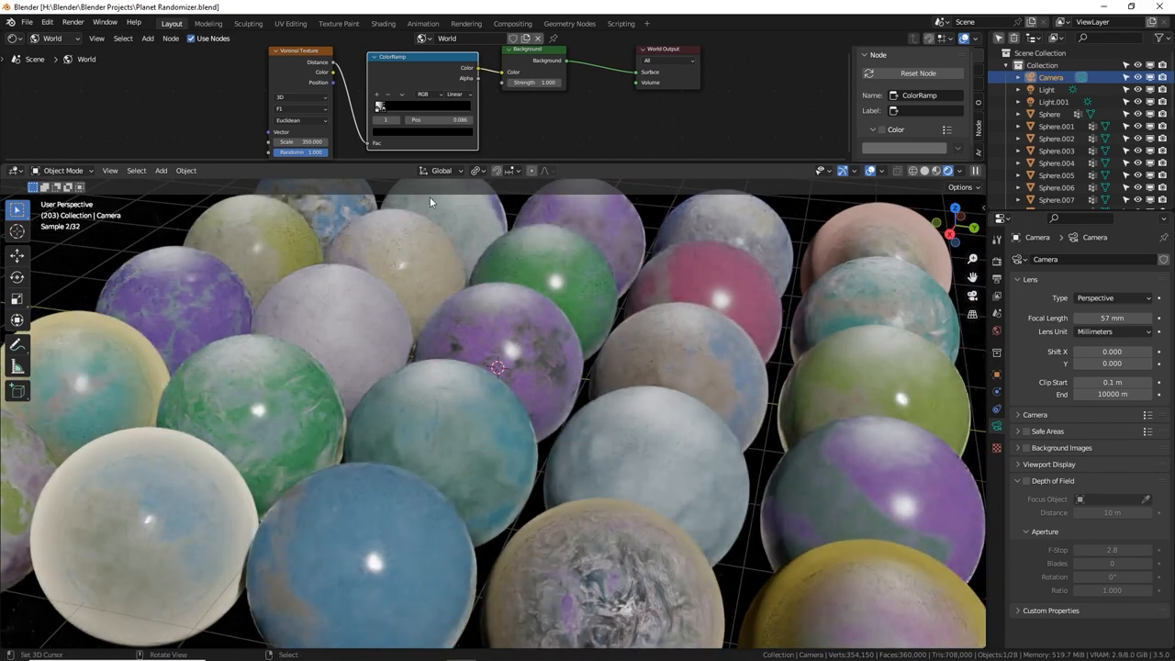
Select two planet spheres in turn to inspect their materials and move in close.
left_click(389, 279)
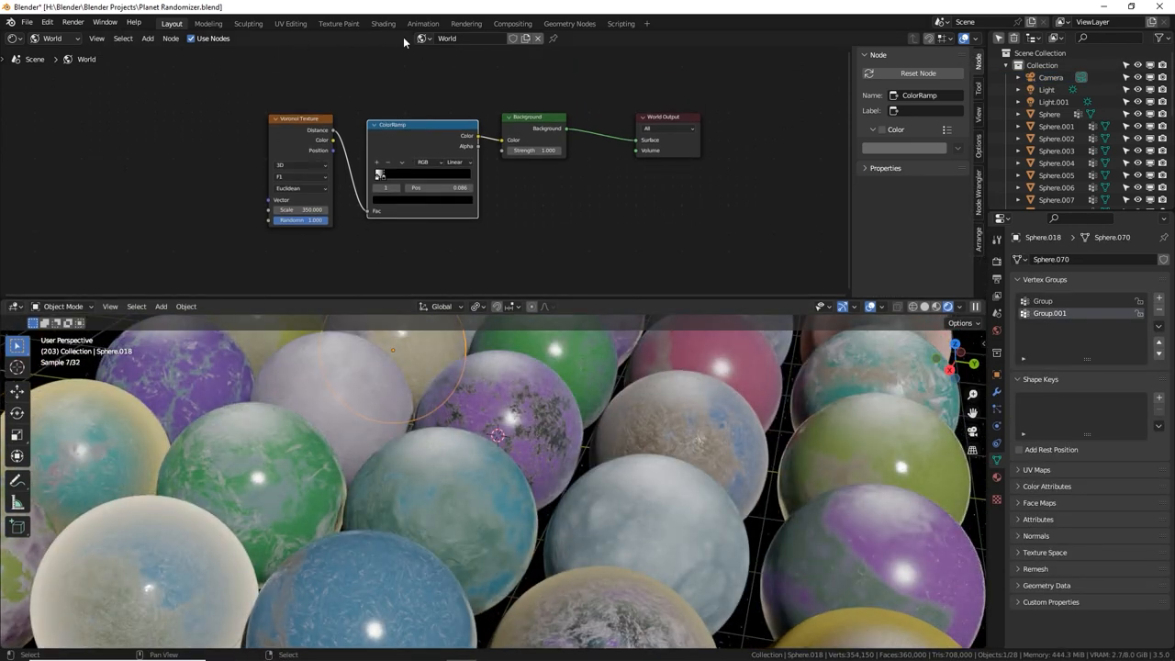
left_click(55, 39)
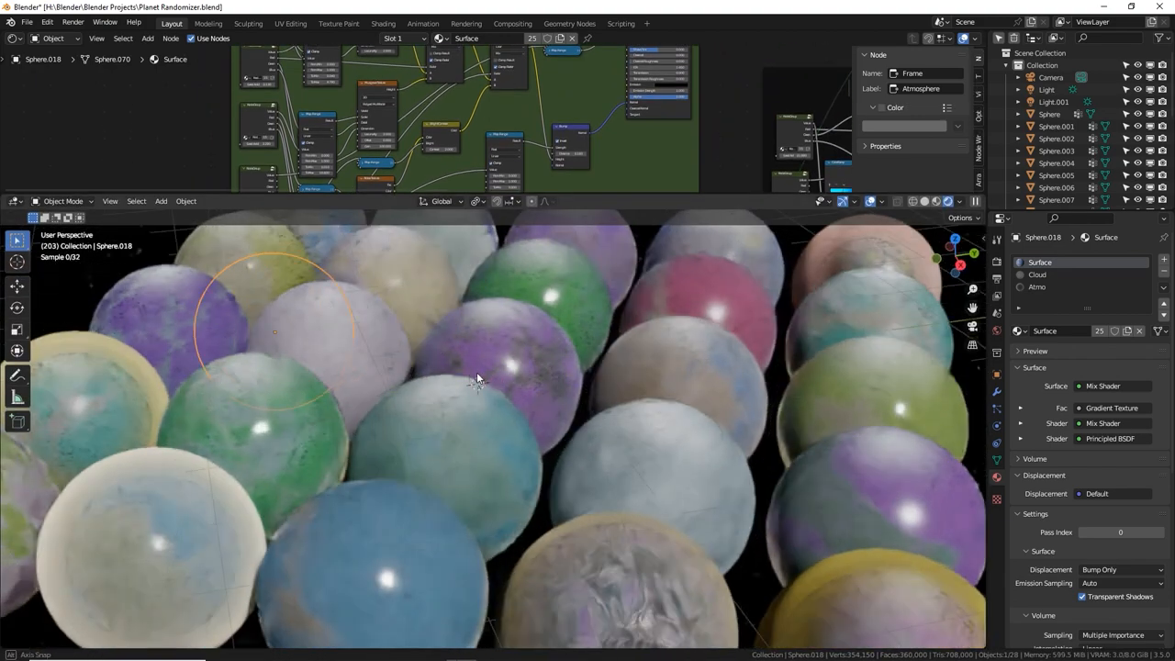
left_click_drag(477, 380, 459, 394)
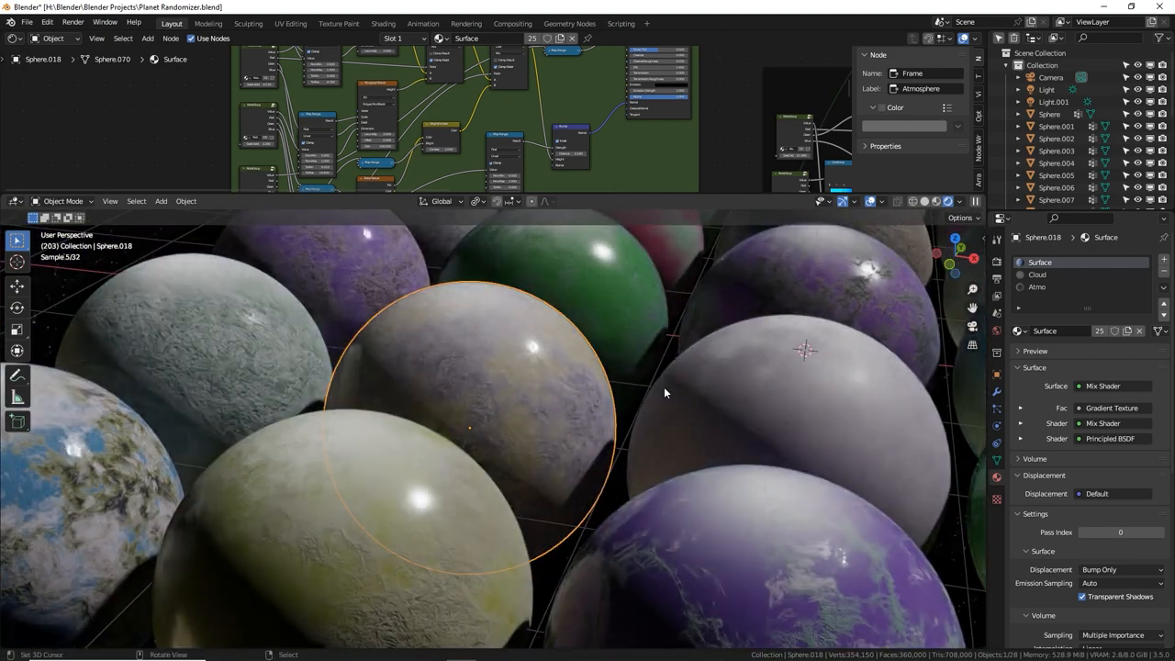
mouse_move(389, 444)
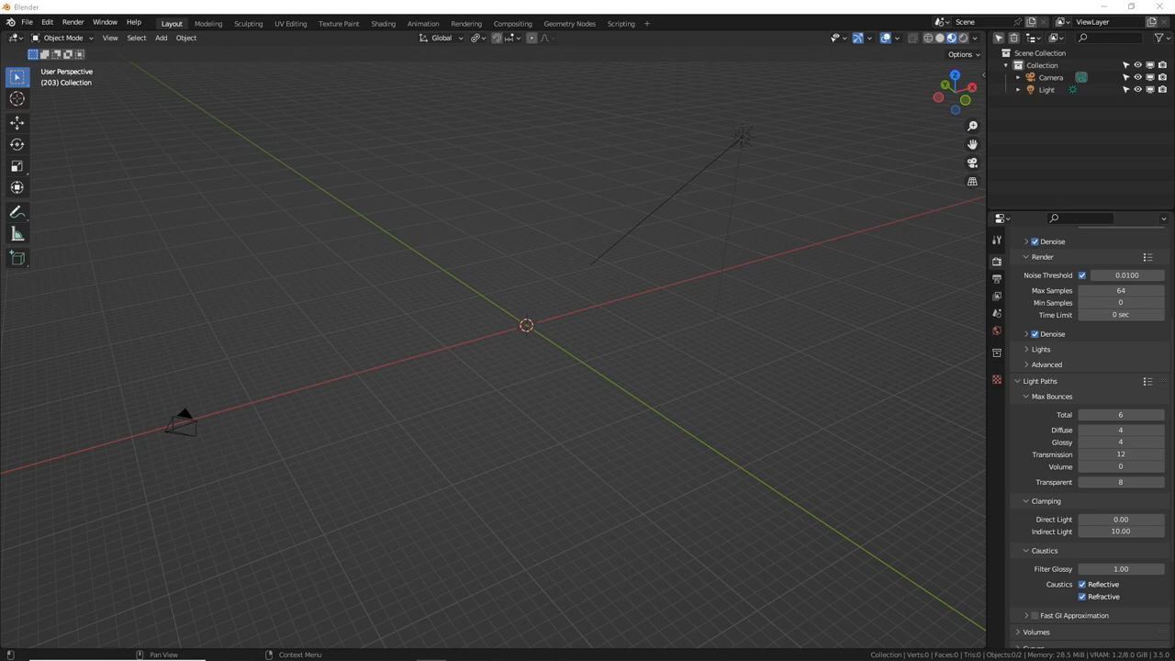
Add a plane mesh primitive to the fresh scene.
left_click(161, 37)
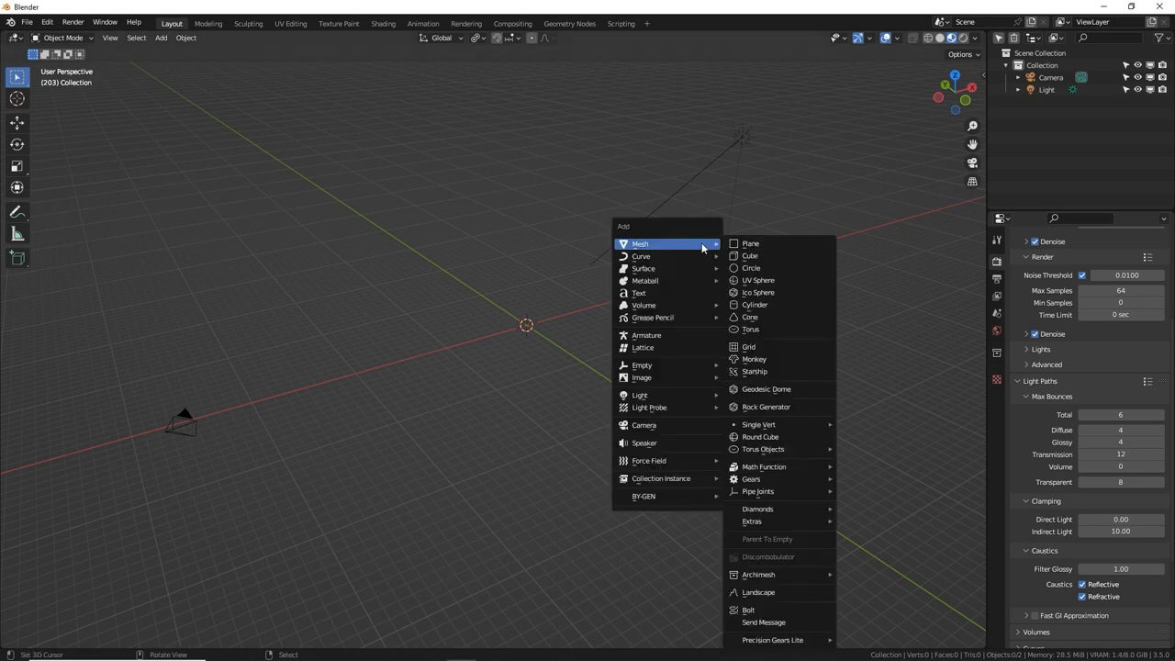
left_click(749, 242)
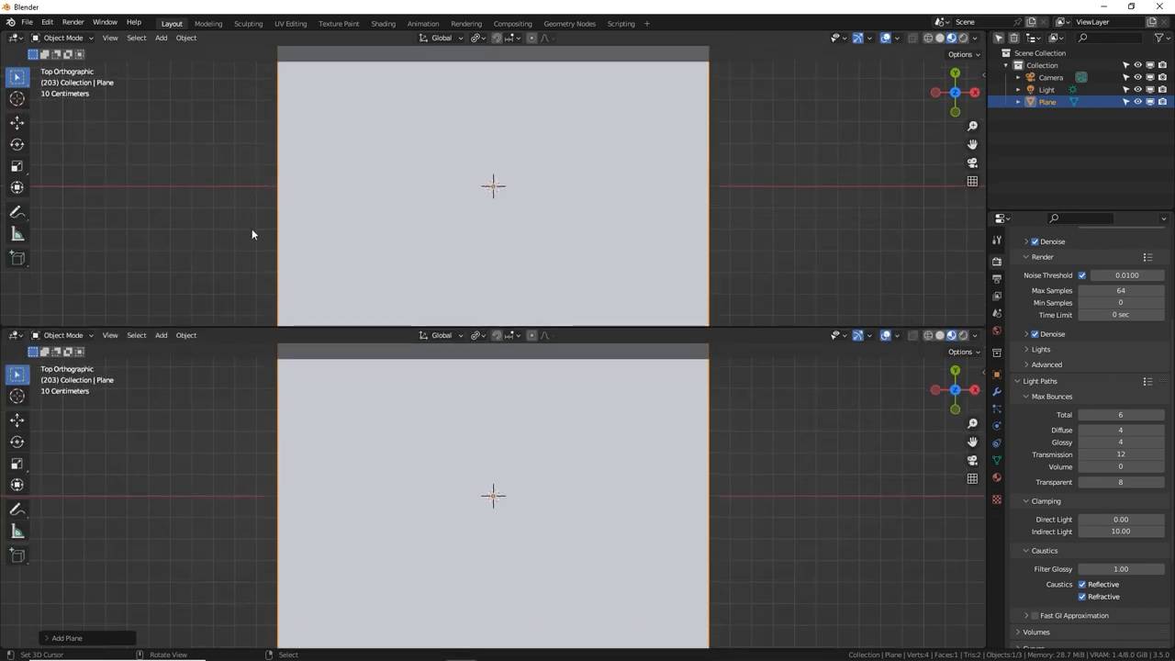
mouse_move(165, 220)
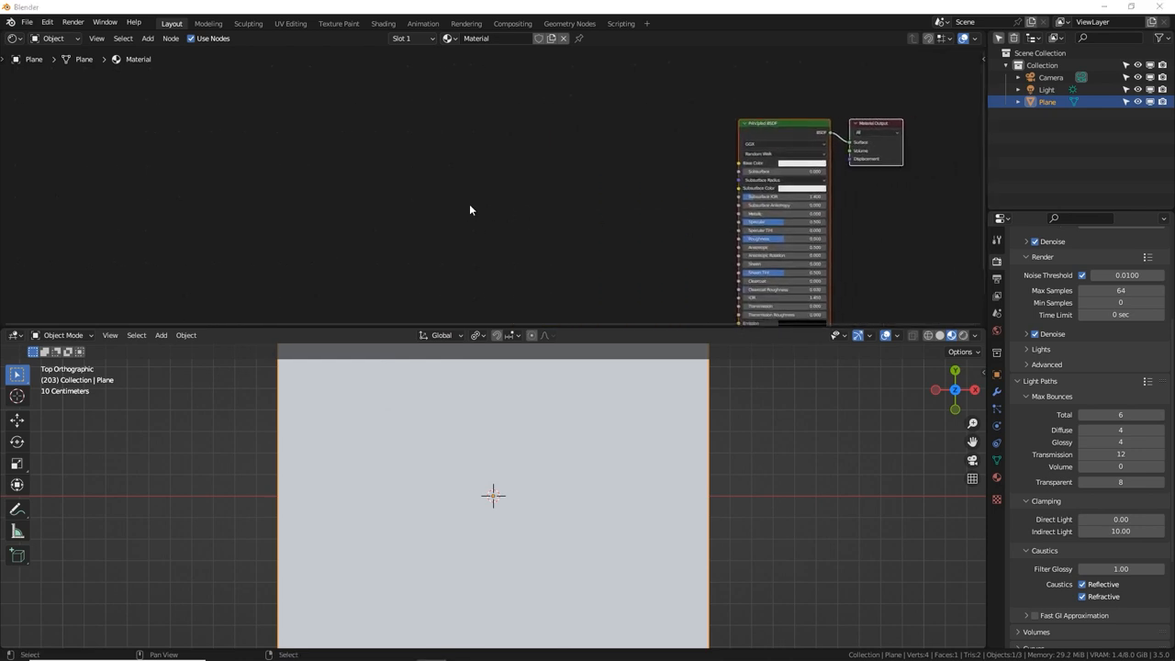
Bring up the File menu's list of file operations.
left_click(34, 22)
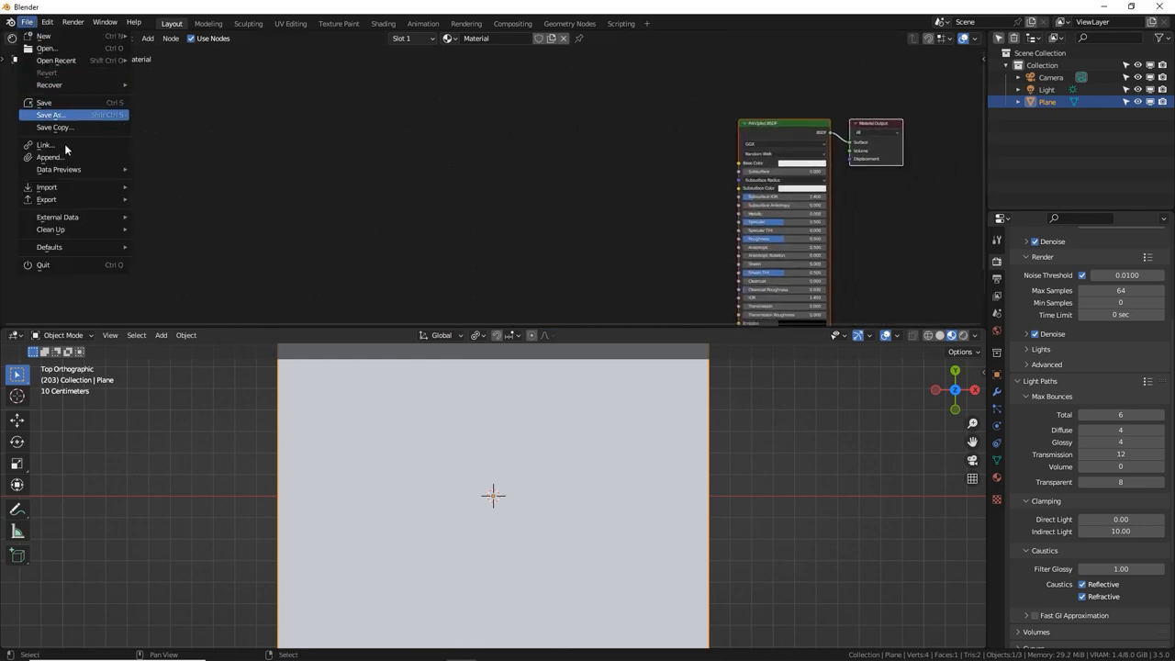
Append the Random Number node group from another blend file into the material.
left_click(50, 158)
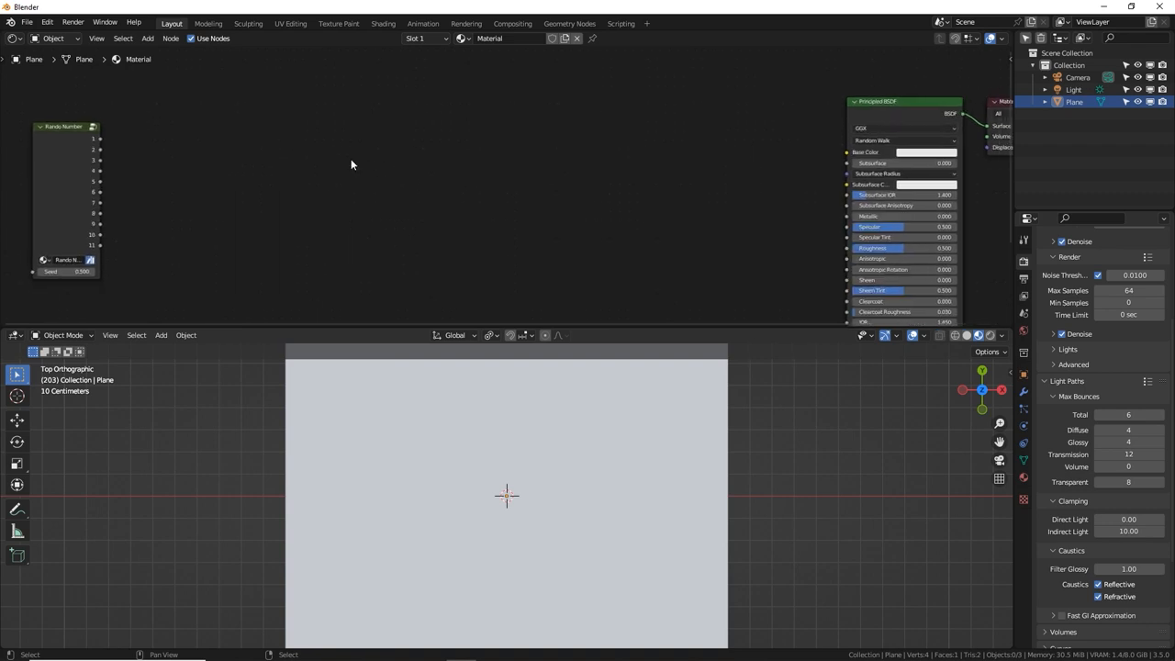
mouse_move(319, 147)
type("im")
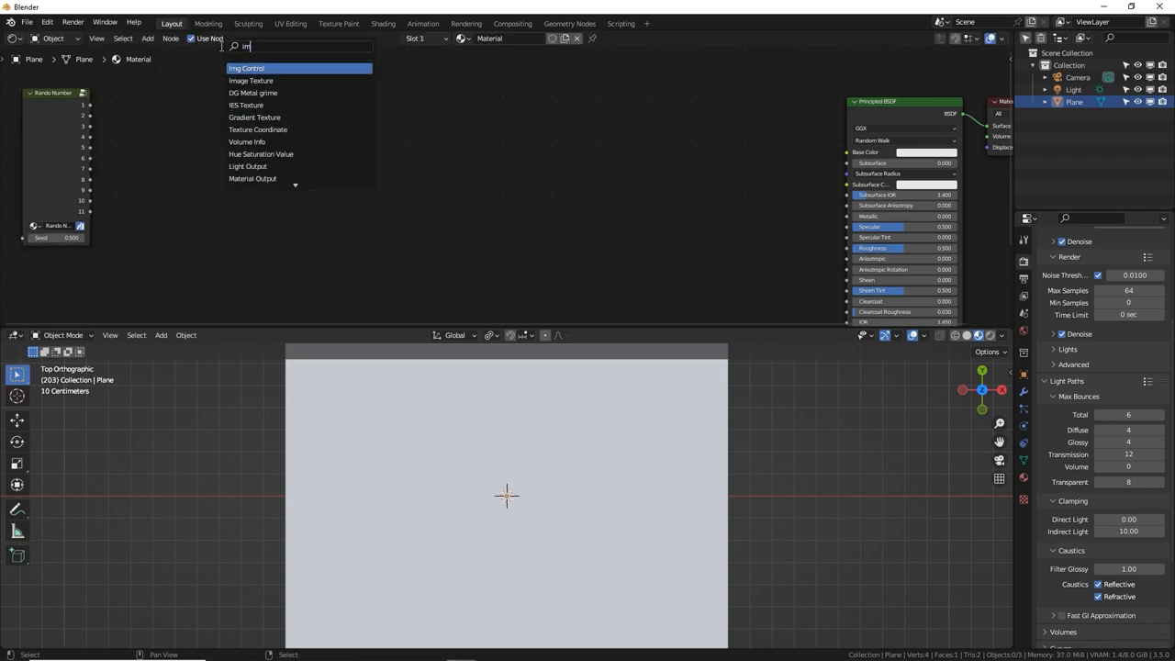
Add image textures for UV Grid.jpg and the floor tile, wired through the Mix node.
left_click(252, 81)
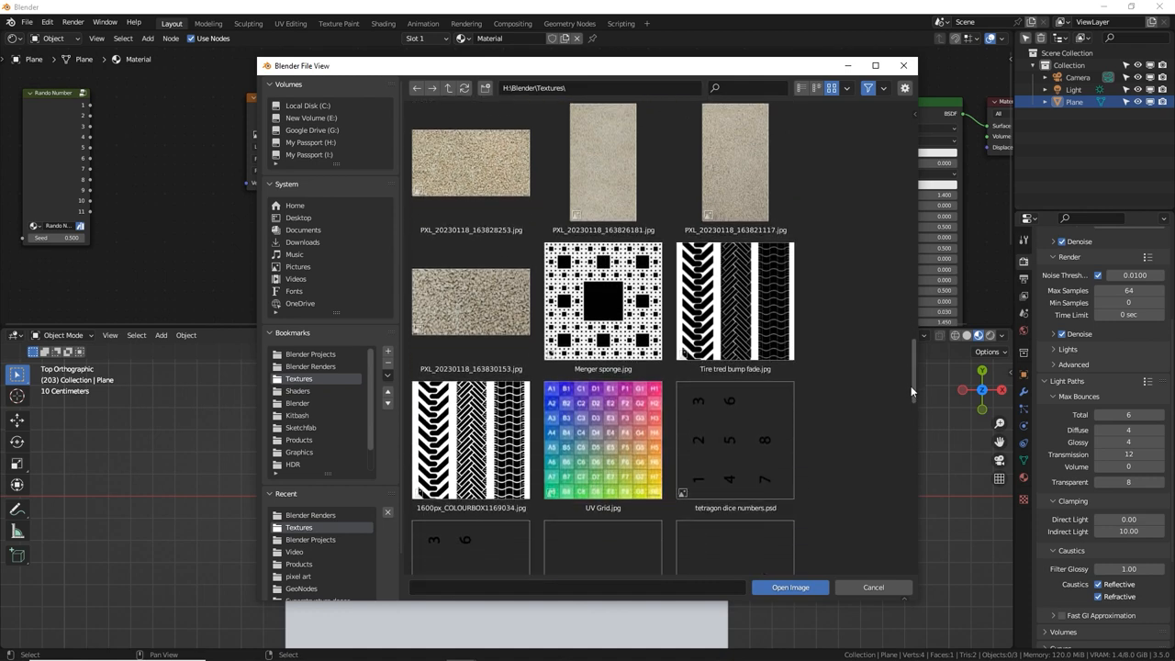
left_click(789, 588)
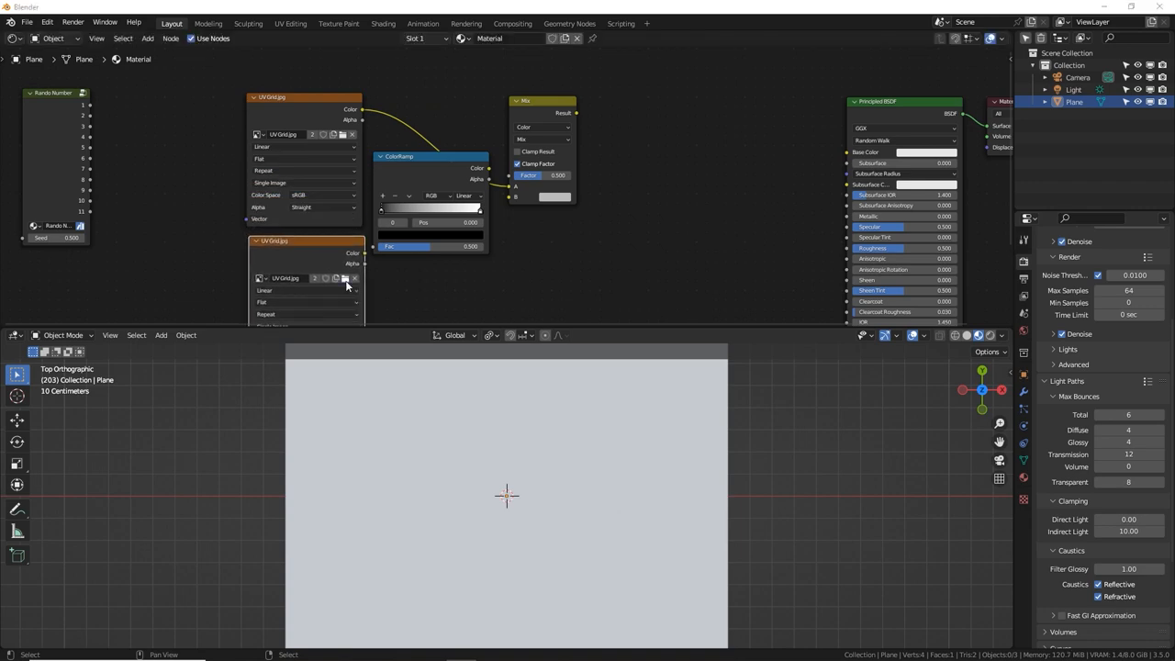
left_click(345, 279)
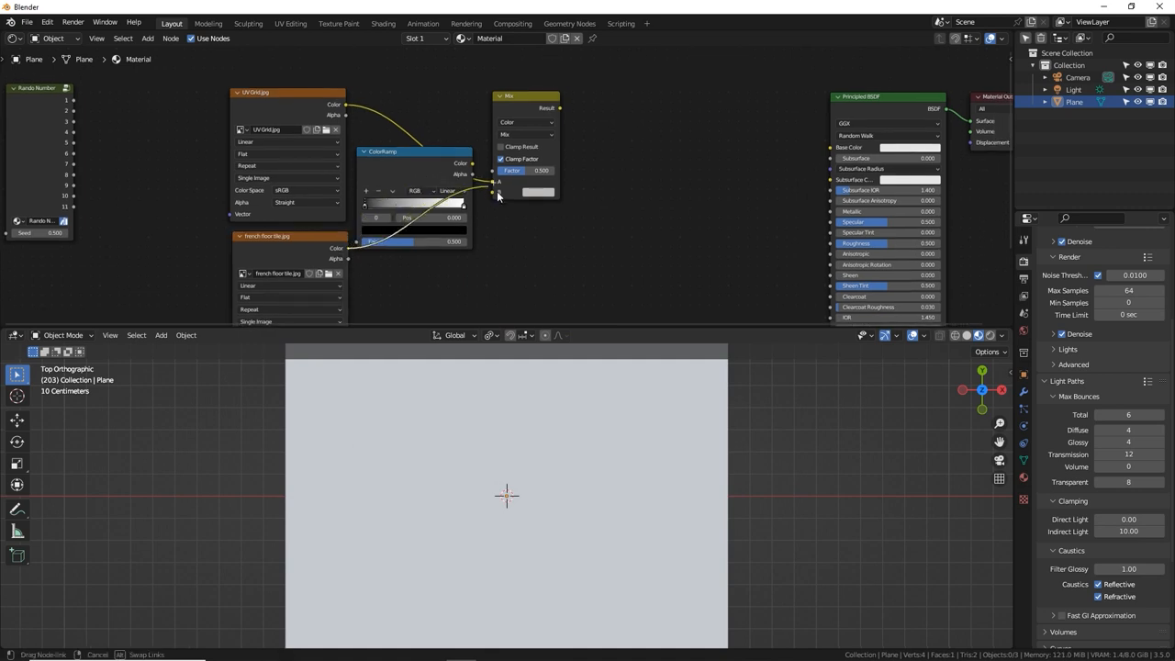
left_click_drag(503, 96, 558, 84)
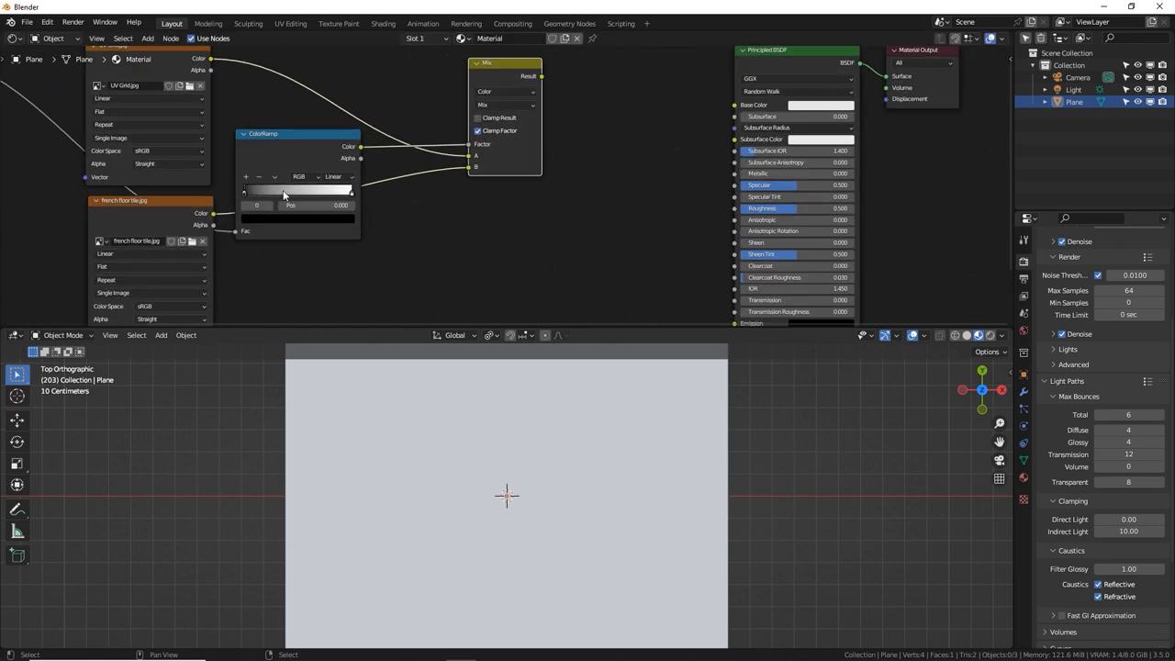
Set the ColorRamp interpolation to Constant for hard-stepped switching.
left_click(337, 176)
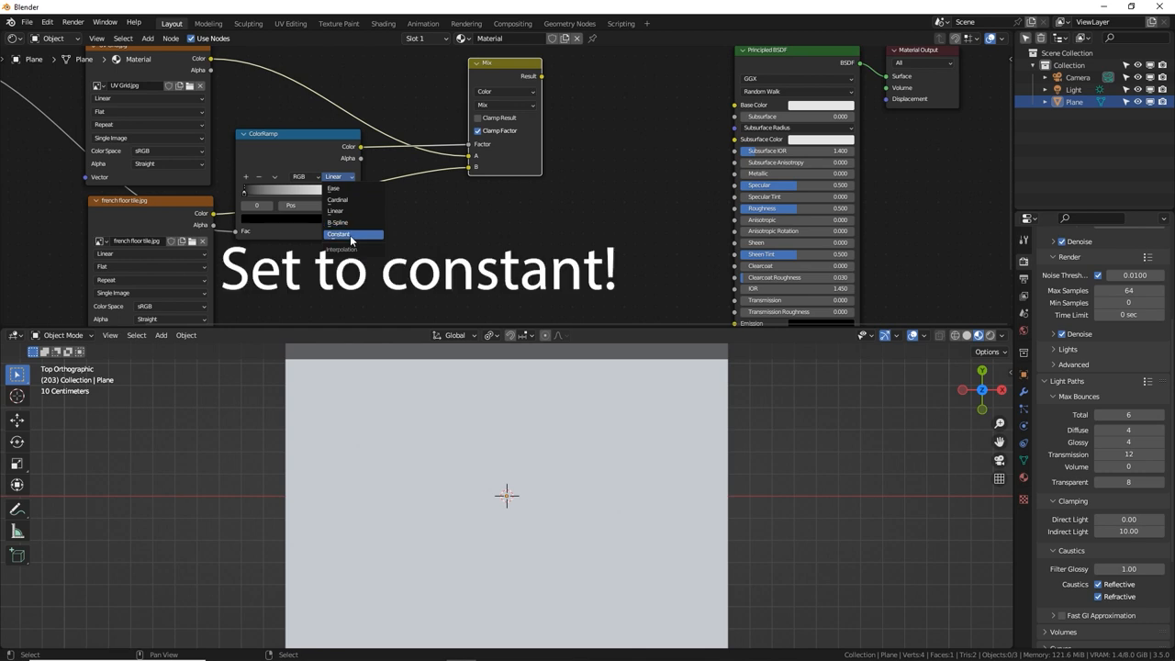
left_click(342, 234)
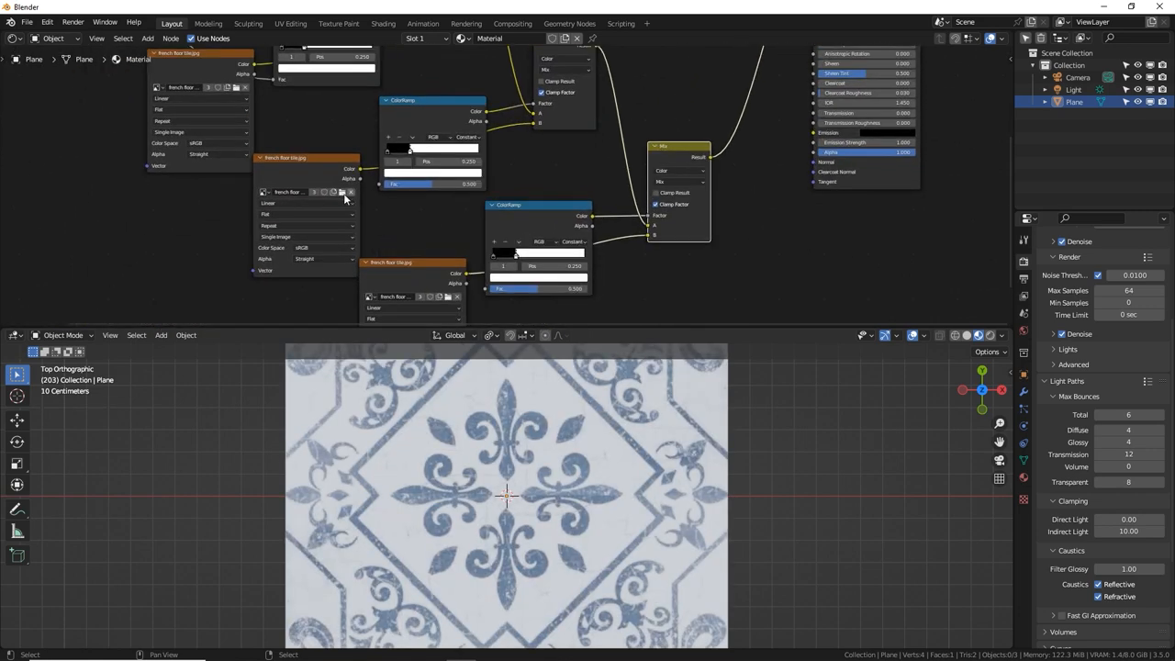
Load backrooms tile BG.png from the Textures folder into the new image texture node.
left_click(337, 191)
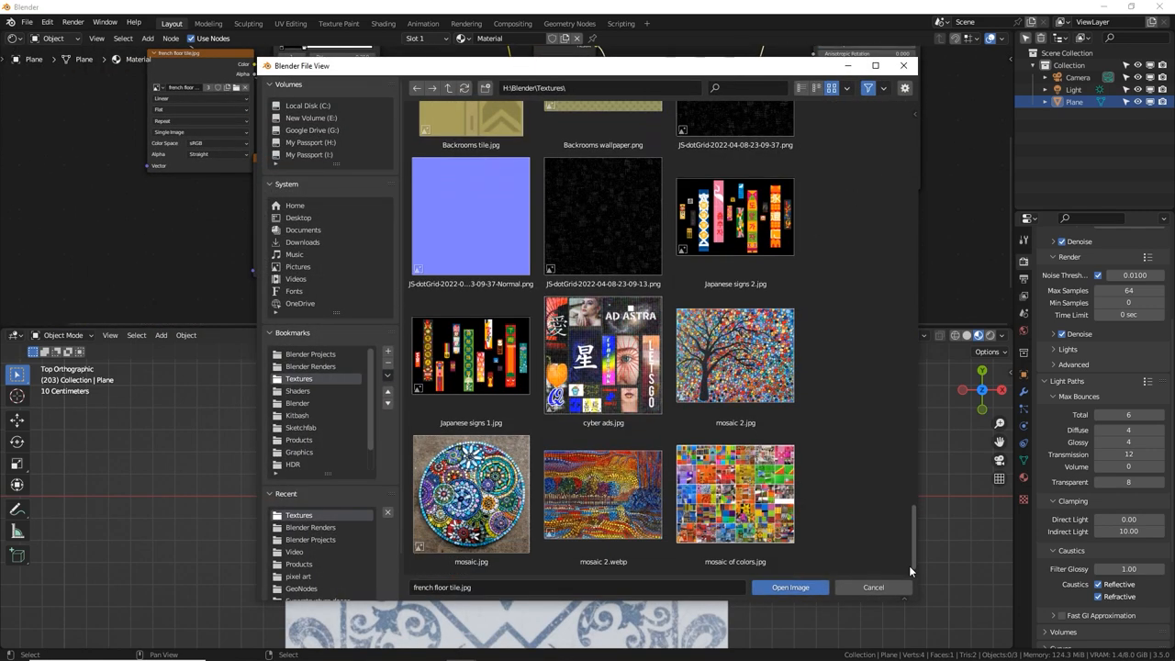
left_click(789, 588)
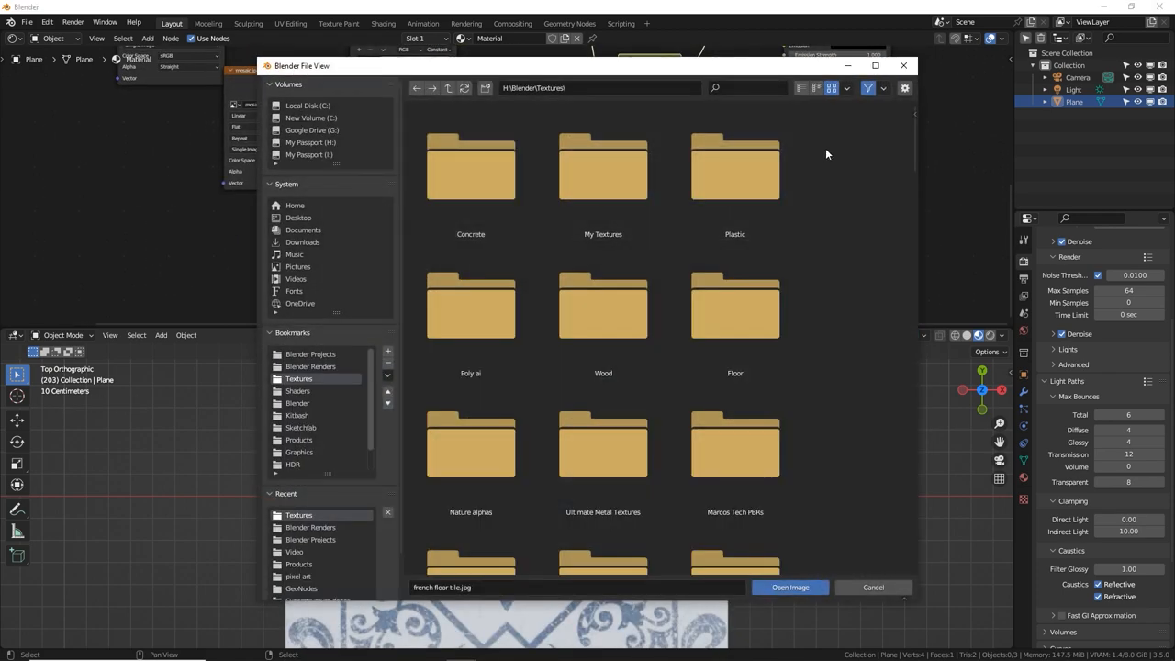
scroll("down", 3)
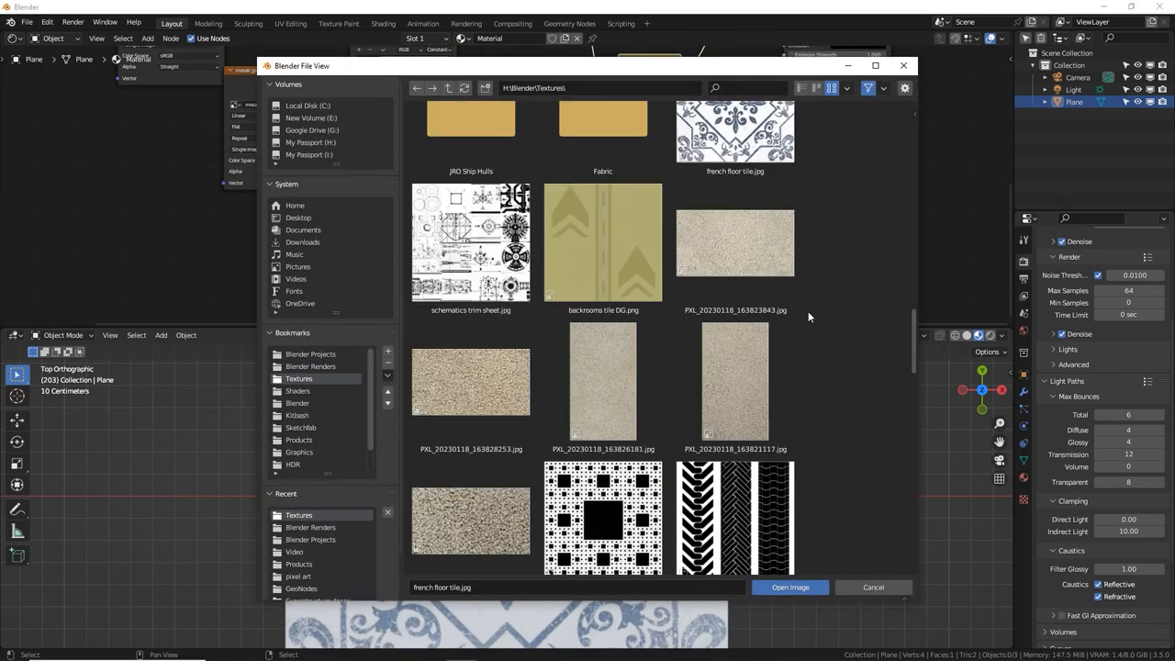
left_click(789, 587)
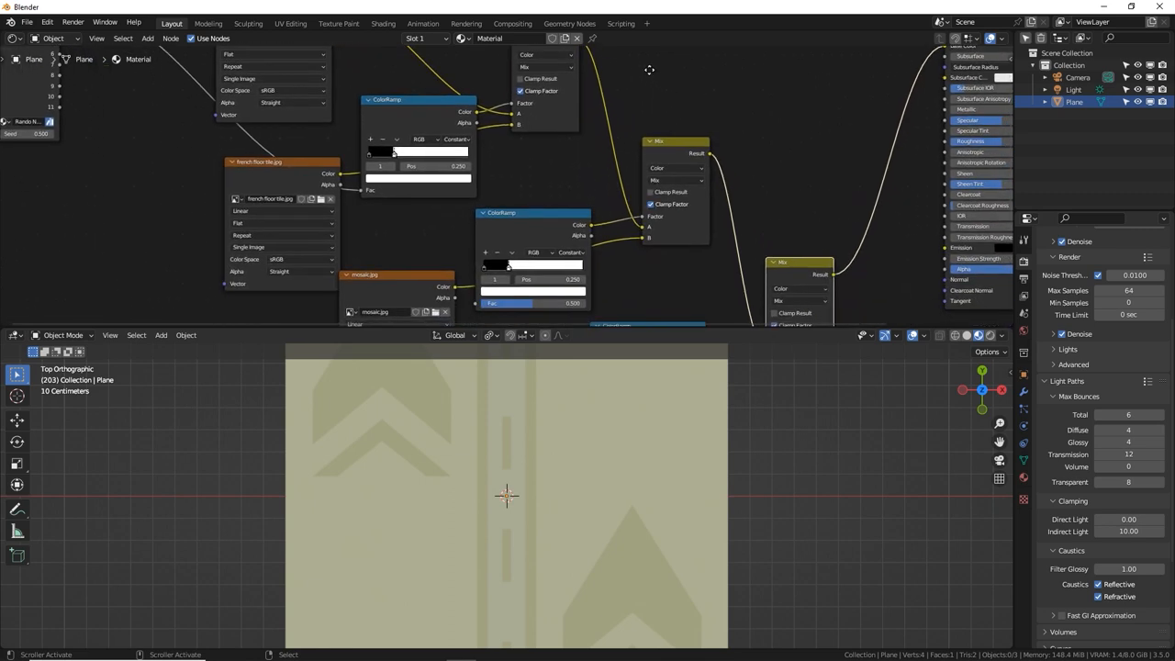
Move the last ColorRamp's second stop to position 0.75.
left_click_drag(419, 99, 429, 99)
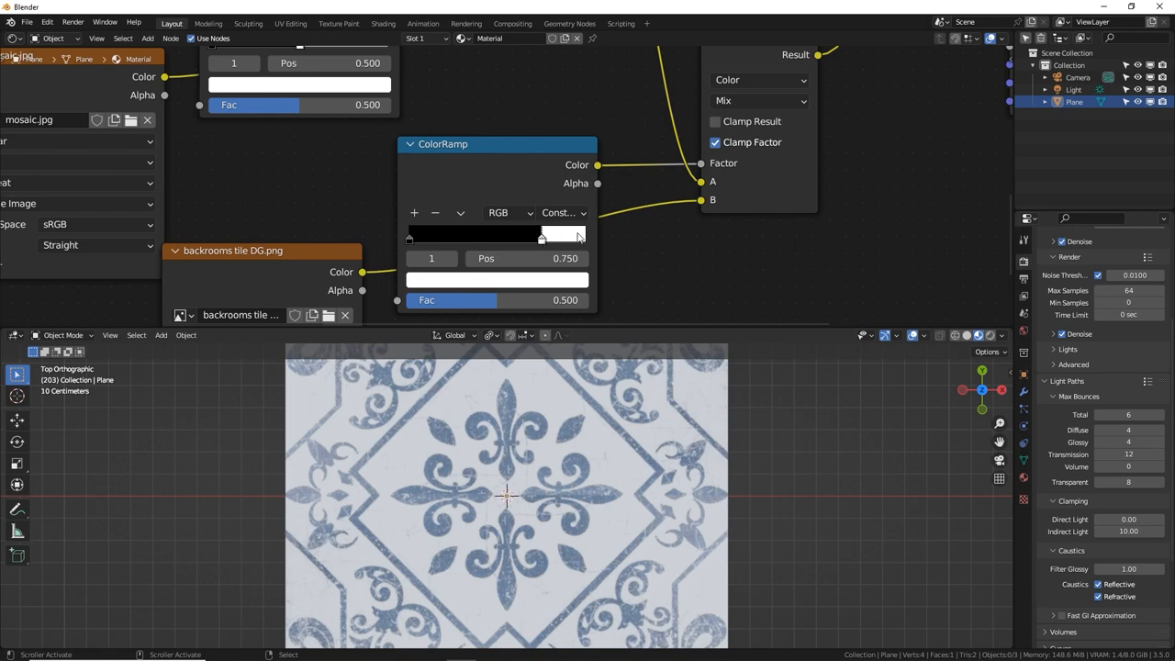
mouse_move(496, 257)
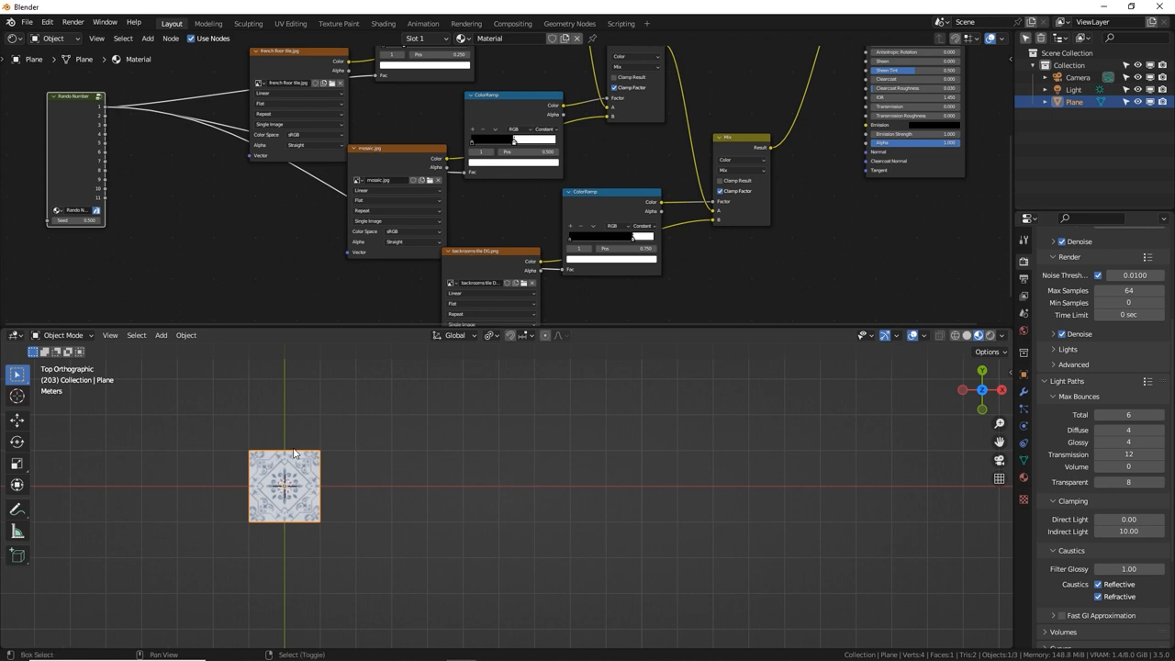
Duplicate the textured plane with Shift+D to start building the grid.
key("shift+d")
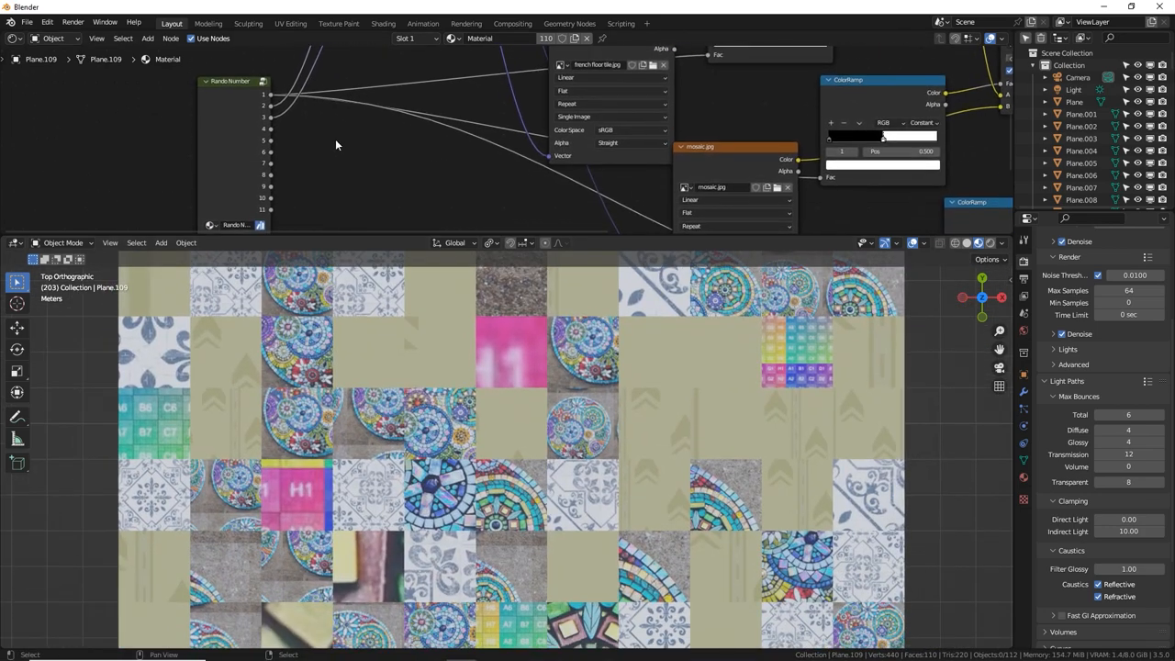
Add a Combine XYZ fed by Random Number outputs and route its vector into the image textures.
type("c")
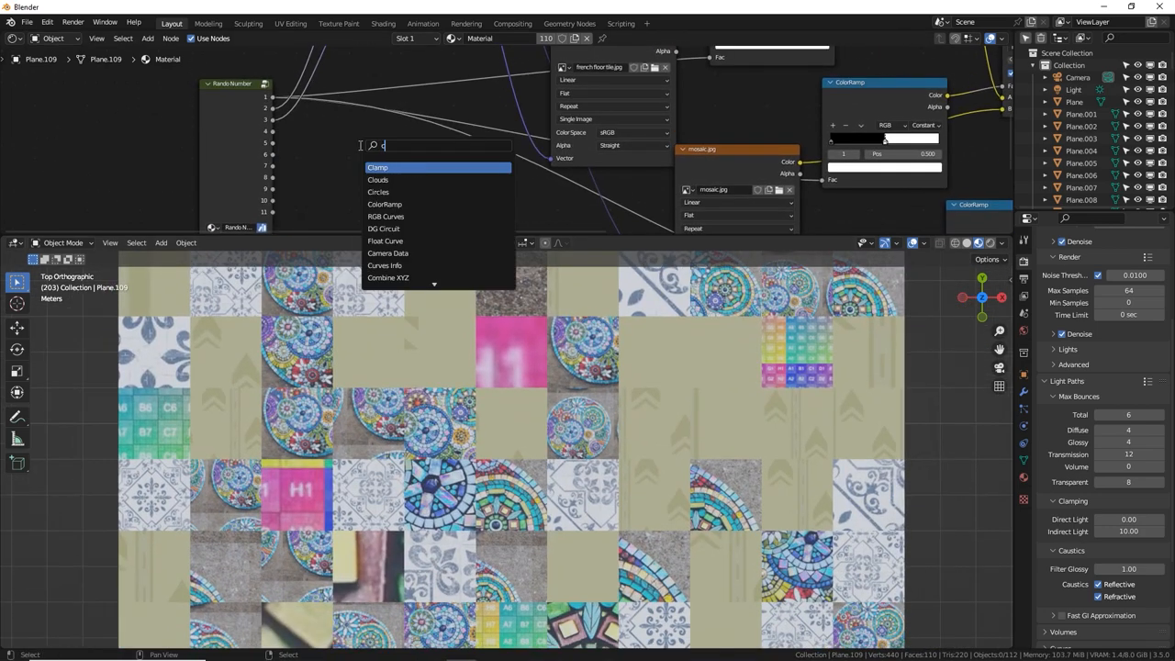
left_click(388, 277)
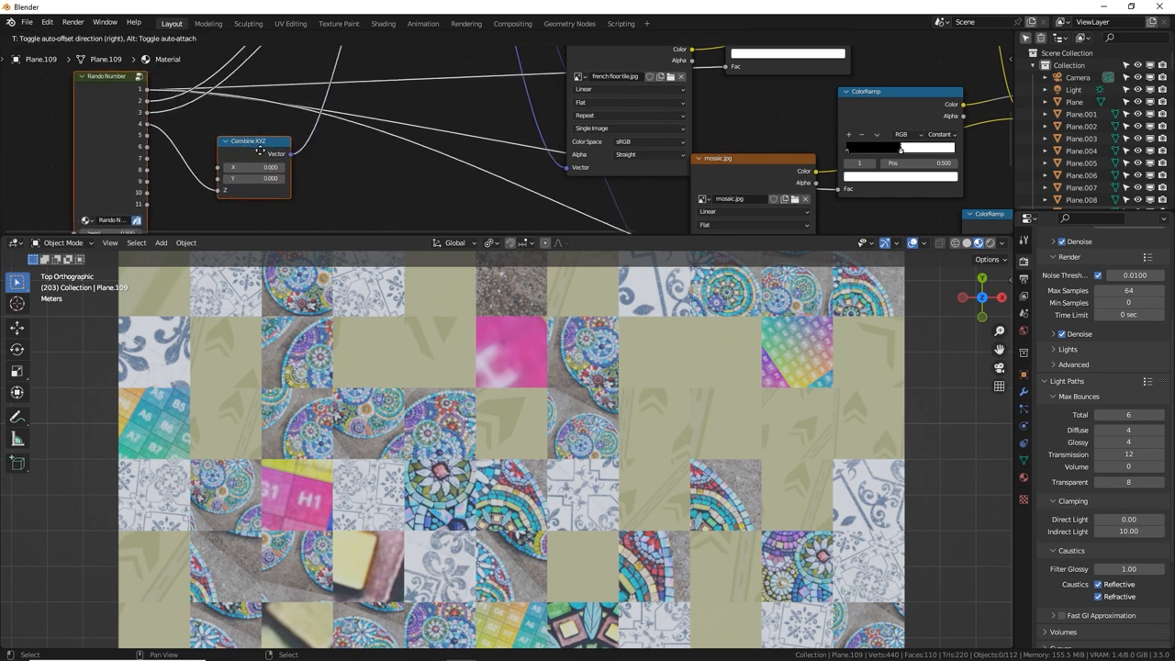
left_click_drag(257, 147, 248, 82)
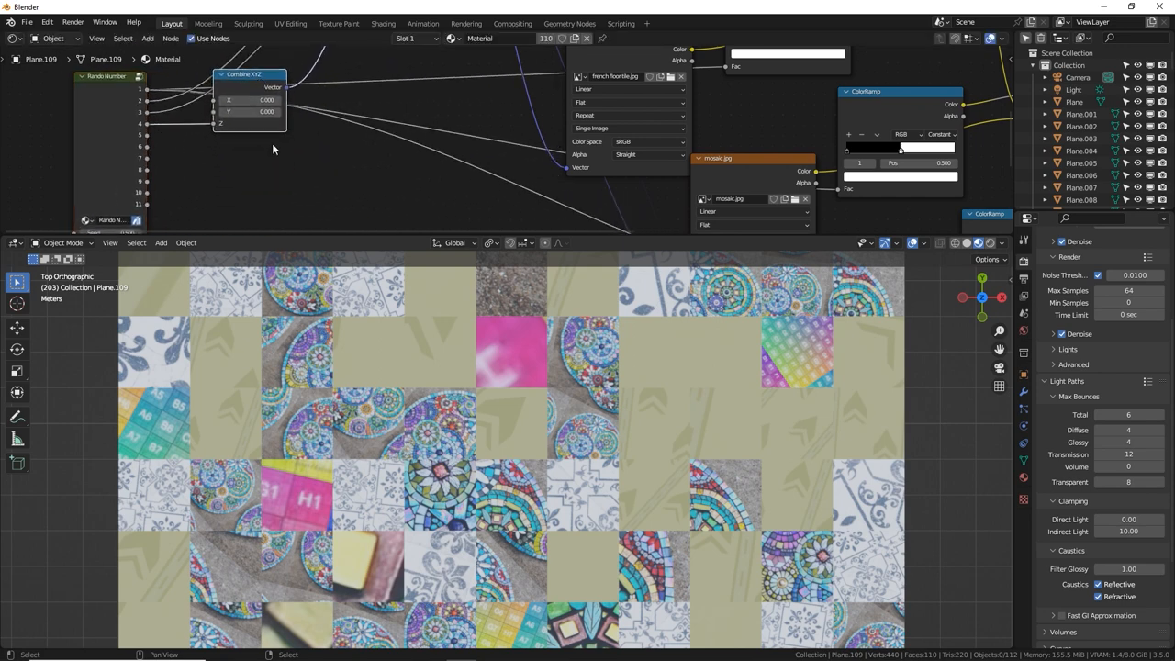
left_click_drag(250, 75, 257, 136)
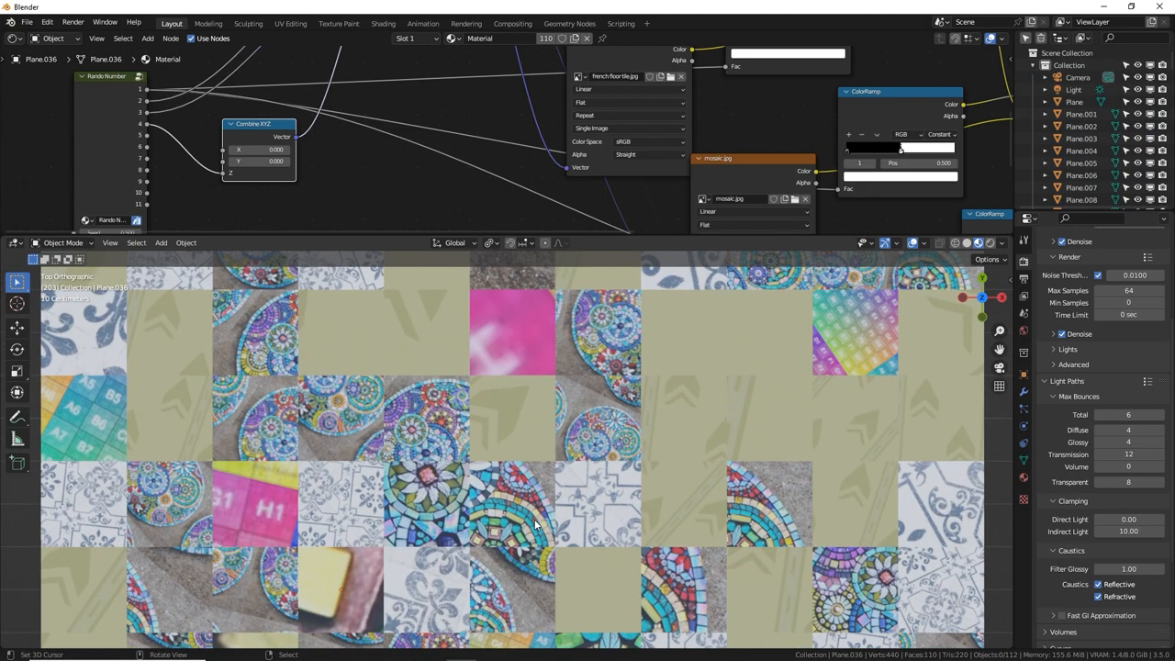
mouse_move(518, 434)
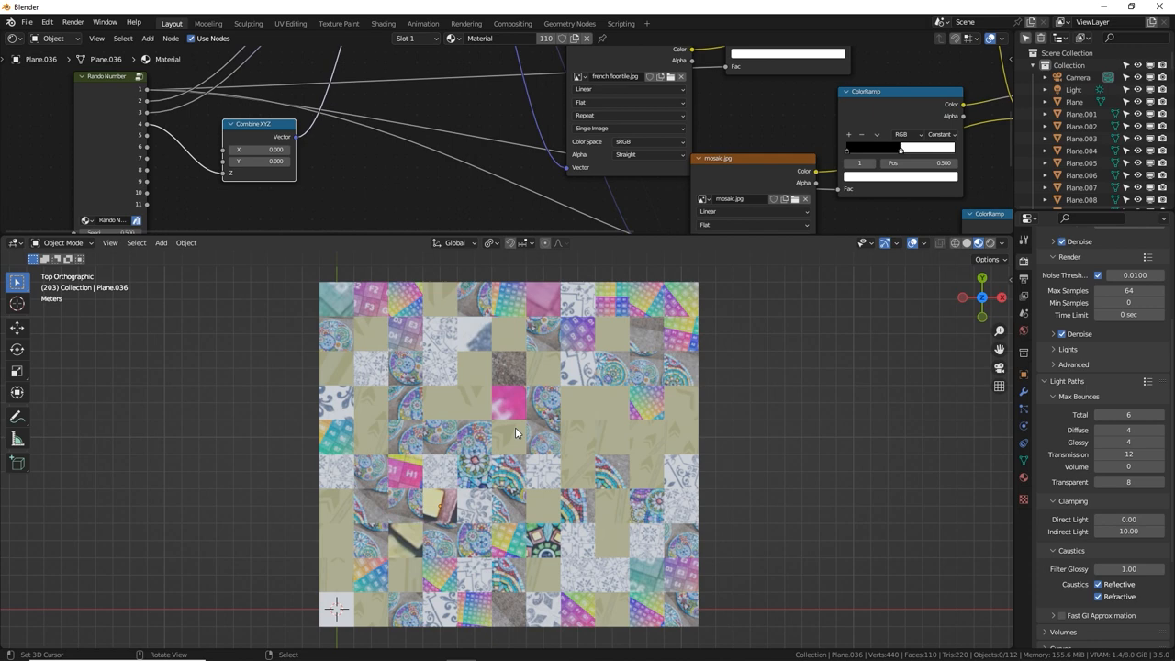
left_click(505, 456)
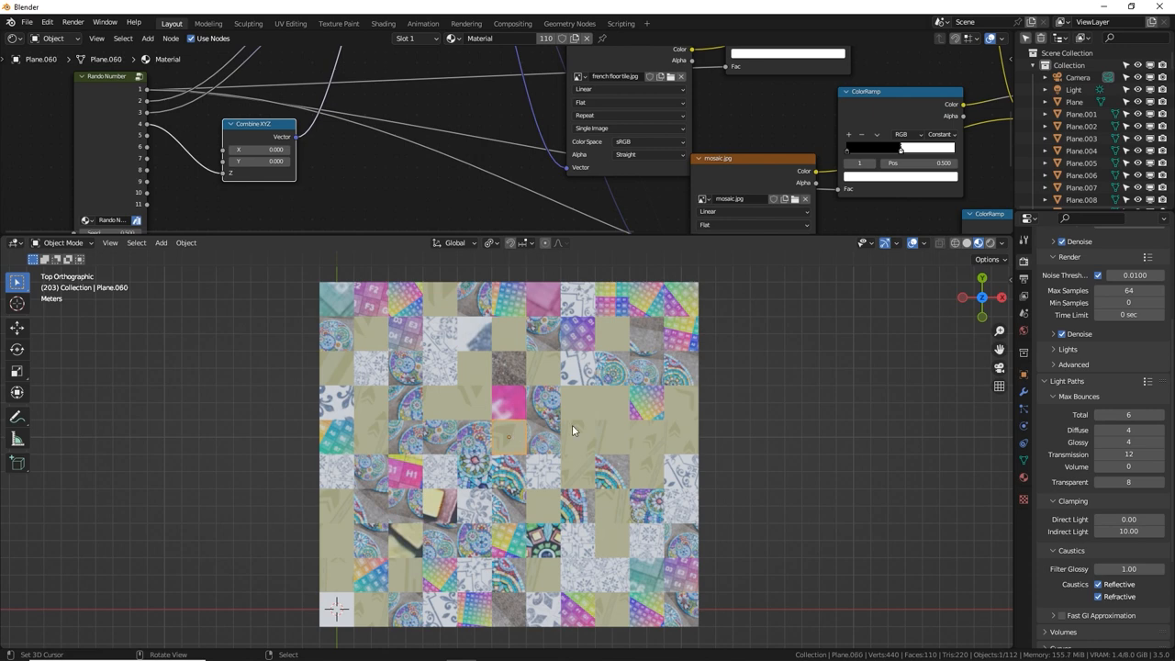